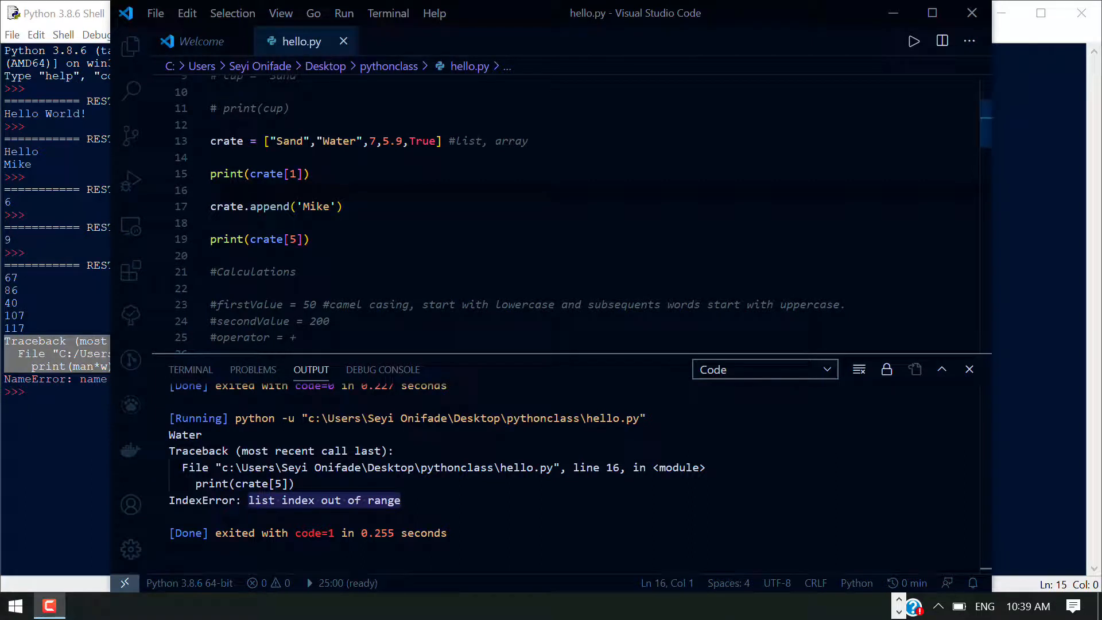
Comment out the selected crate list lines and scroll to the end of hello.py
drag(210, 141, 309, 239)
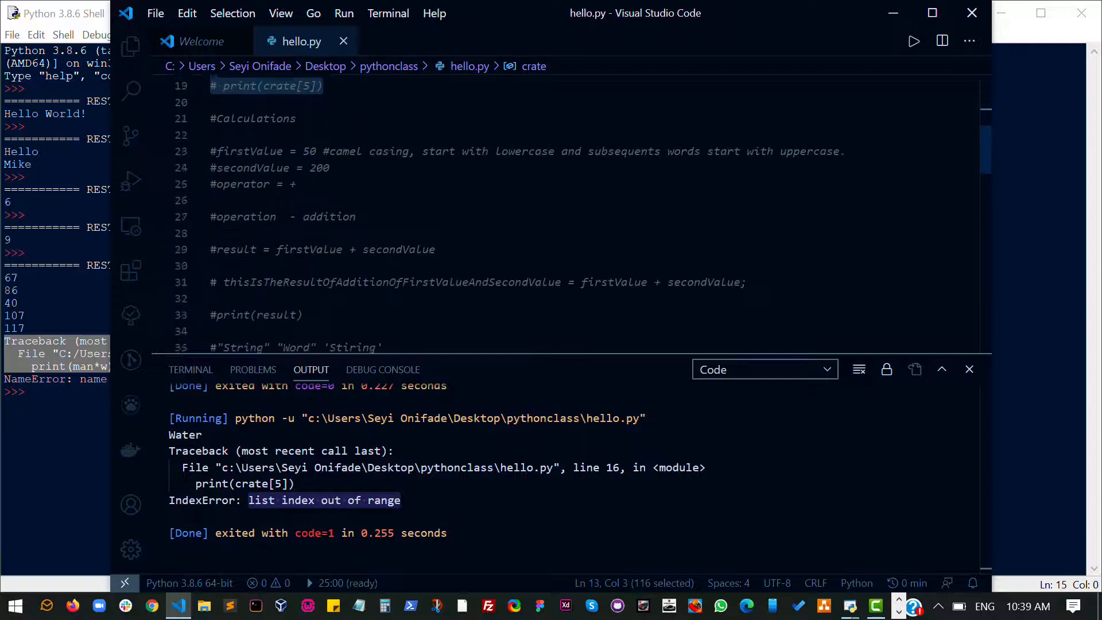
scroll(down, 3)
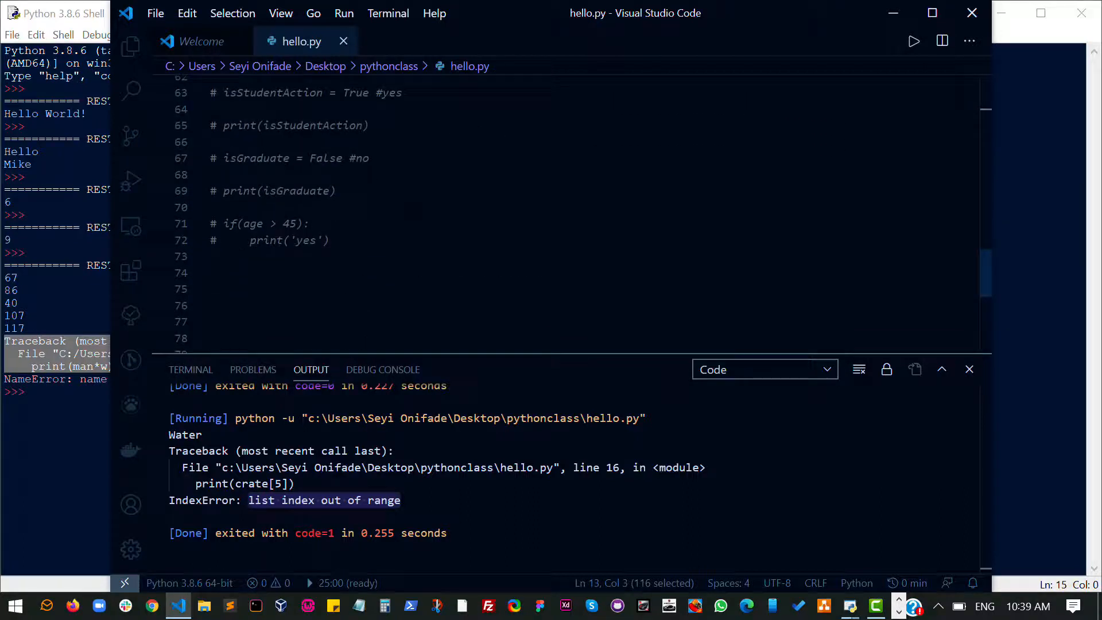
scroll(down, 3)
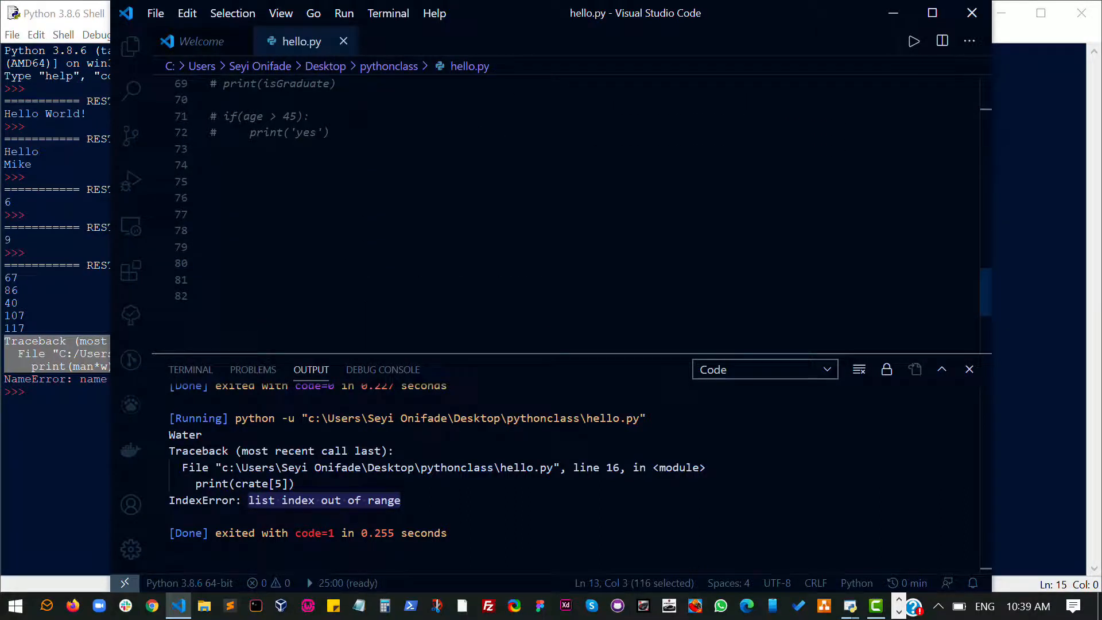
Add an #Operators comment, define firstValue = 4 and secondValue = 7, removing a stray > symbol
text(#c)
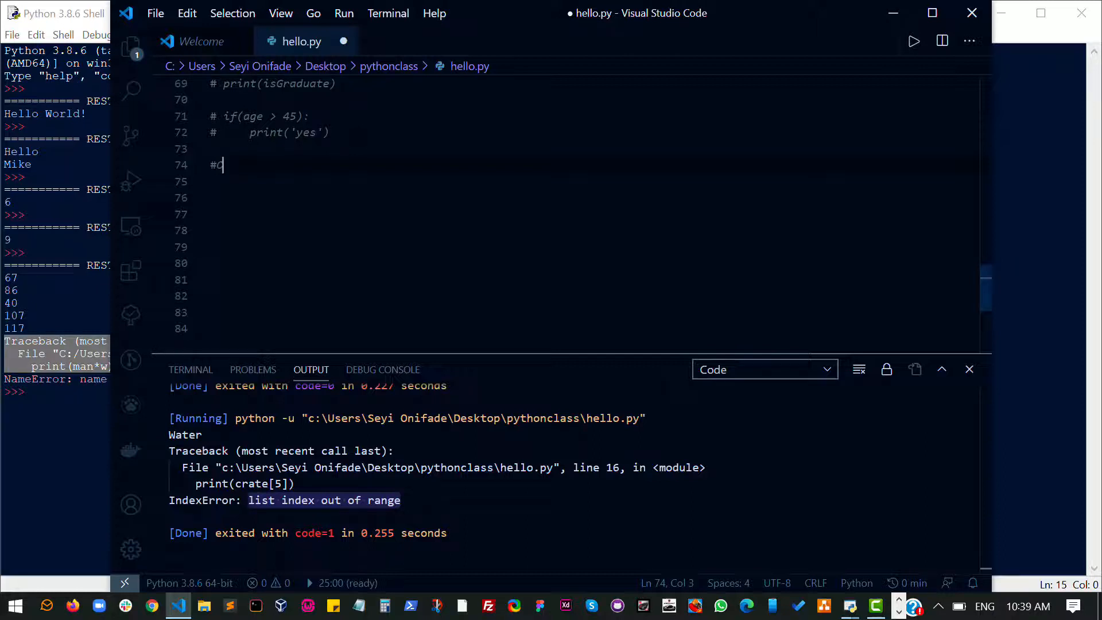
text(Operators)
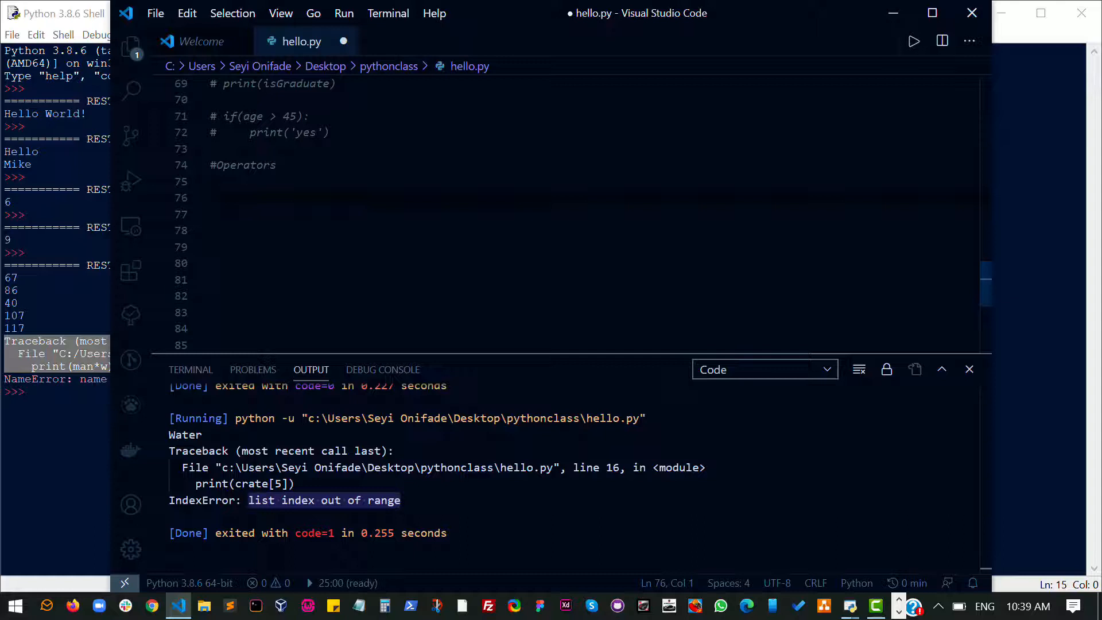
text(first)
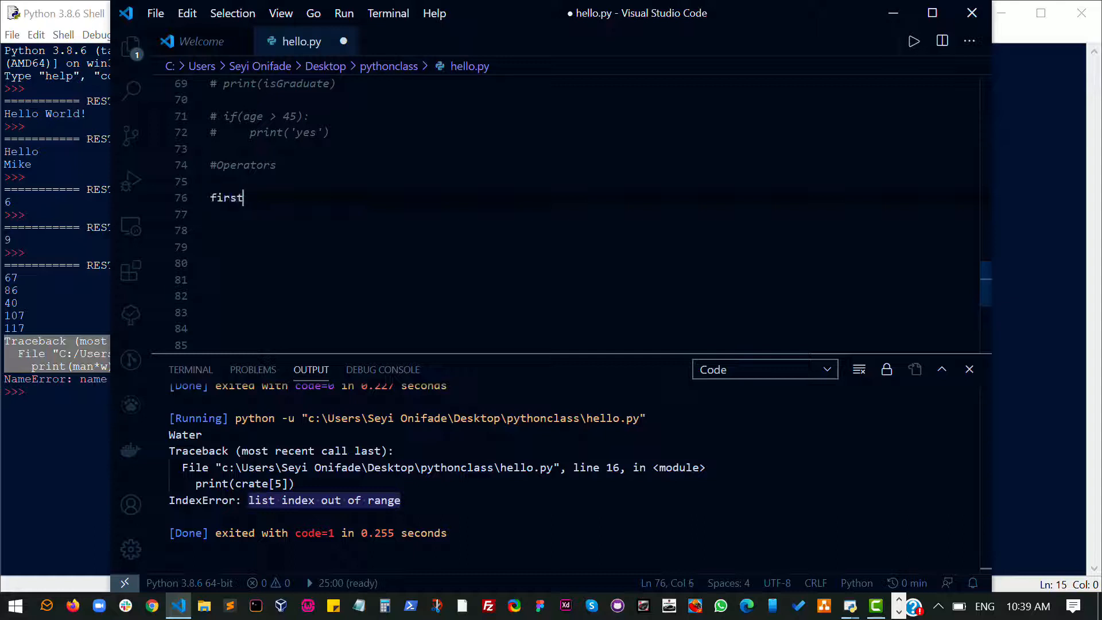
text(Value =)
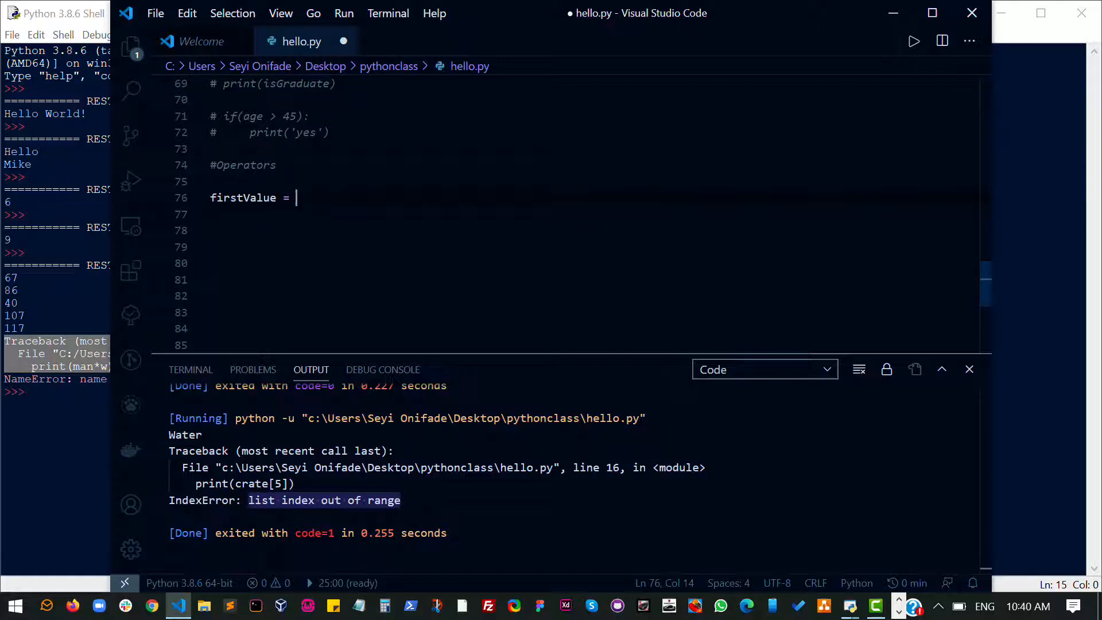
text(4)
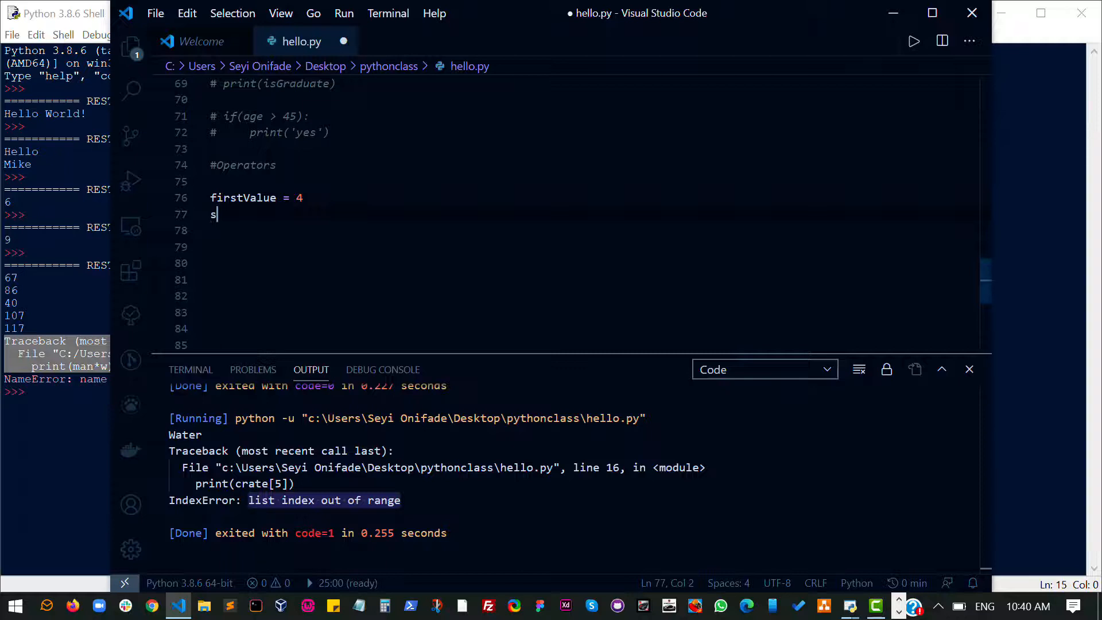
text(econdValue)
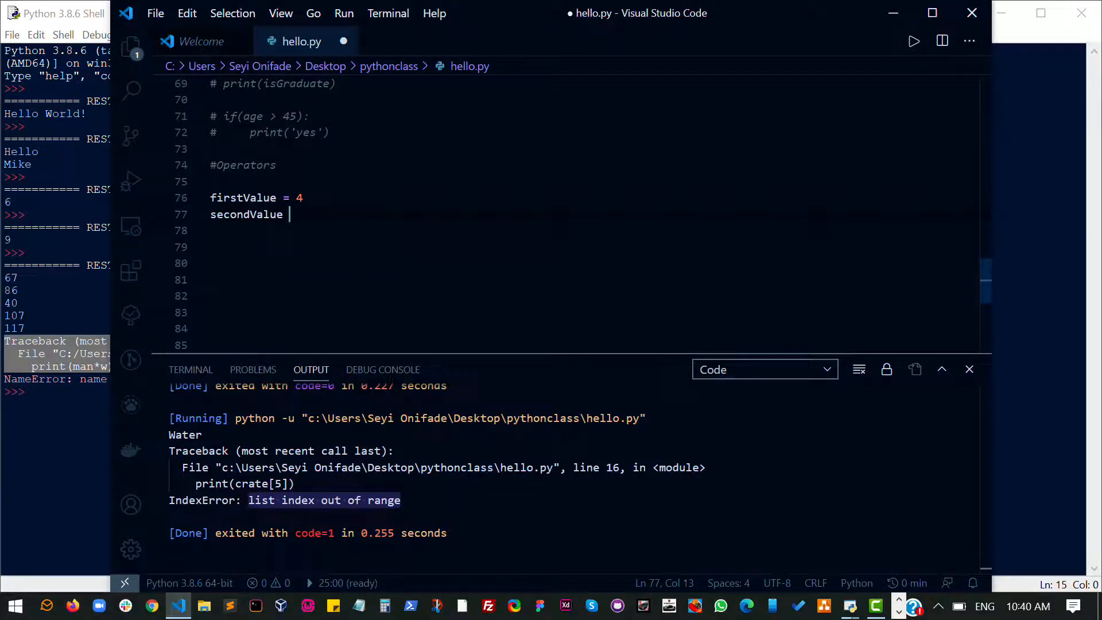
text(= 7)
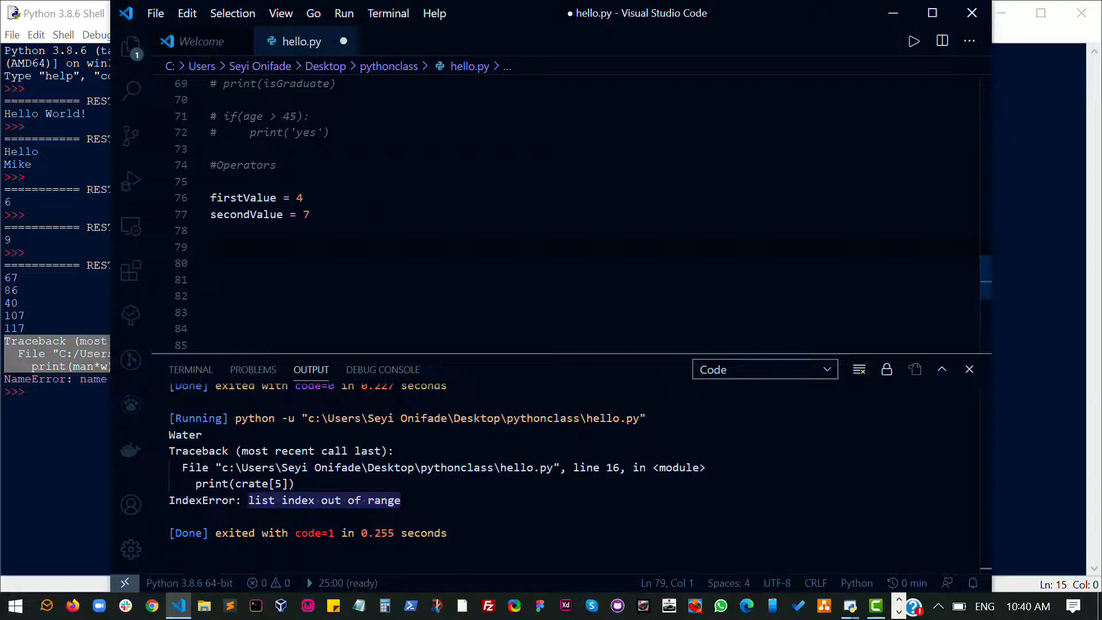
text(>=)
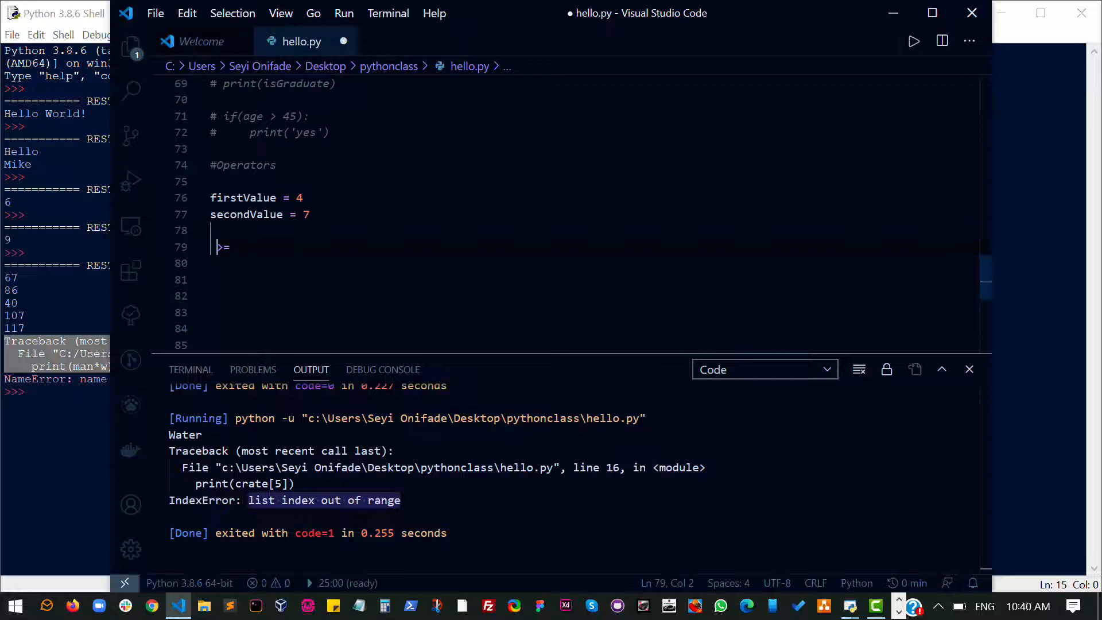
key(Backspace)
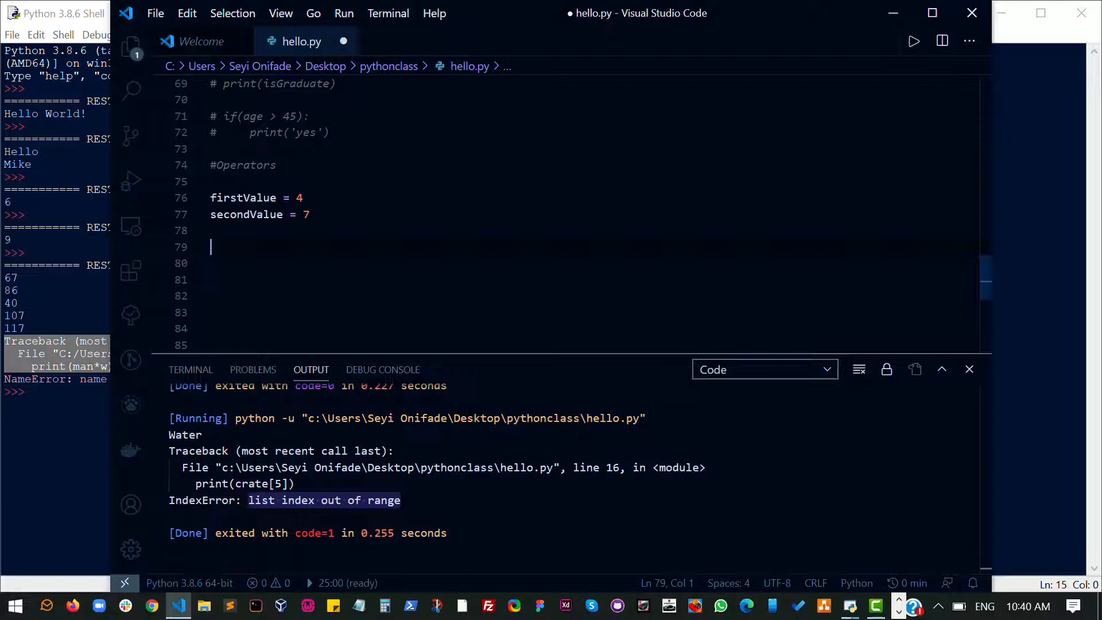
Add an #addition section printing firstValue + secondValue with a note that + concatenates strings
text(#addition)
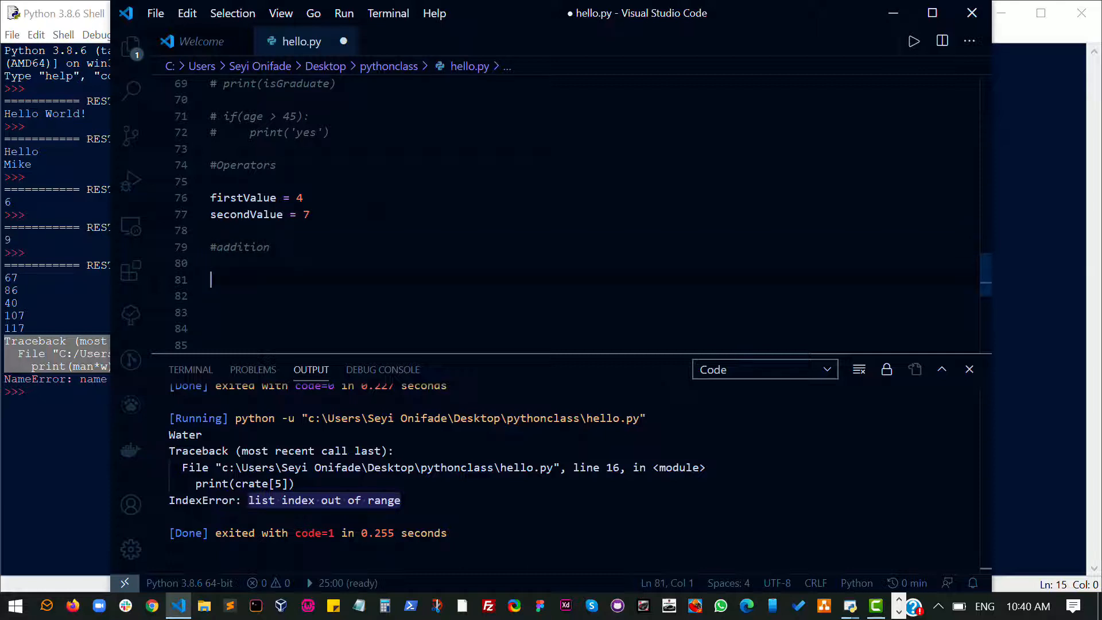
text(print())
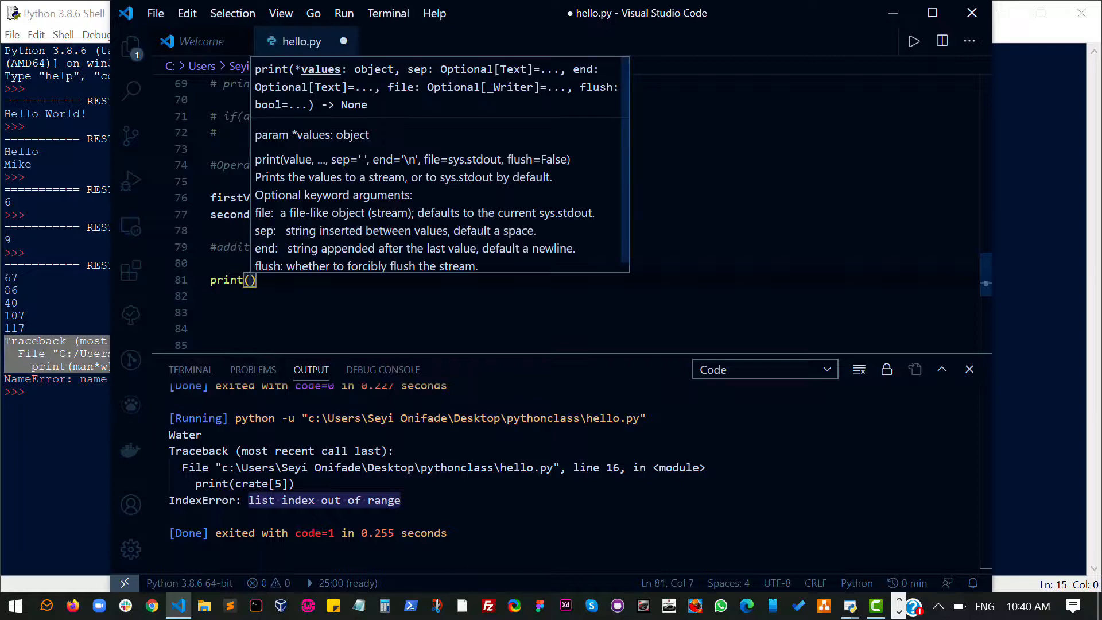
text(firstValue +)
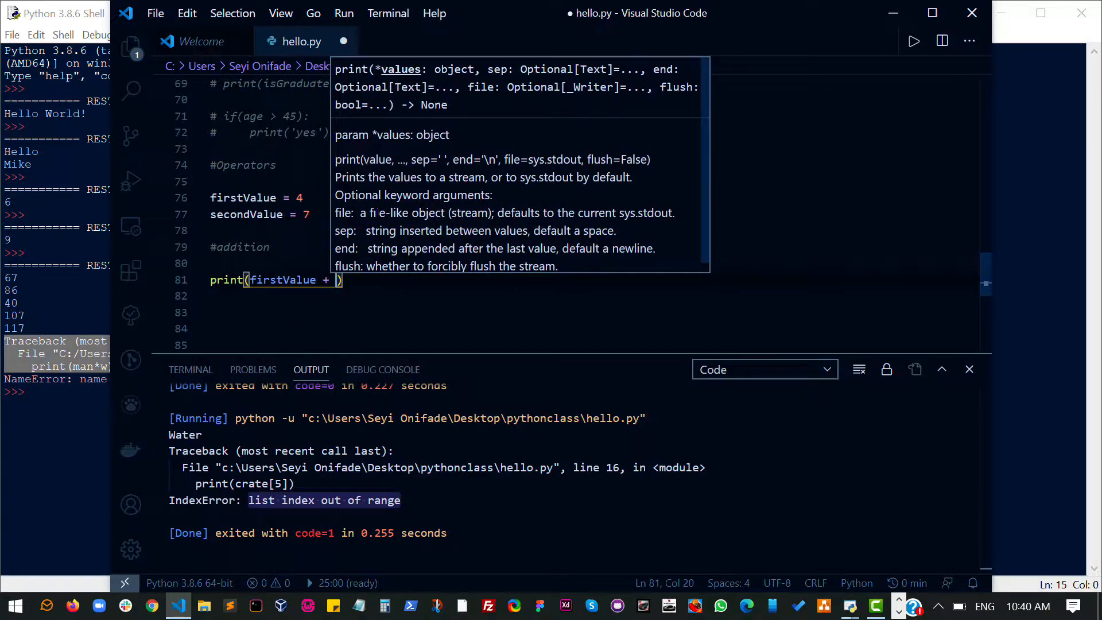
text(secondValue)
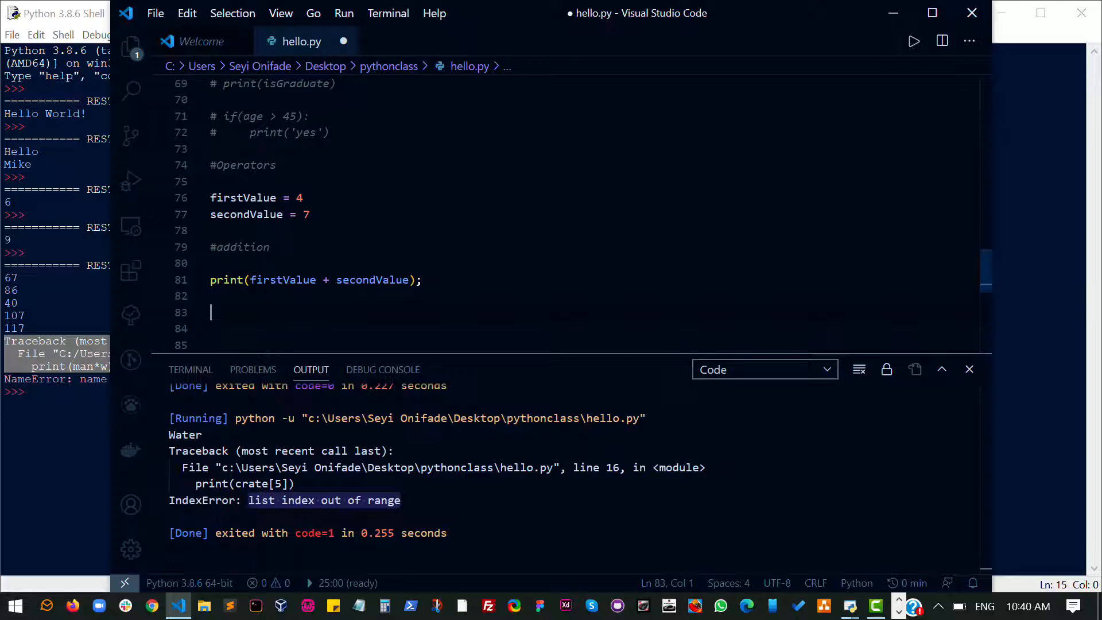
text(+)
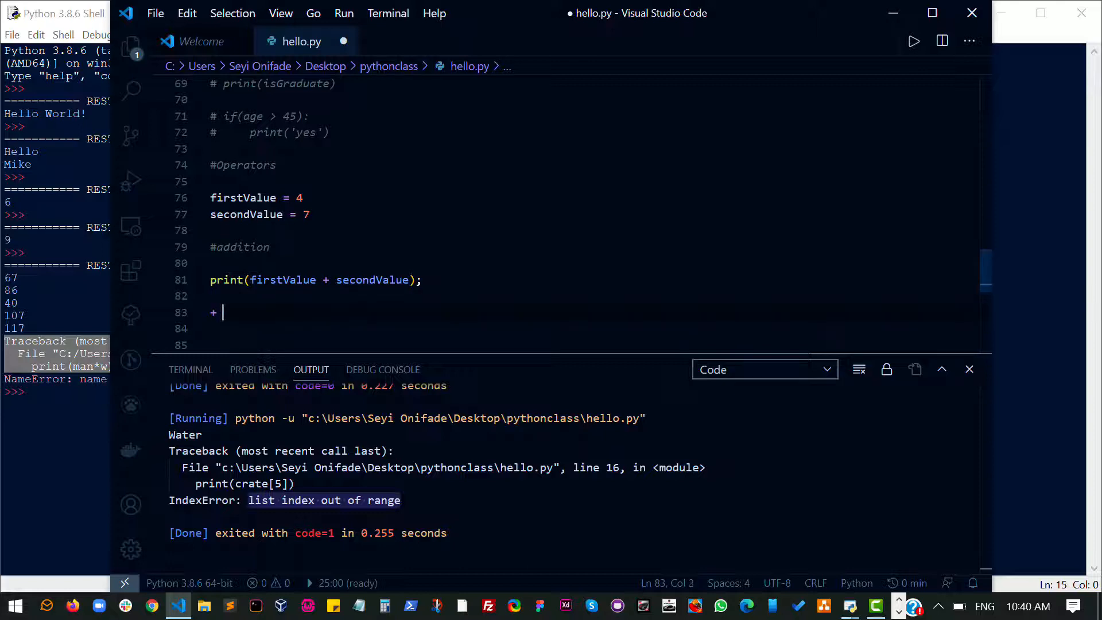
text(#)
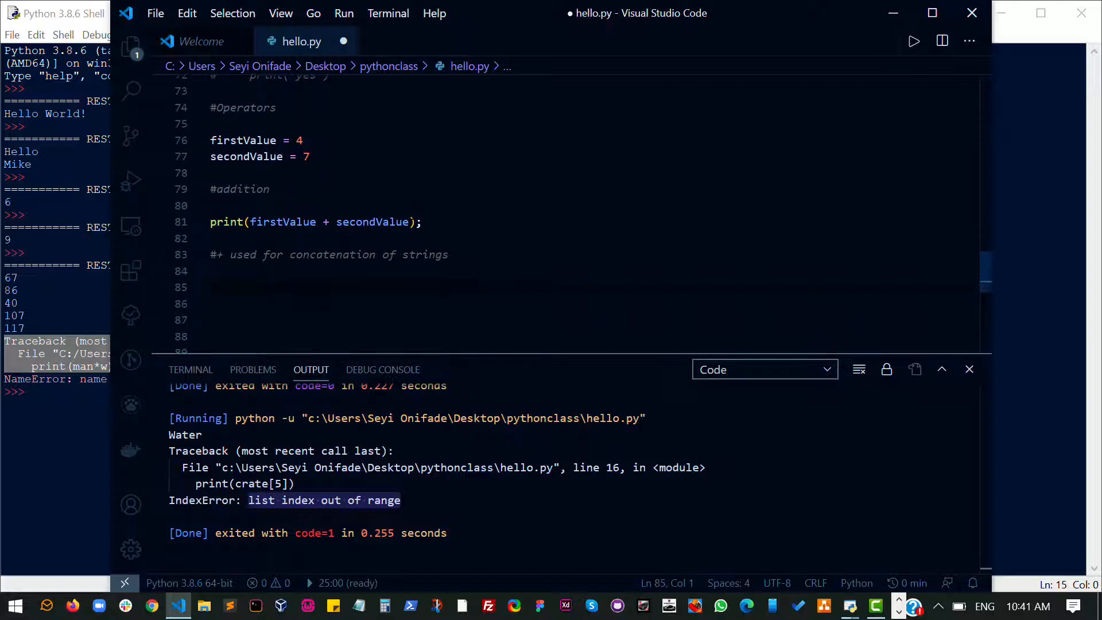
Add a #subtraction section printing firstValue - secondValue
text(#sub)
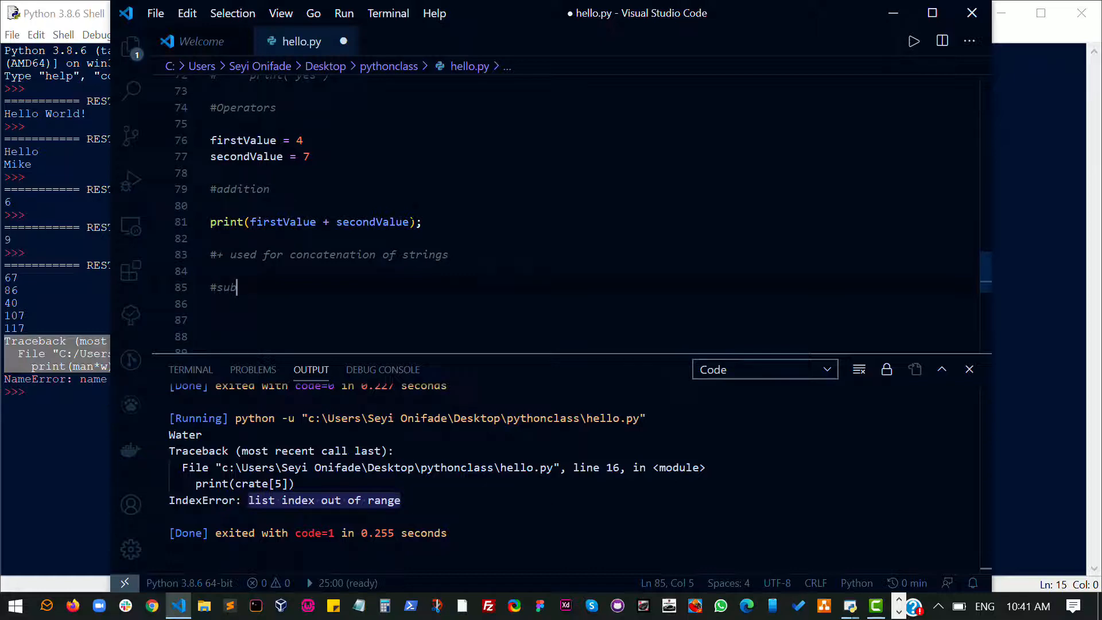
text(traction)
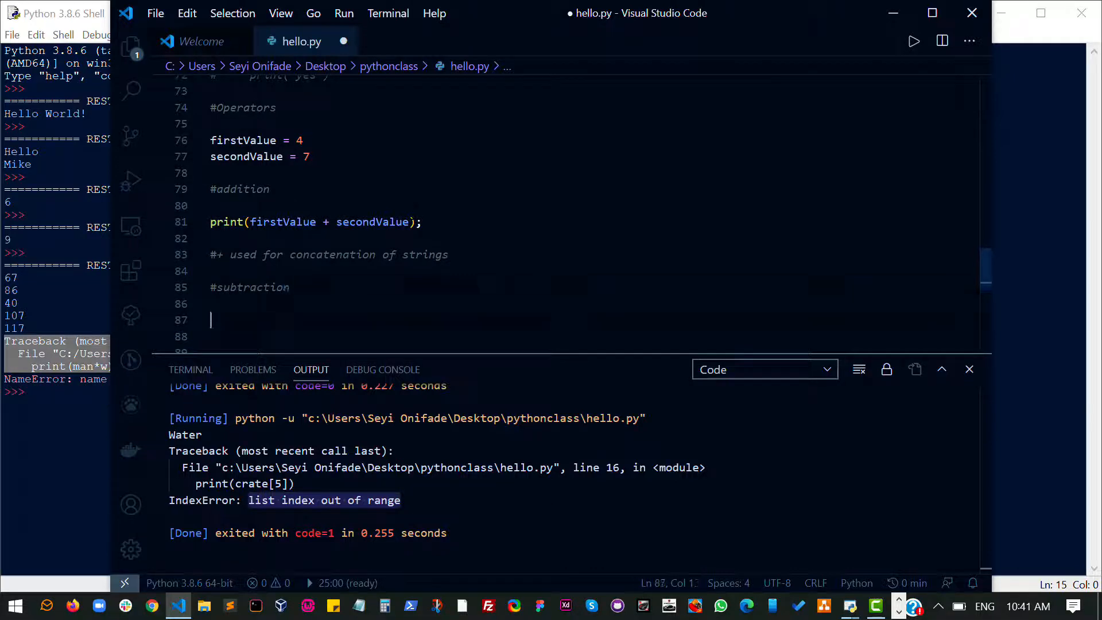
text(print()
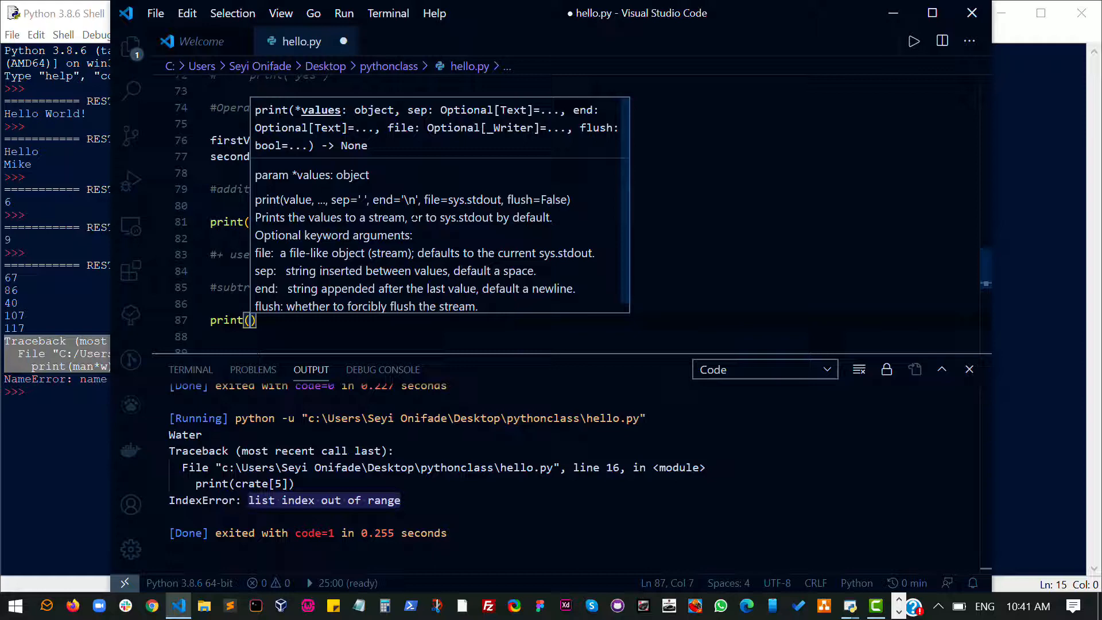
text(firstValue - secondValue)
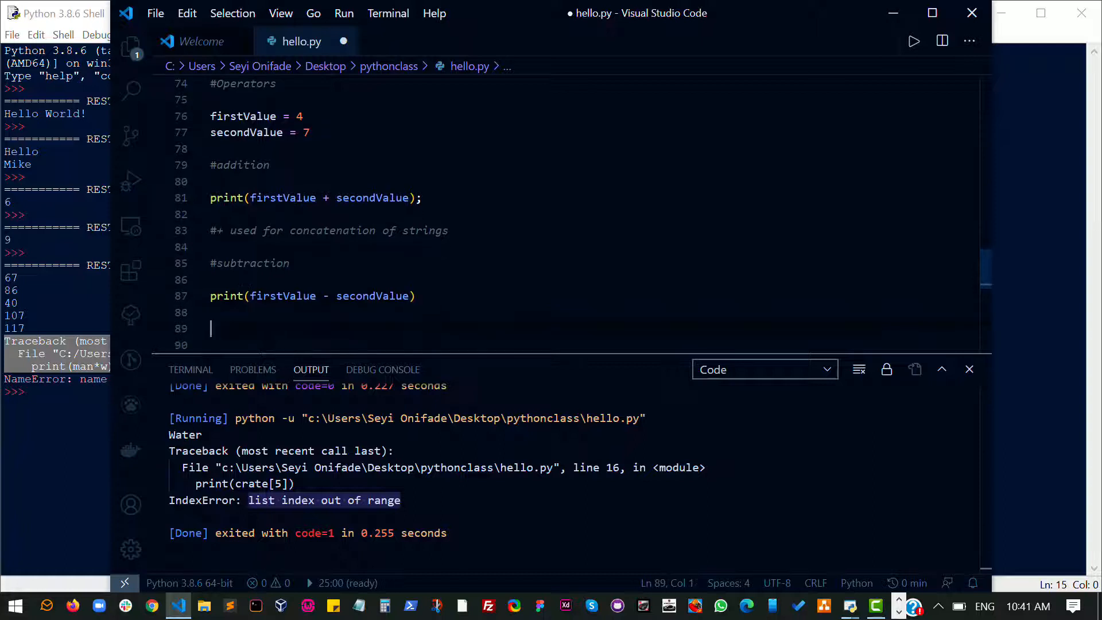
Add a #multiplication section printing firstValue * secondValue
text(#)
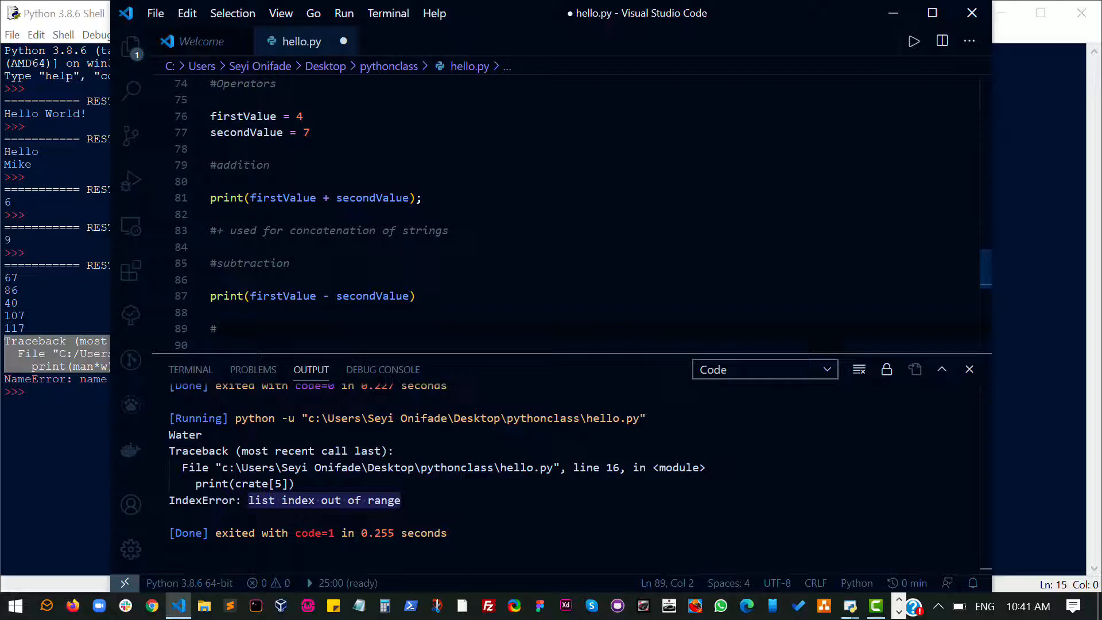
text(multi)
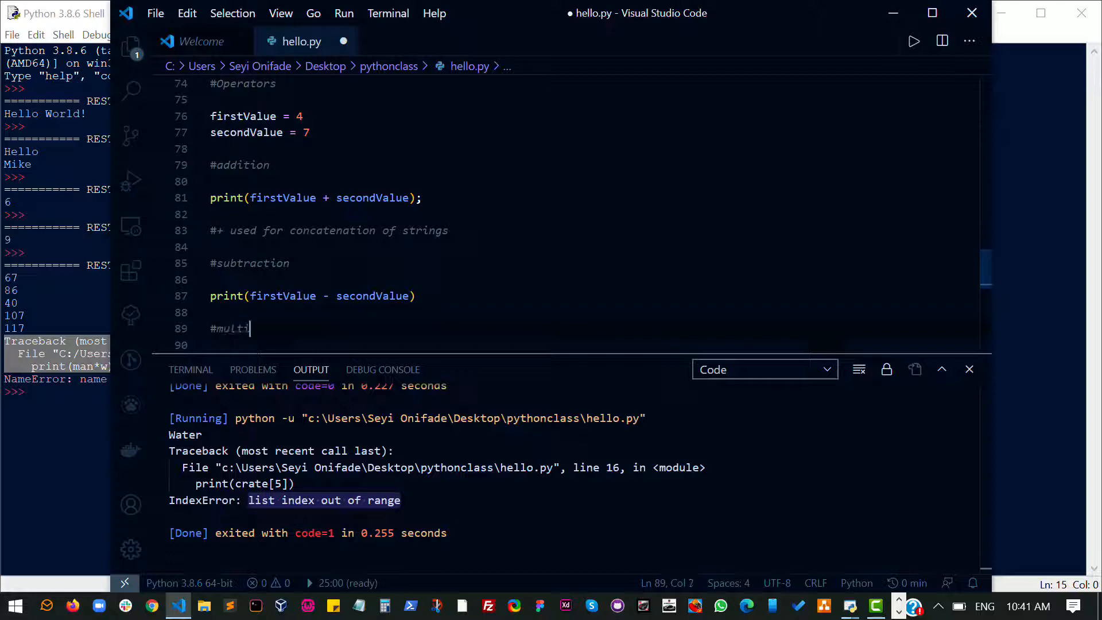
text(plcation)
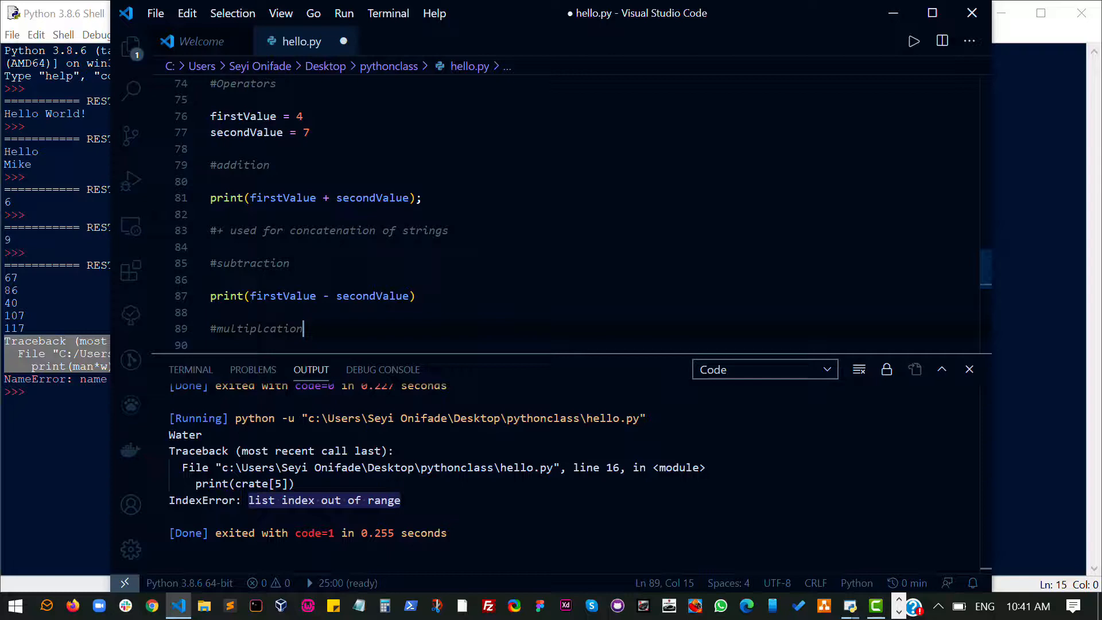
text(print()
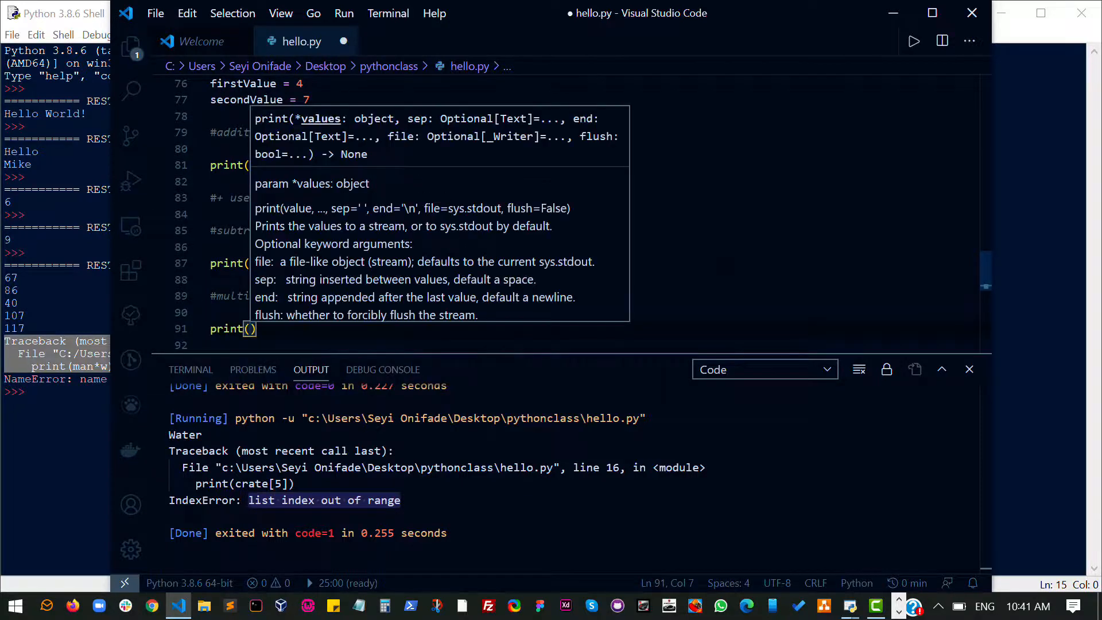
text(firstValue *)
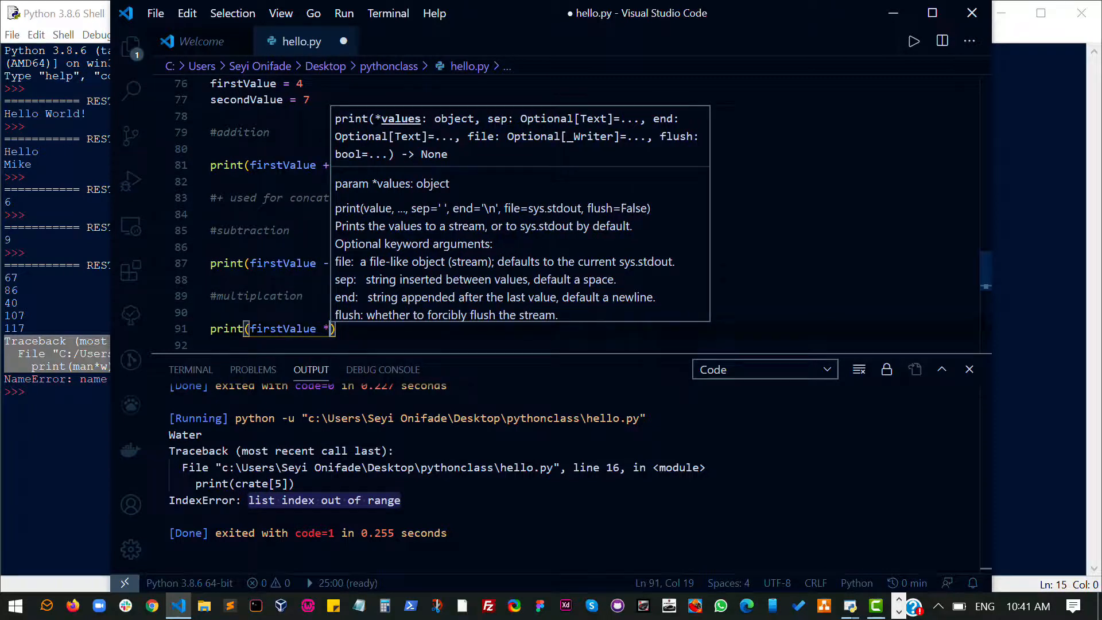
text(secondValue)
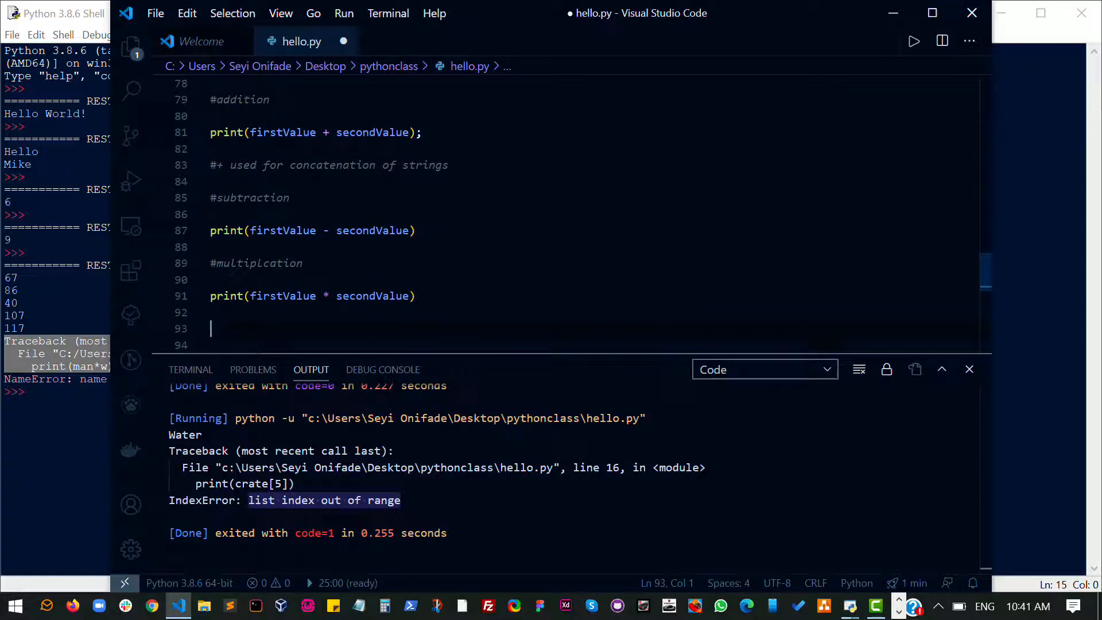
Add a #division section printing firstValue / secondValue
text(#)
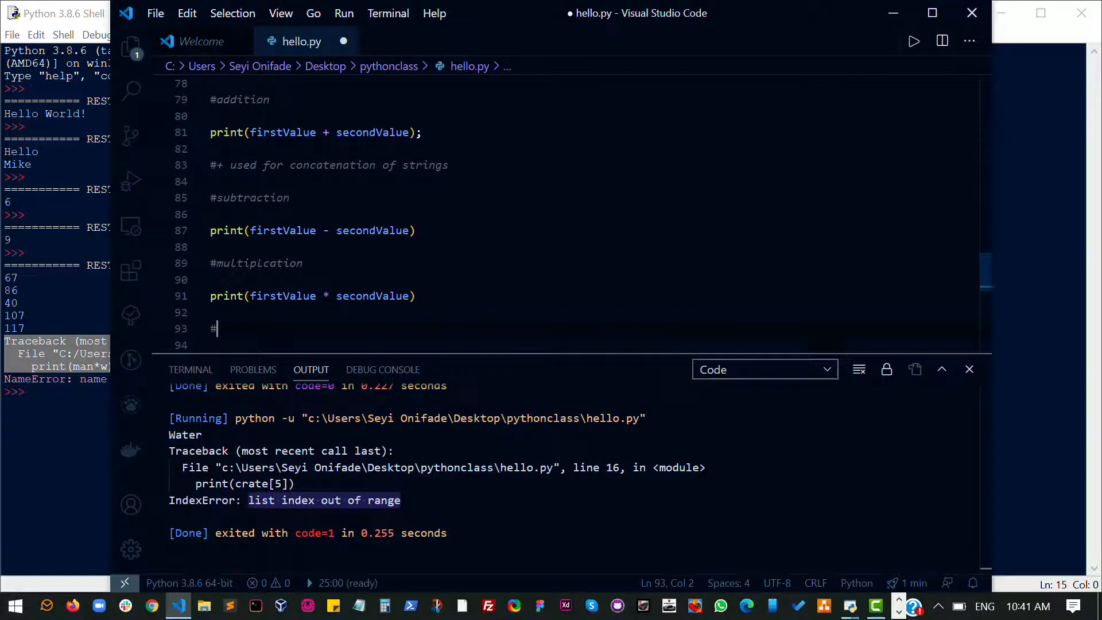
text(r)
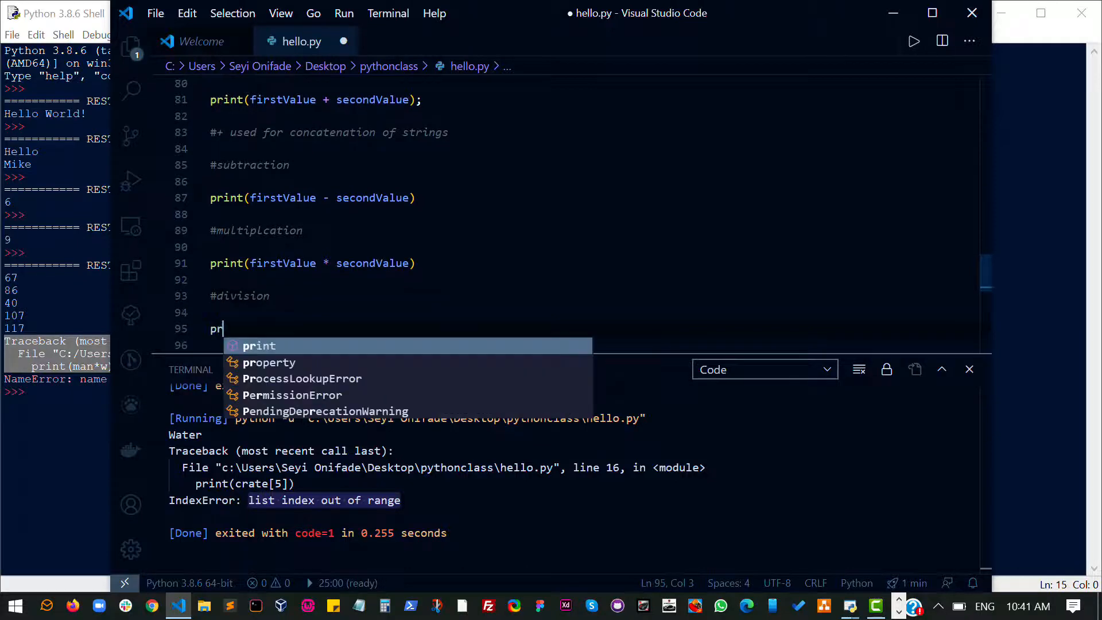
text(int(frstValue /)
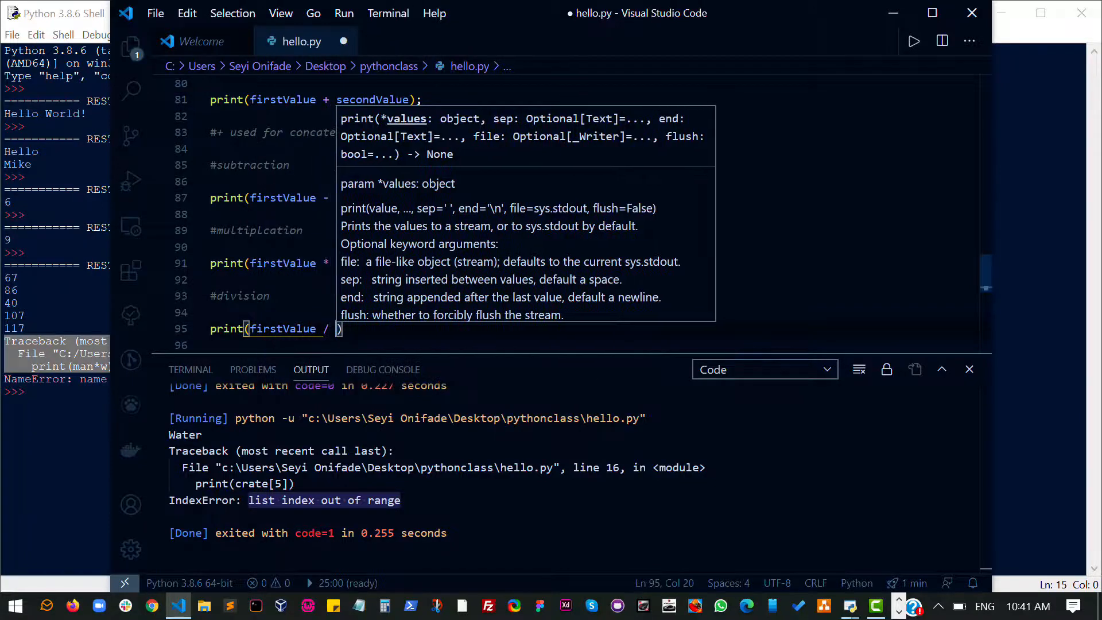
text(secondValue)
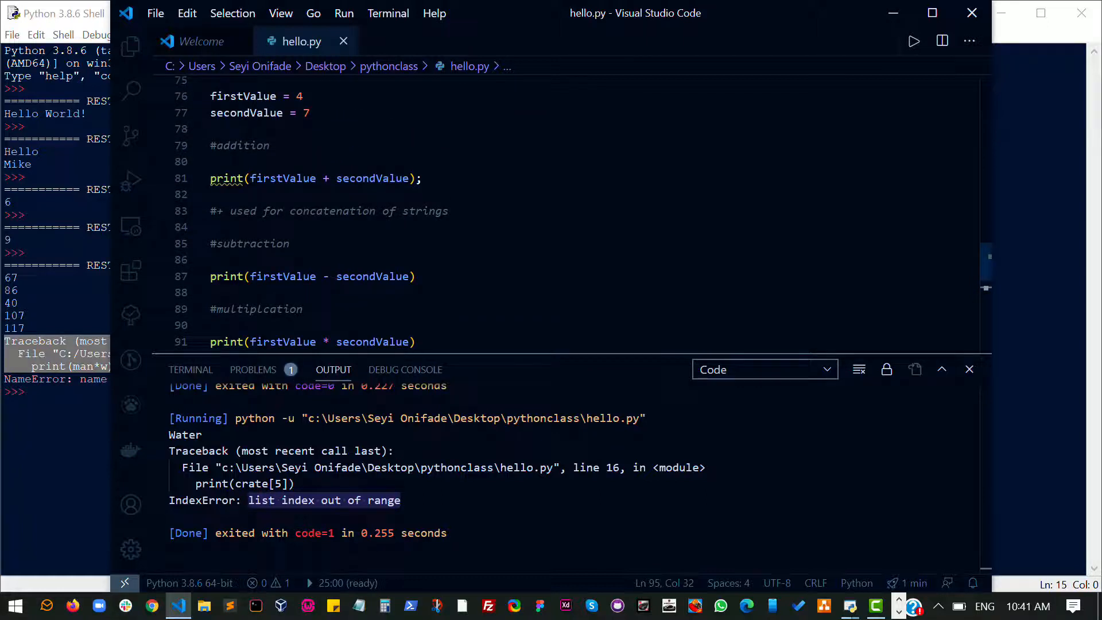
mouse_move(227, 178)
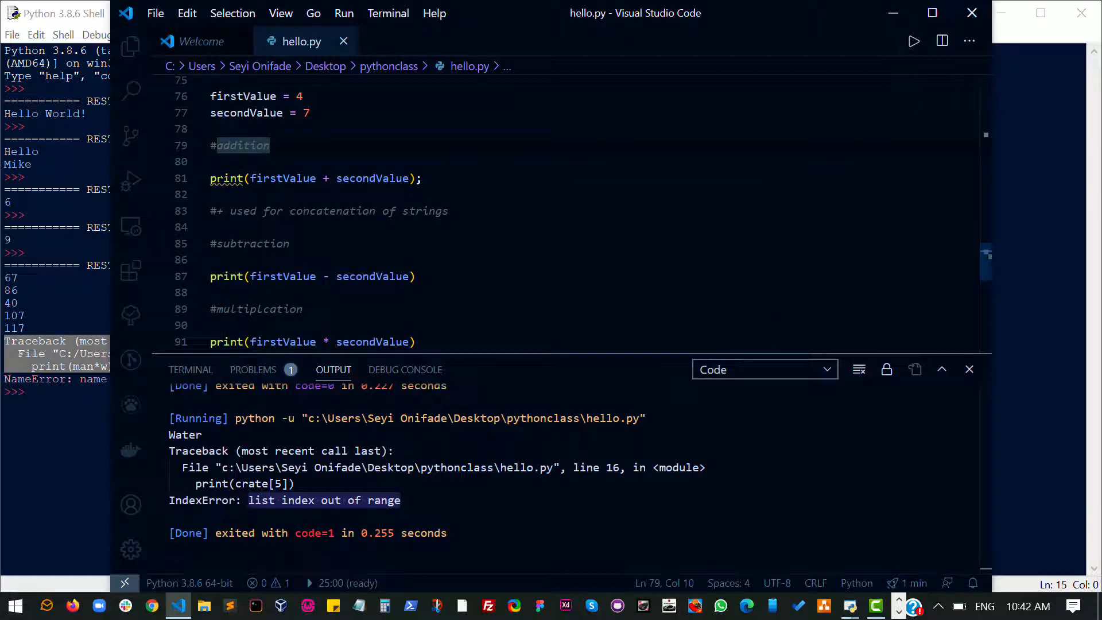
Insert label prints 'addition--->', 'subtraction--->', 'multiplication--->' and 'division--->' above each result
click(209, 162)
text(print('addition---)
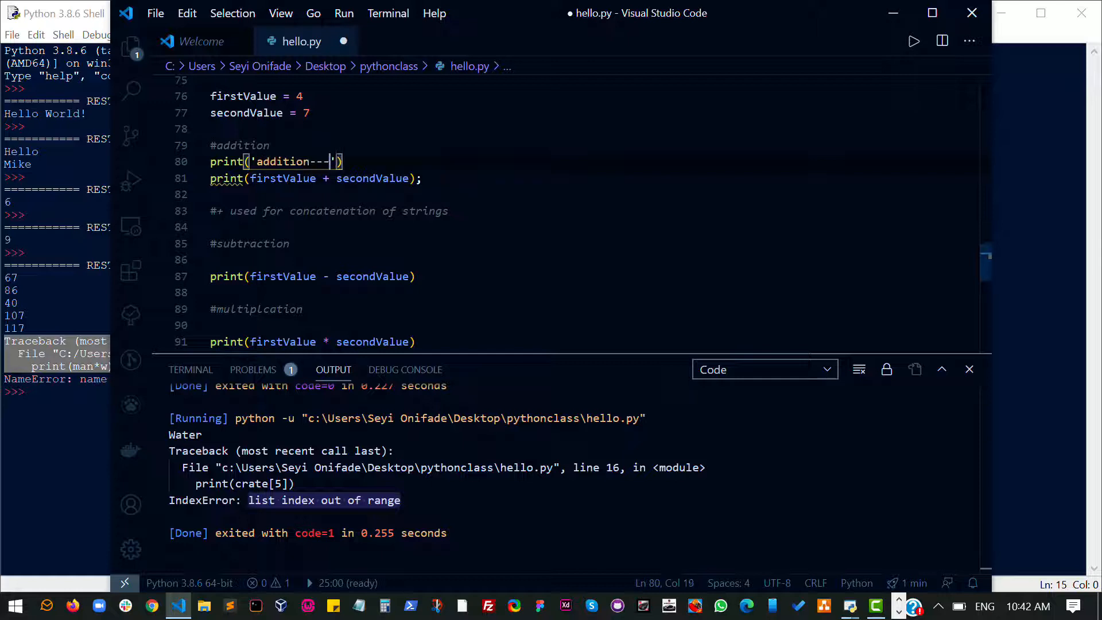
text(>)
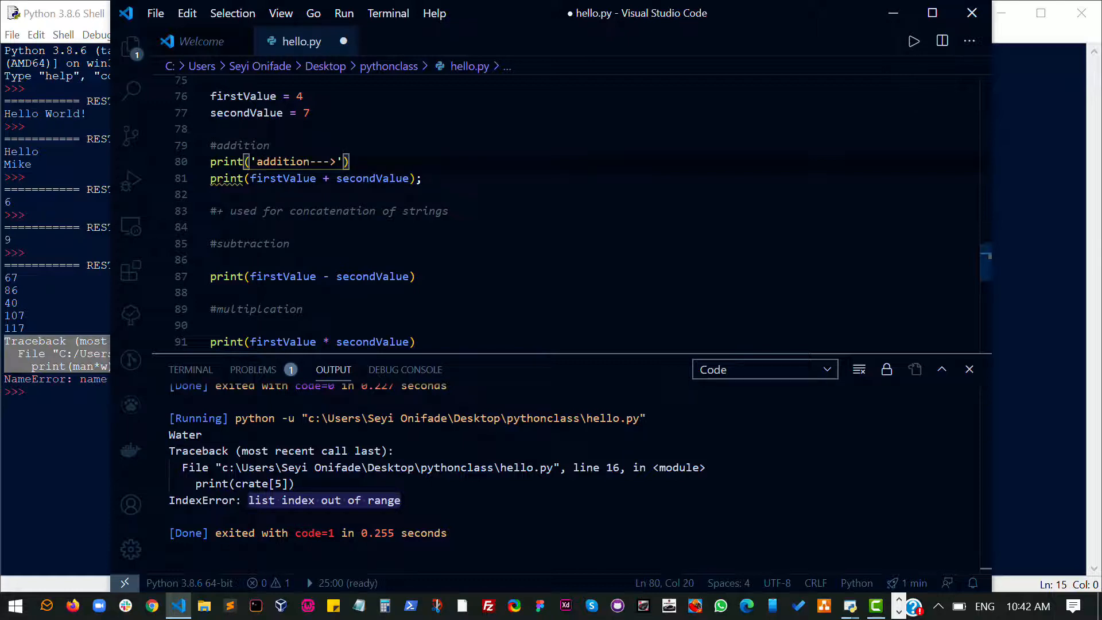
key(Right)
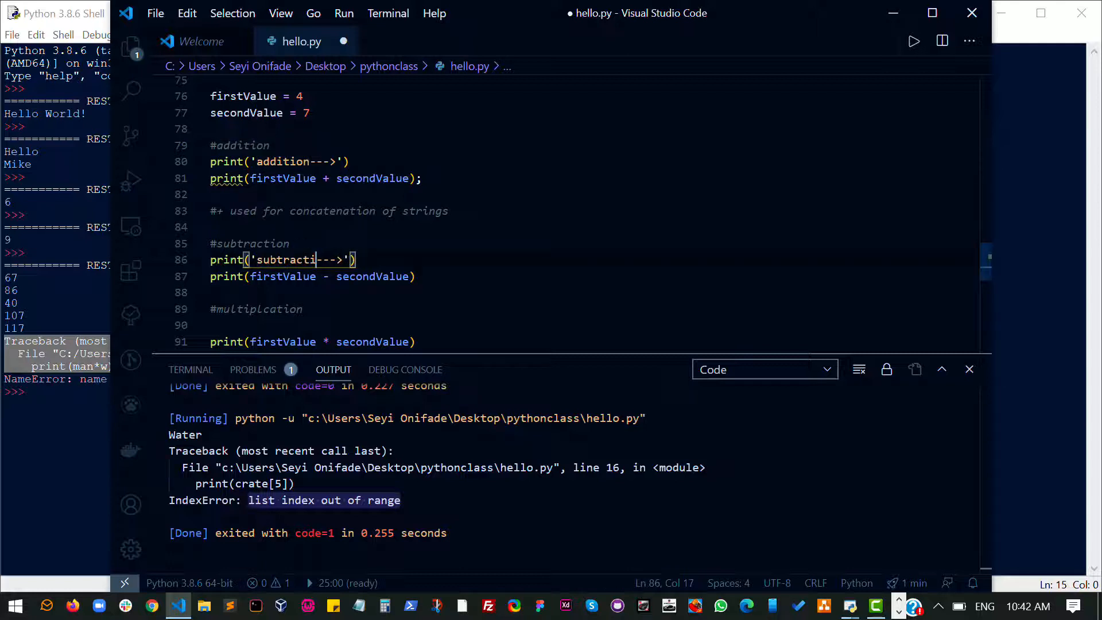
text(on)
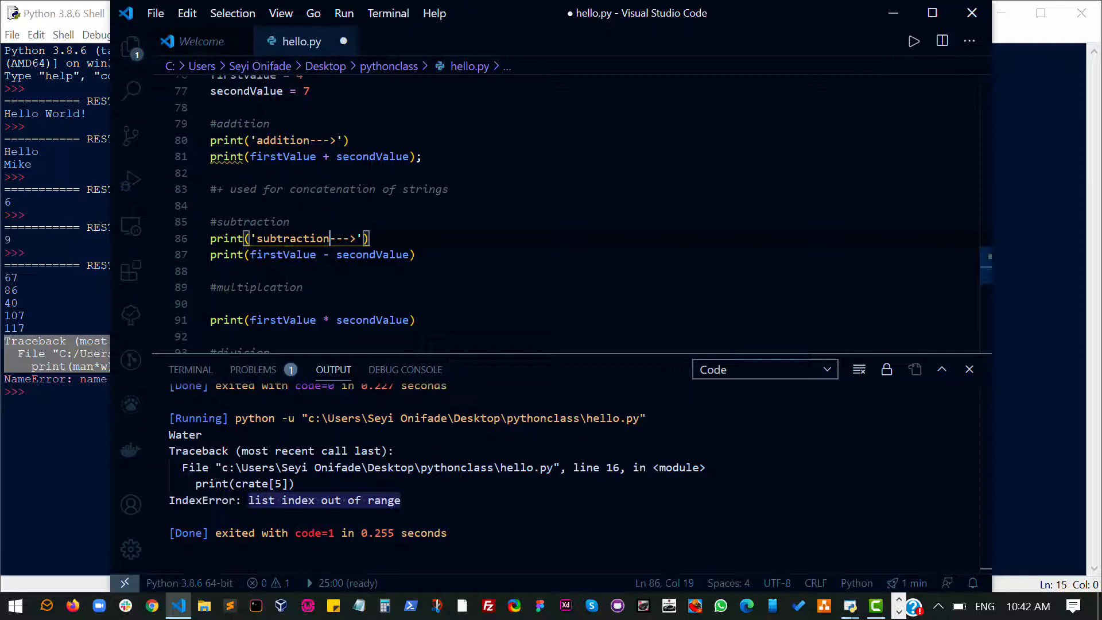
text(v)
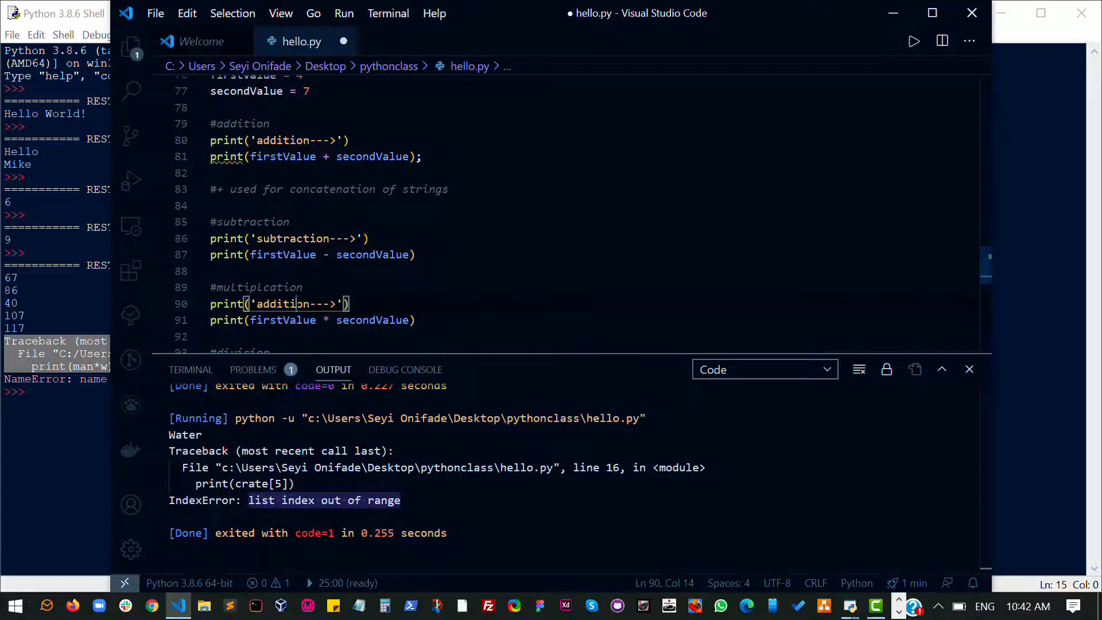
text(mult)
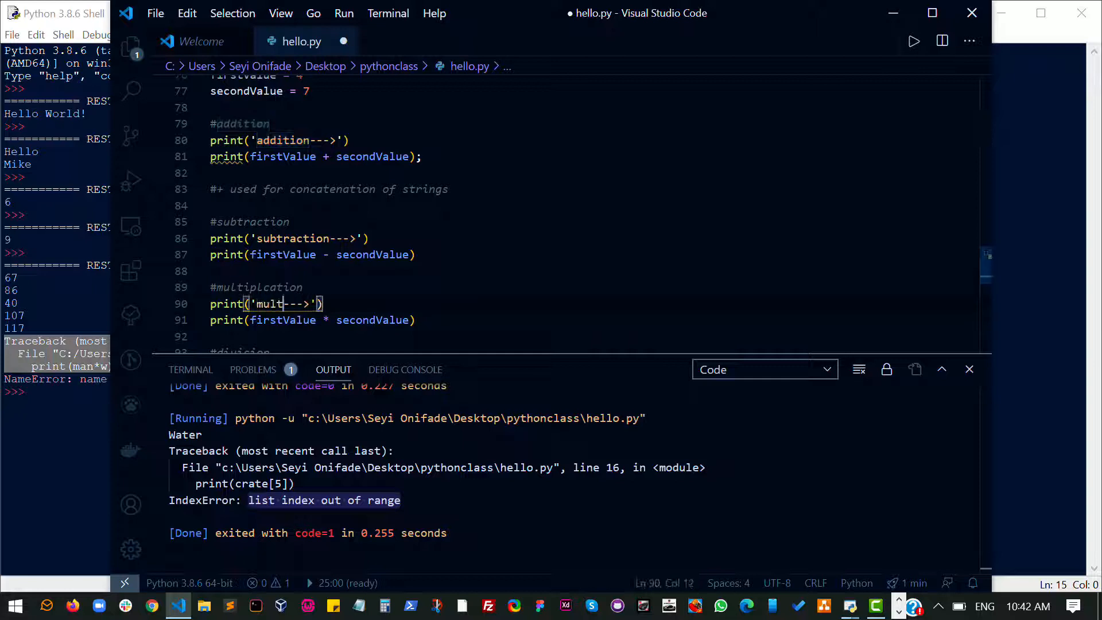
text(iplication)
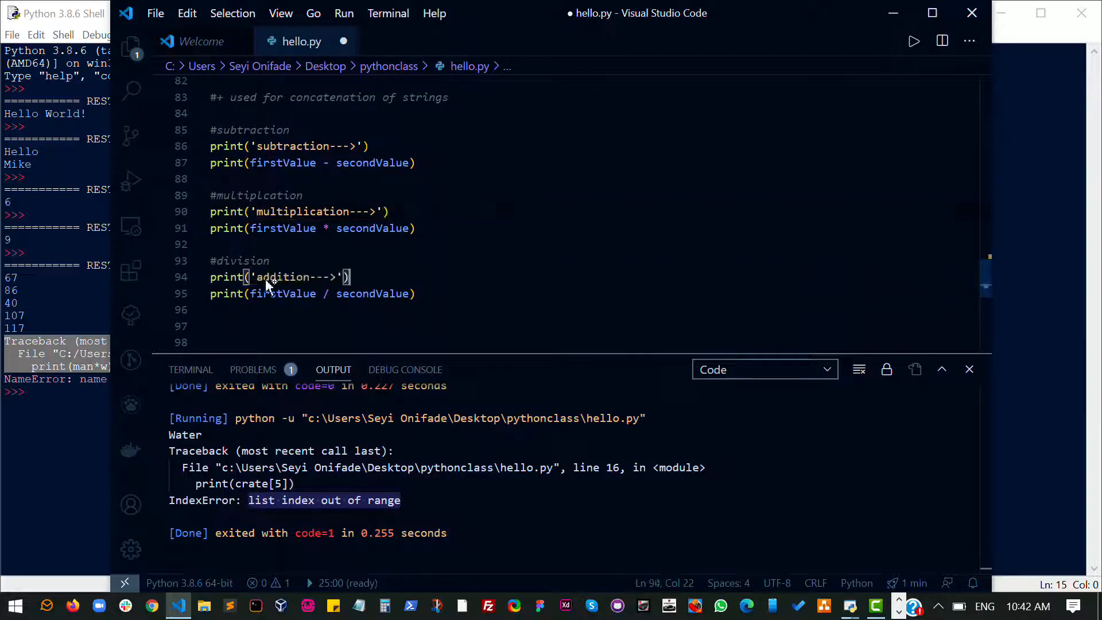
double_click(281, 276)
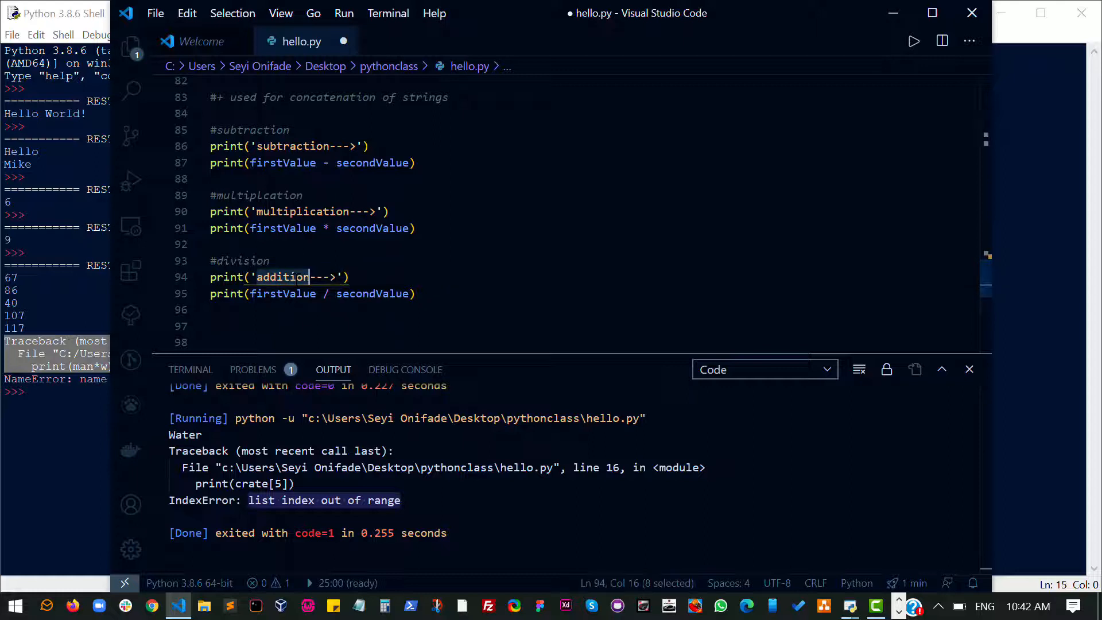
text(division)
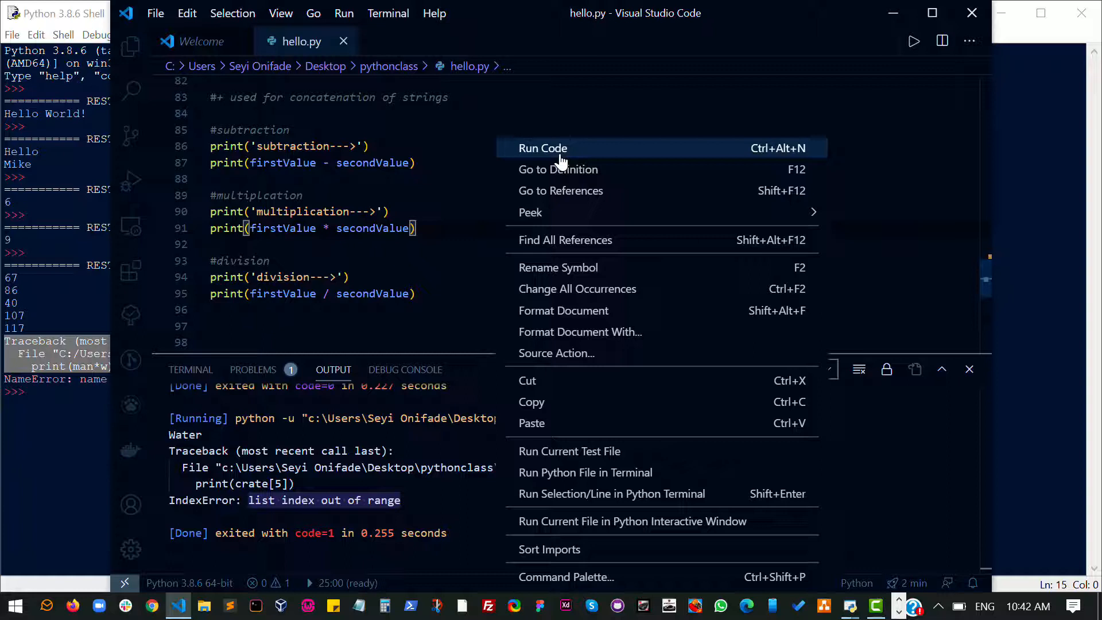
Run hello.py to show addition 11, subtraction -3, multiplication 28 and division 0.5714 in Output
click(542, 147)
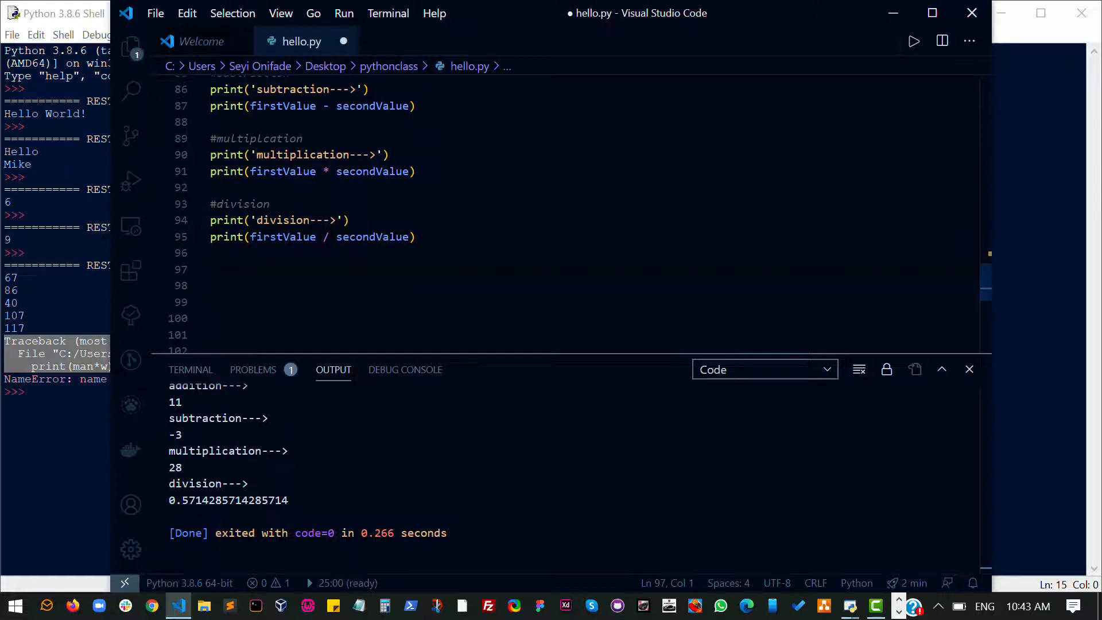
Add a '# assignment operator =' comment followed by variable = 5; below the division block
text(assignment o)
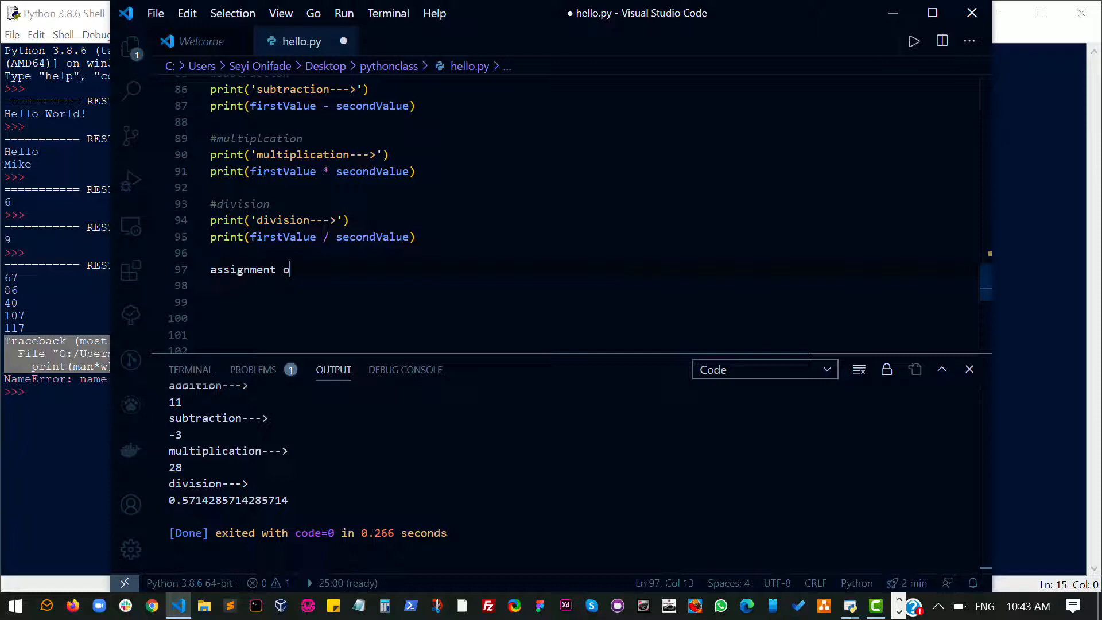
text(perator)
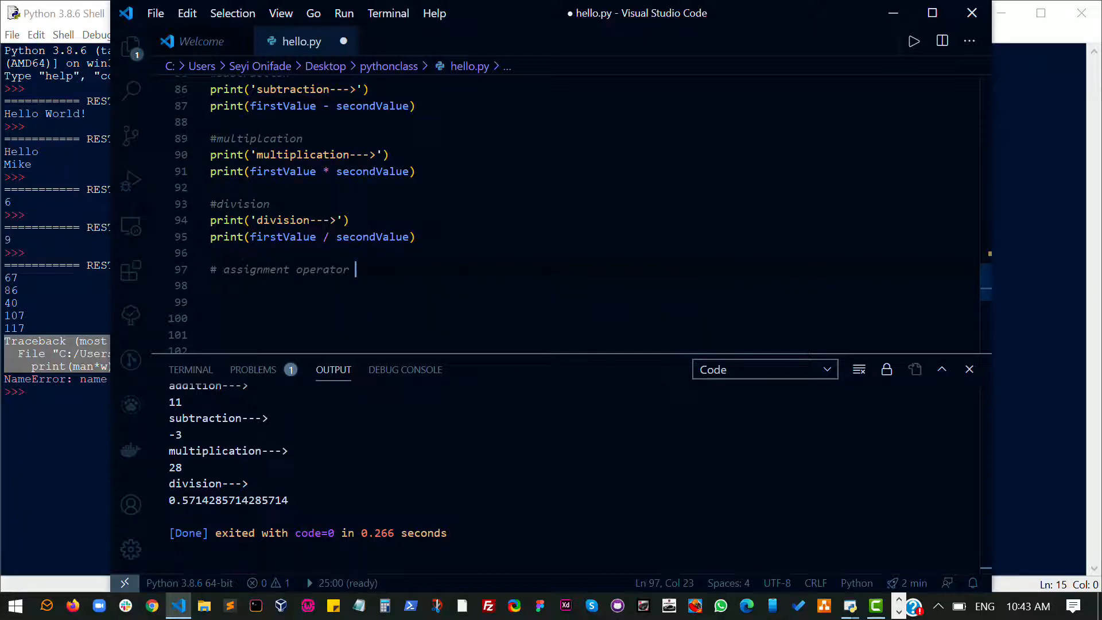
text(=)
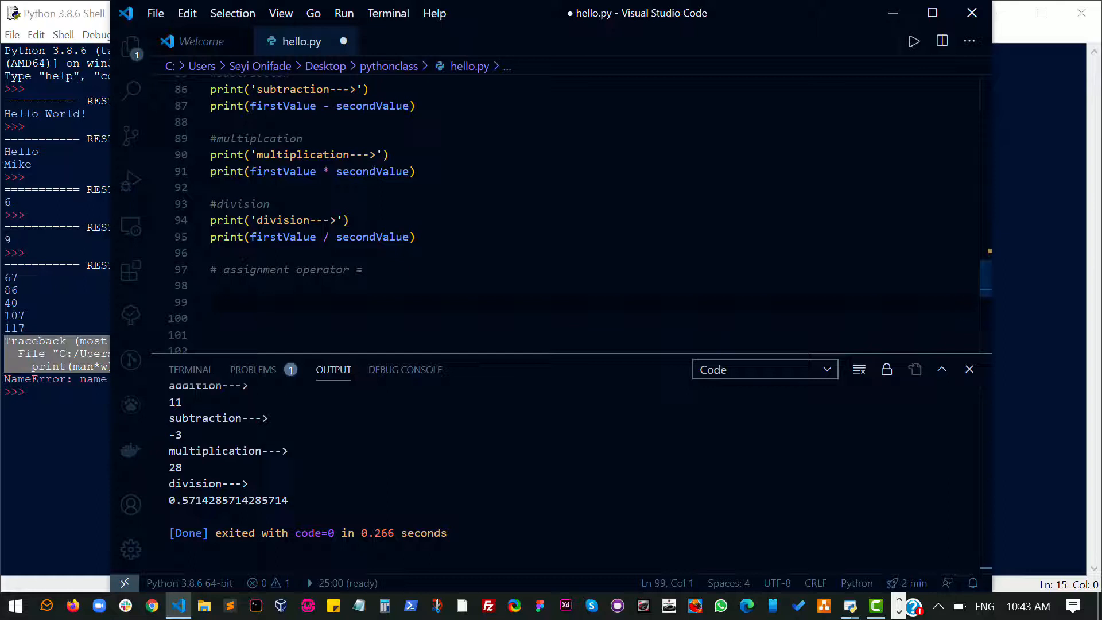
text(variable)
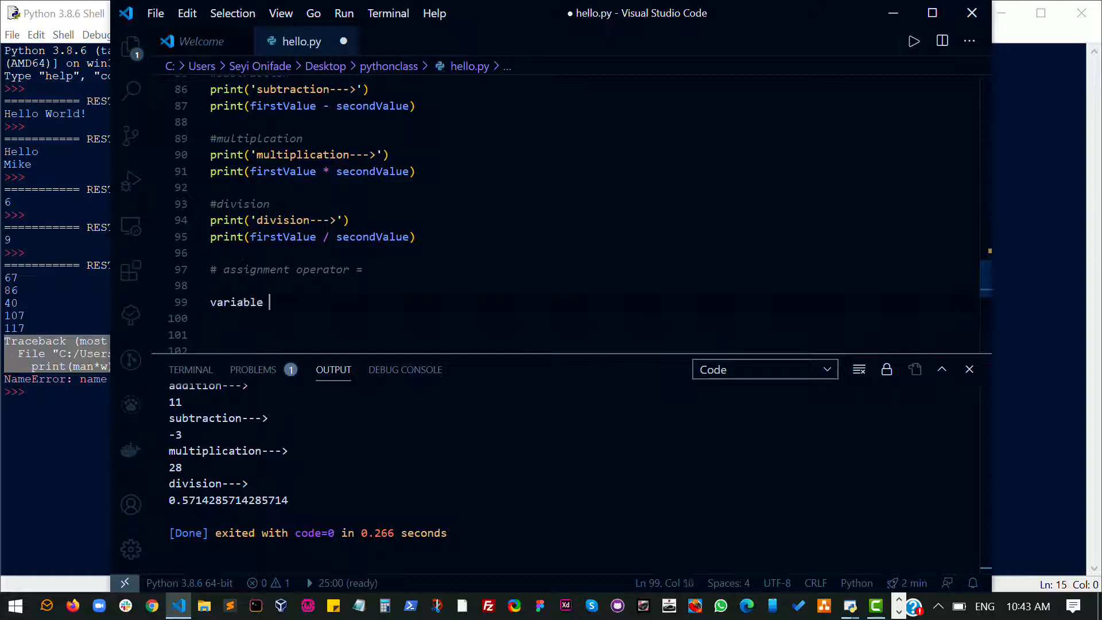
text(= 5;)
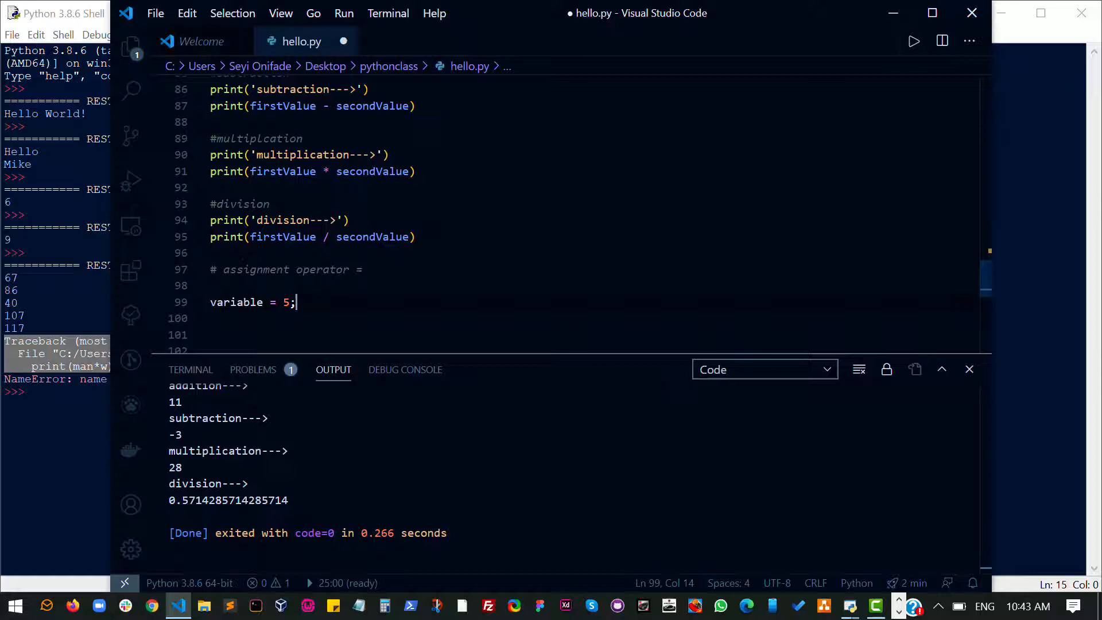
text(#ass)
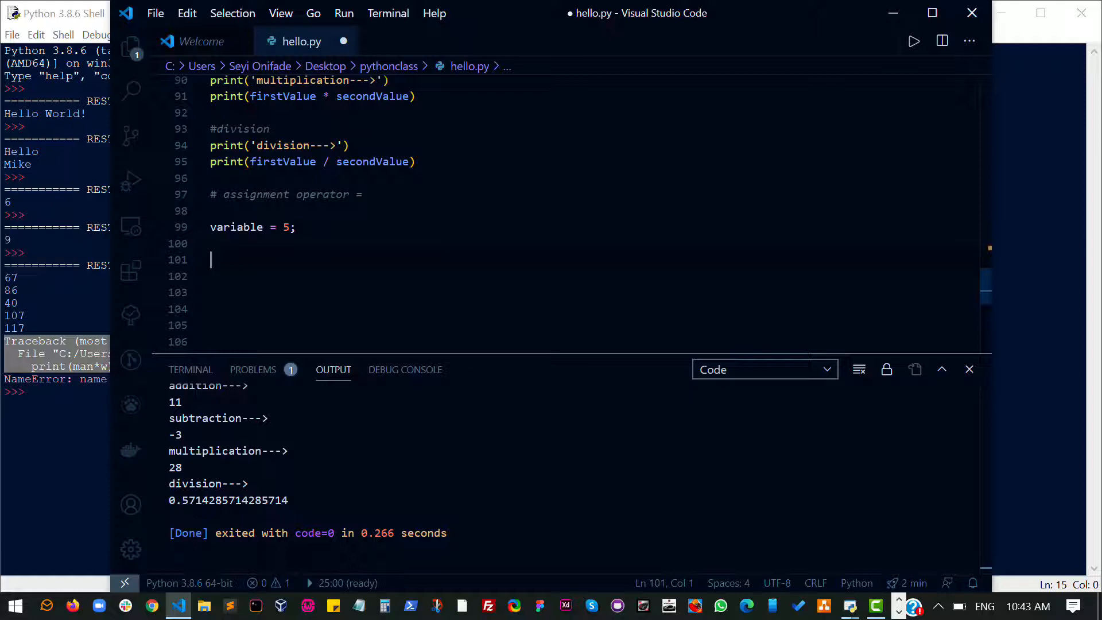
Add a #comparison section printing firstValue == secondValue
text(#)
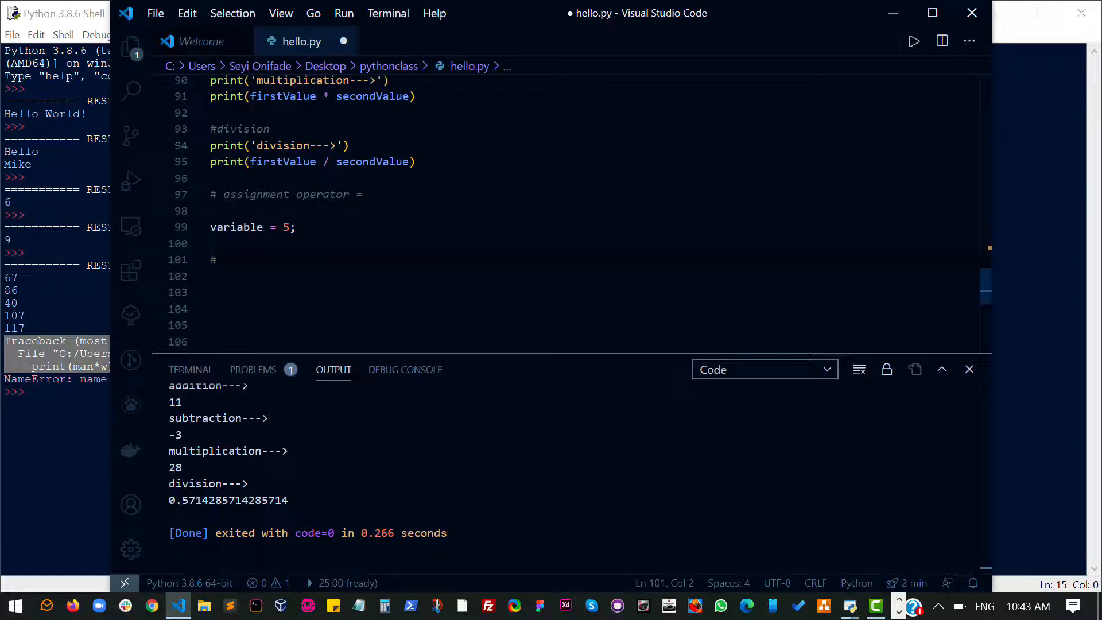
text(comparison)
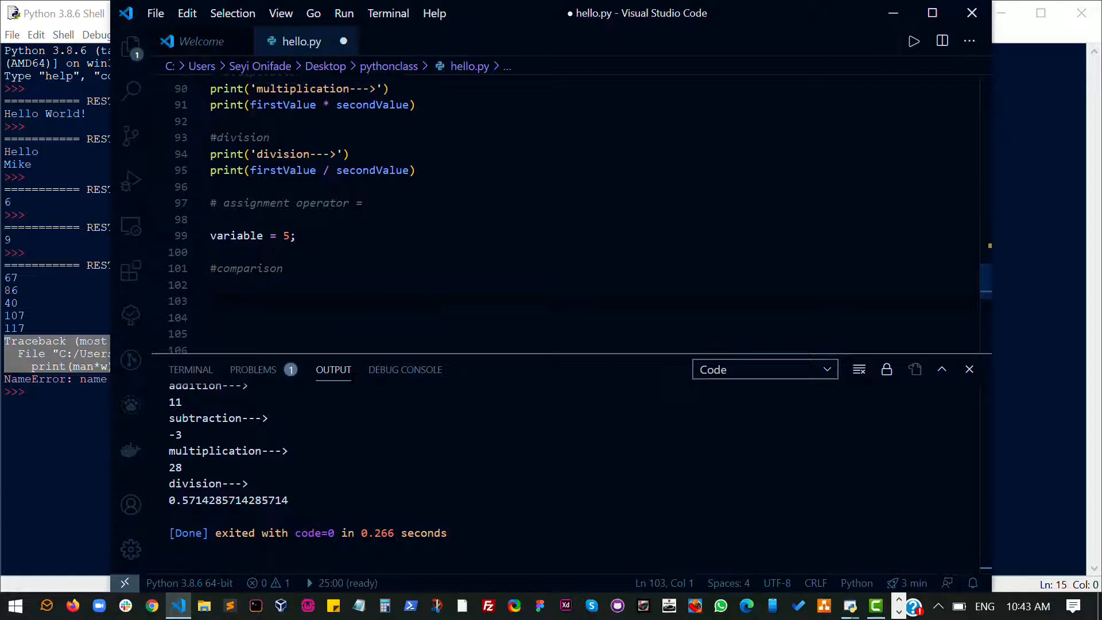
text(print()
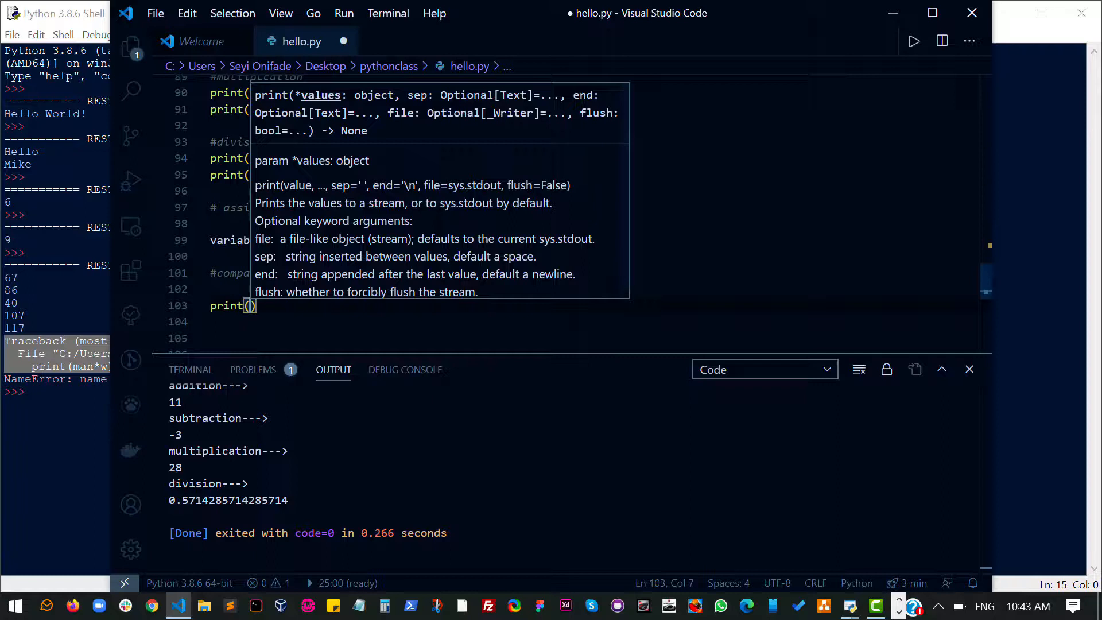
text(firstValue ==)
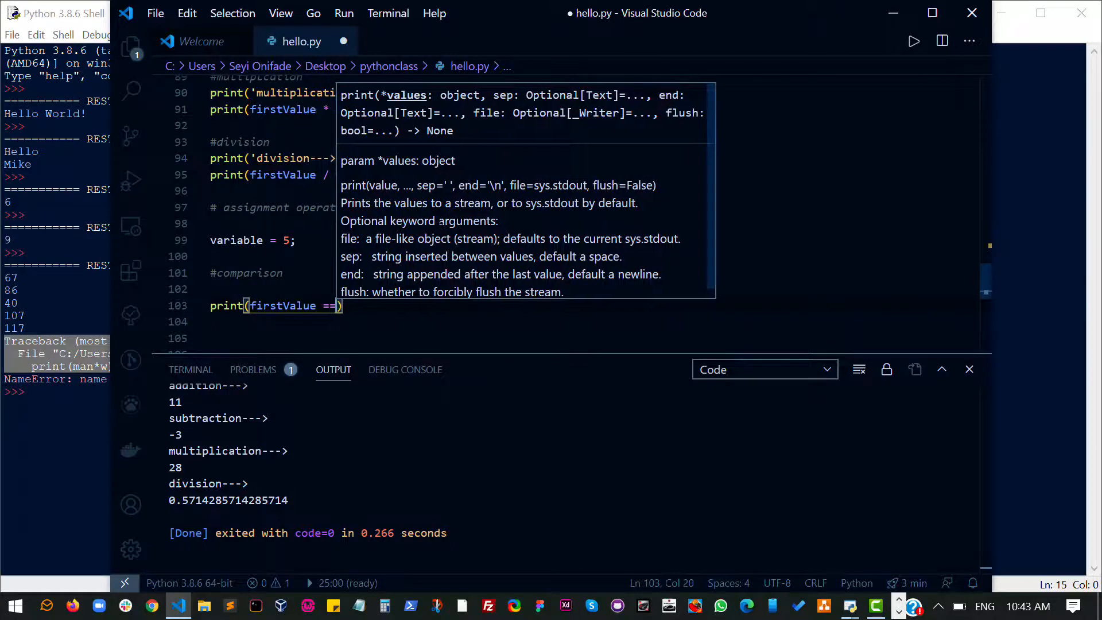
text(secondValue)
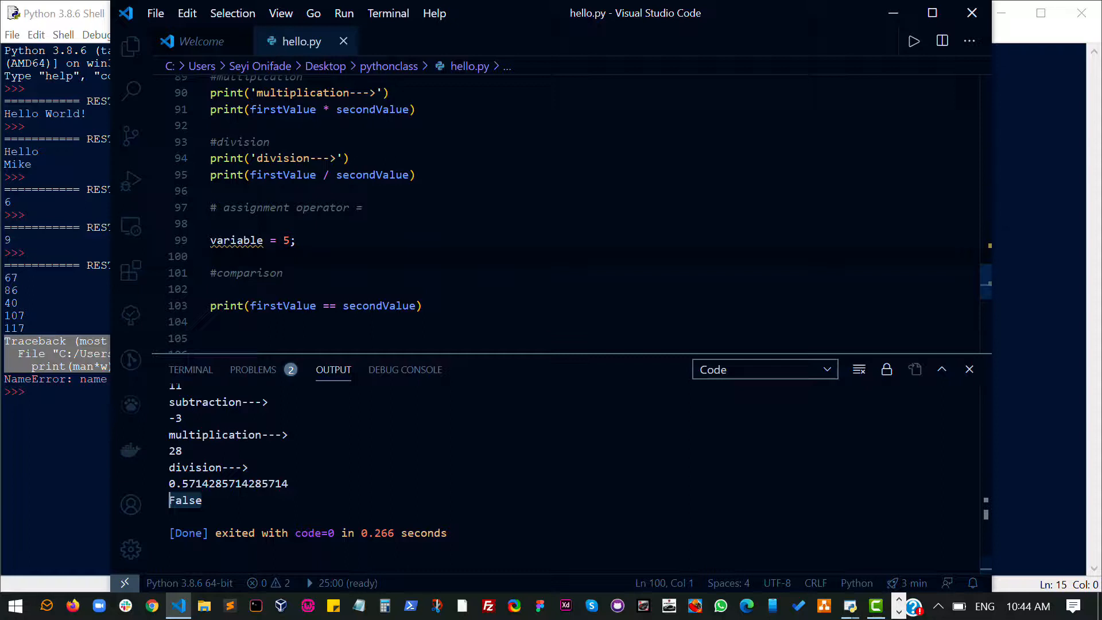
Add an equality comment and set firstValue to 7 so the check outputs True
scroll(up, 3)
text( #)
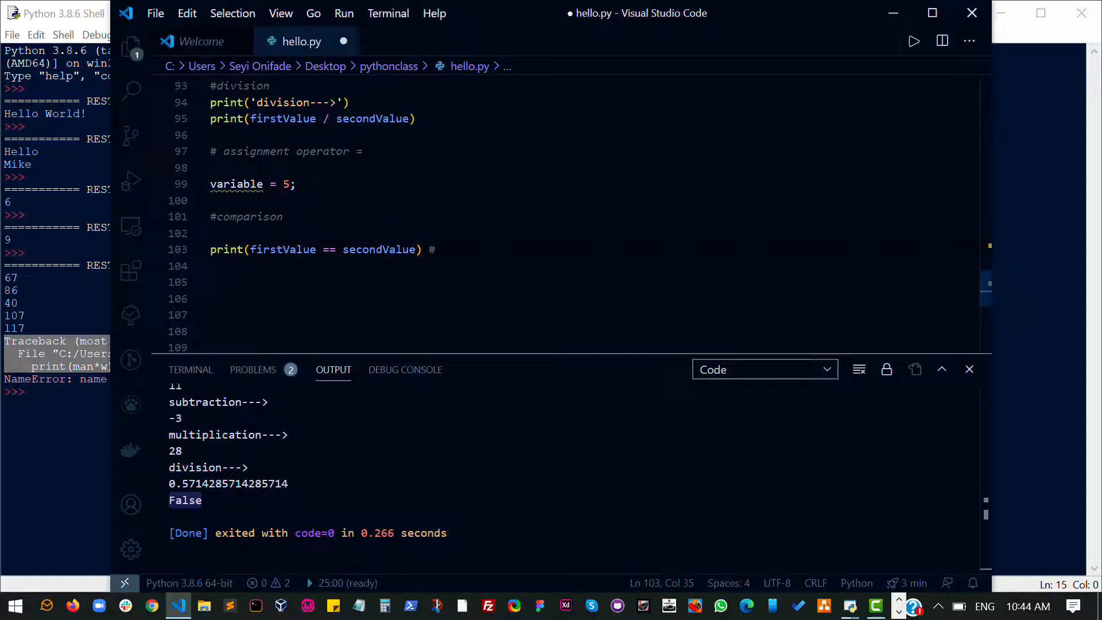
text(compar)
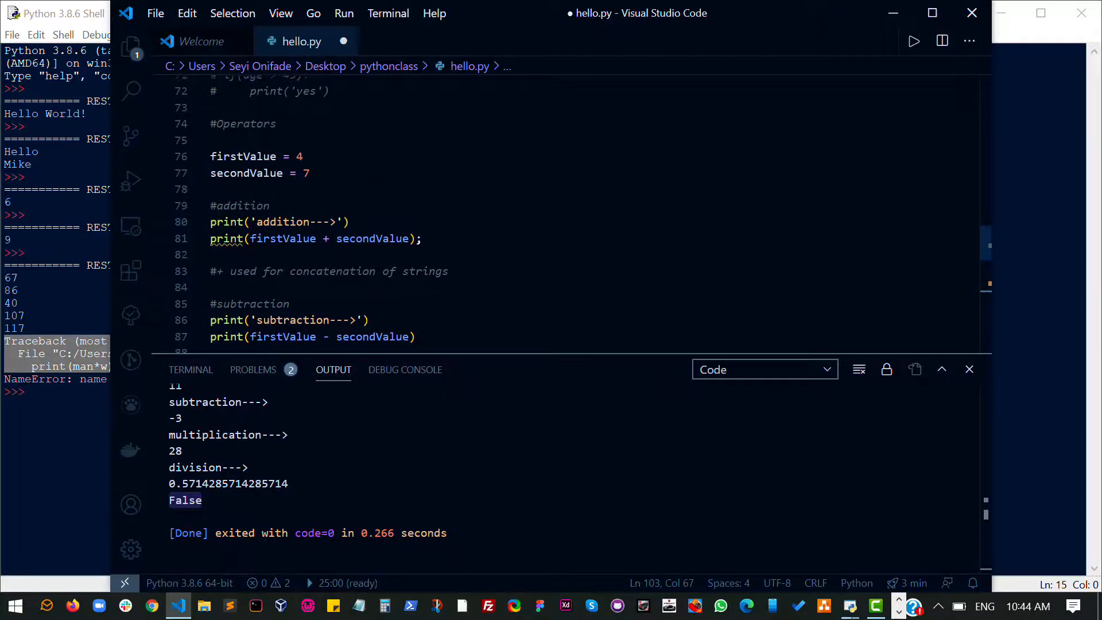
text(7)
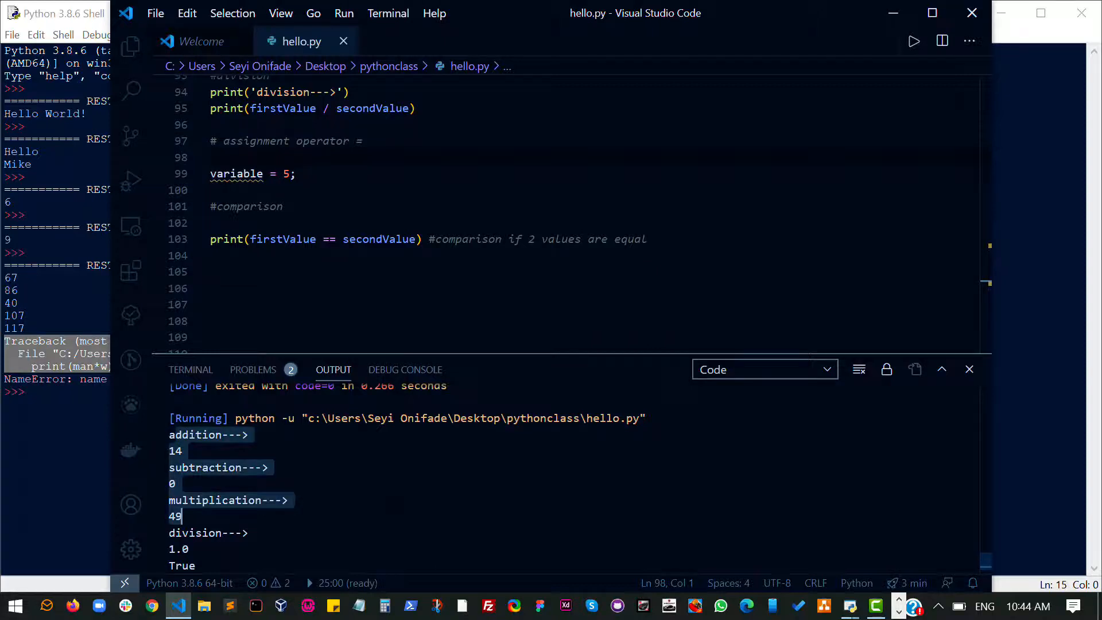
scroll(down, 3)
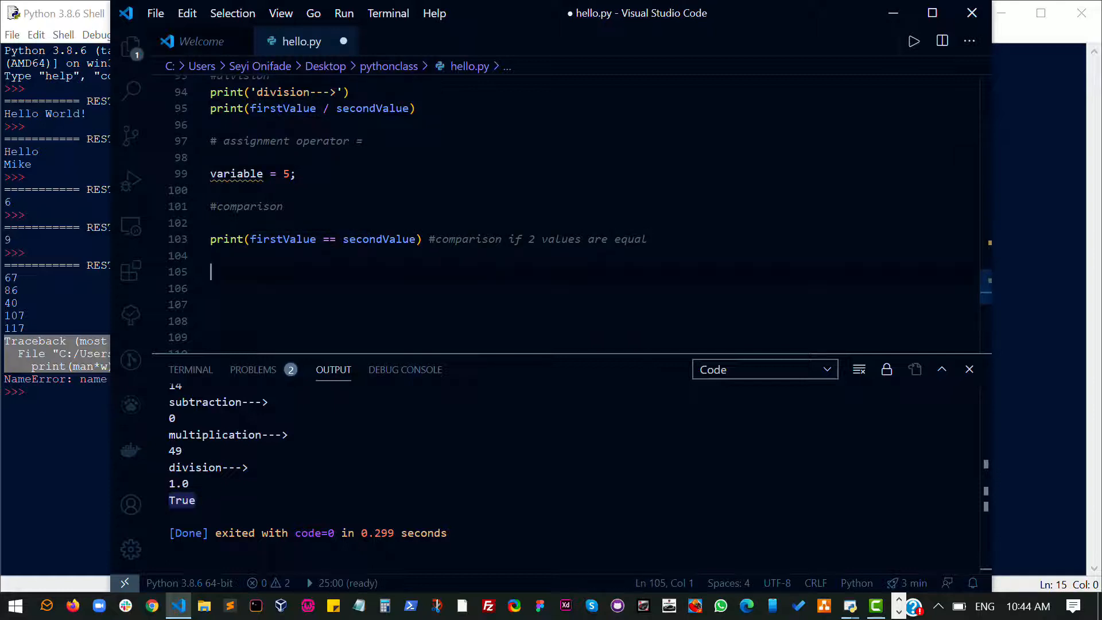
Add #isEqual and #isGreater comments with print(firstValue > secondValue)
click(218, 223)
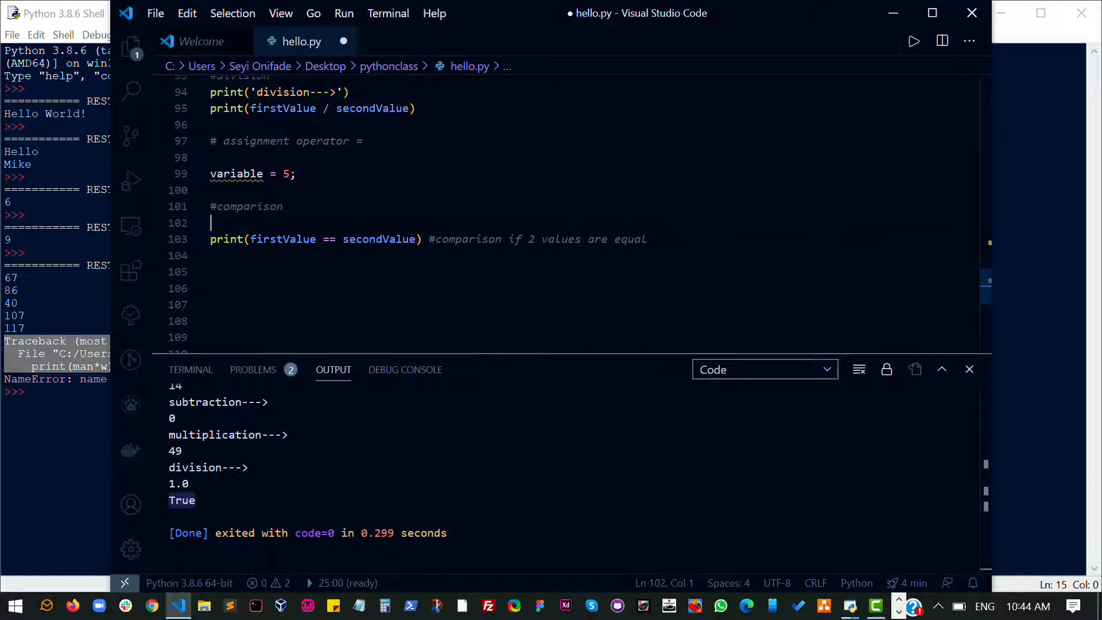
text(#)
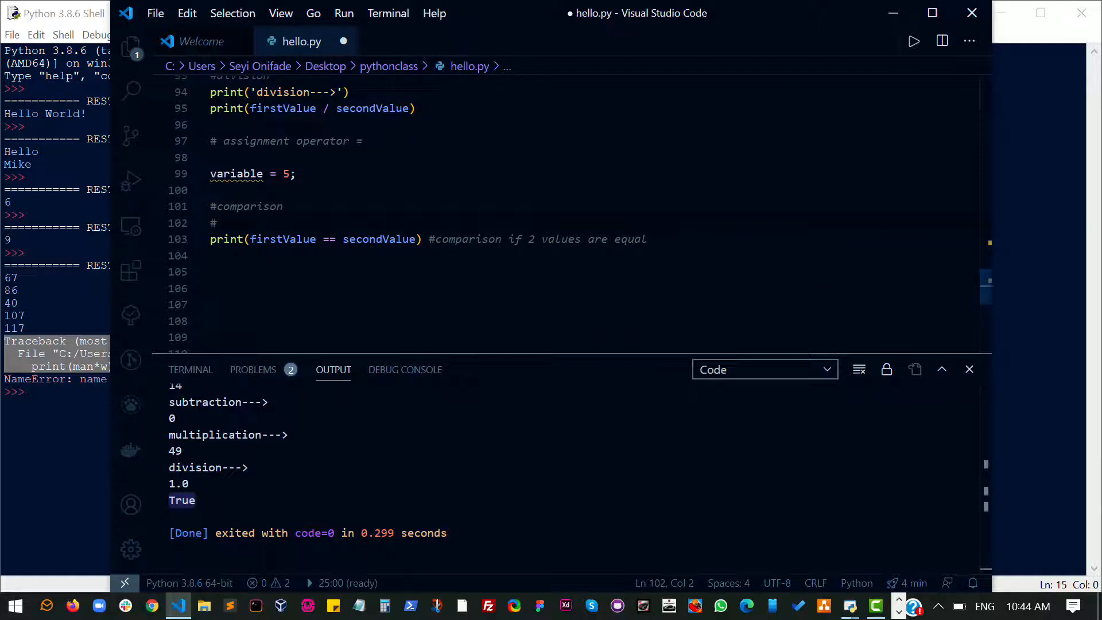
text(is)
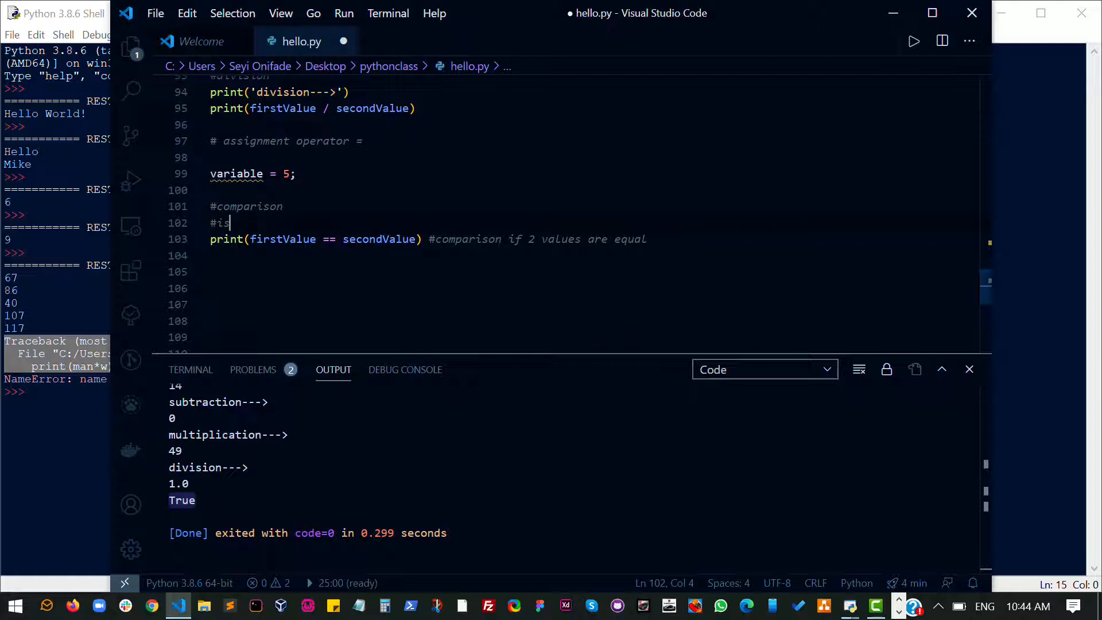
text(Equal)
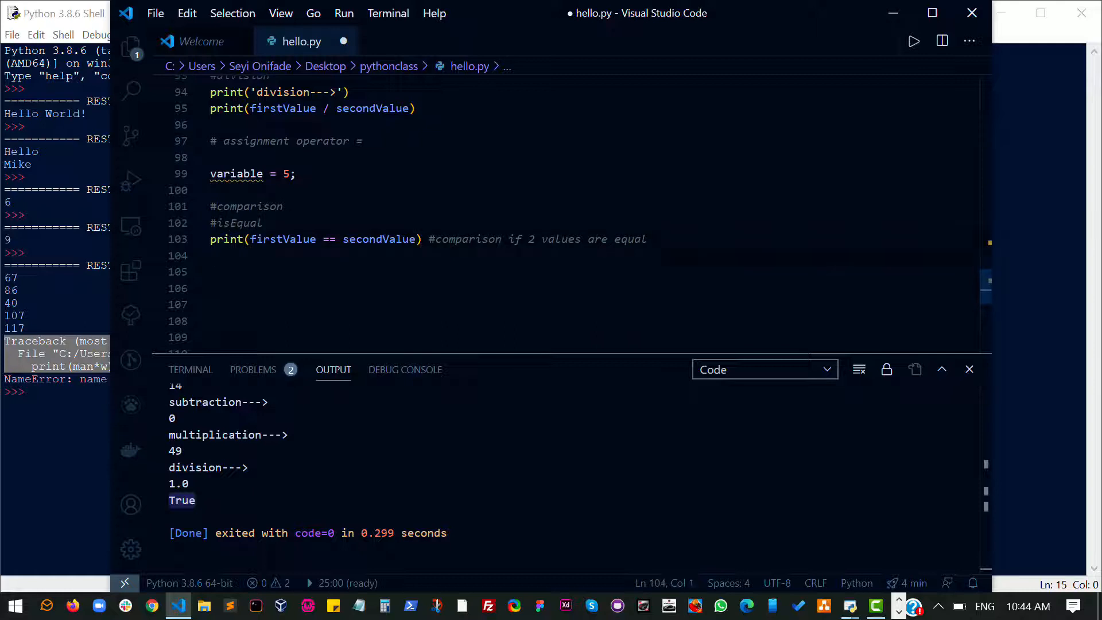
text(#isGr)
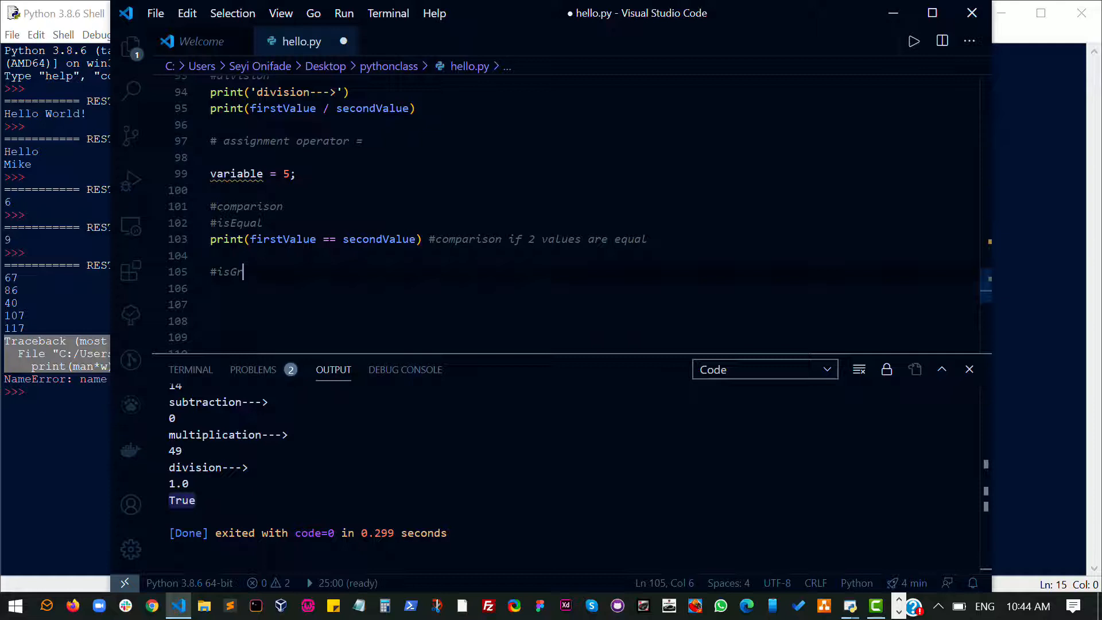
text(eav)
click(594, 305)
text(print)
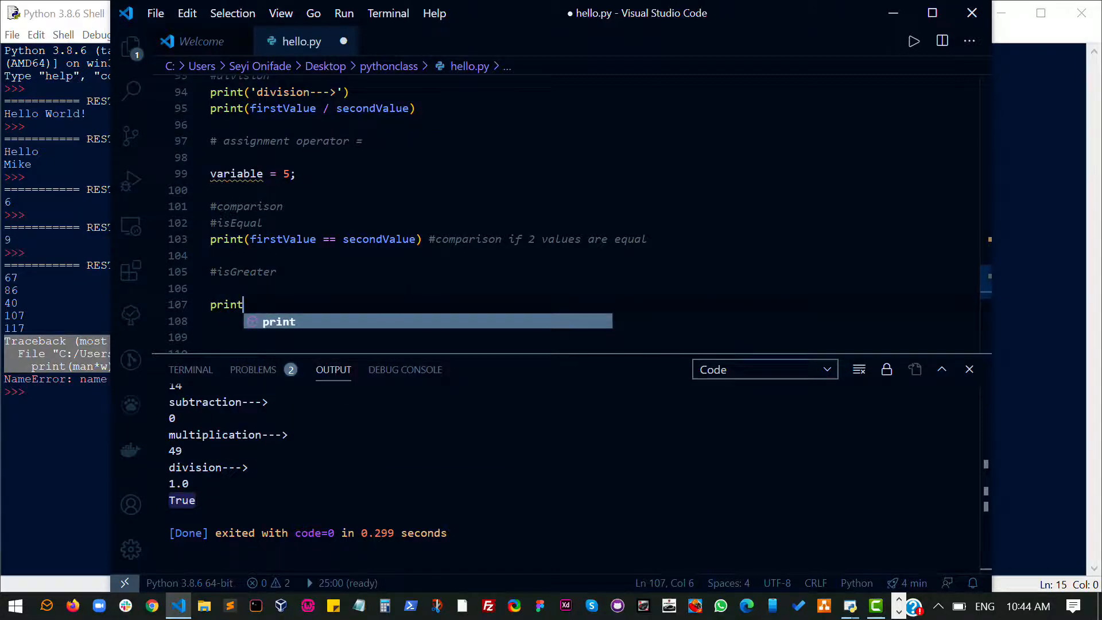
text((firstValue)
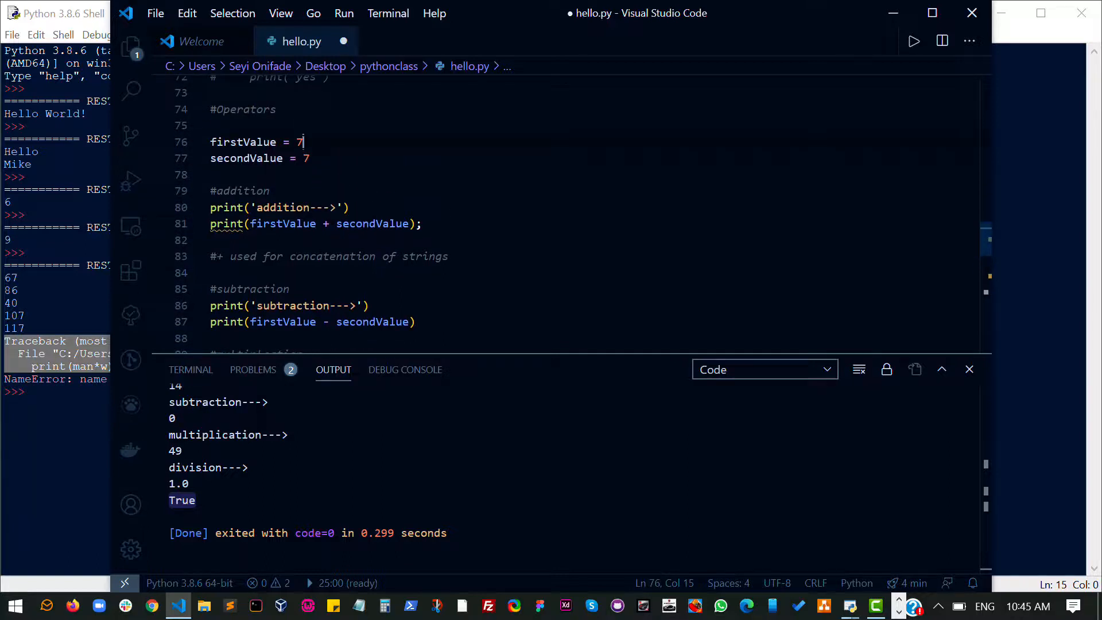
Run hello.py to show False, False in Output and start a new comment line
scroll(down, 3)
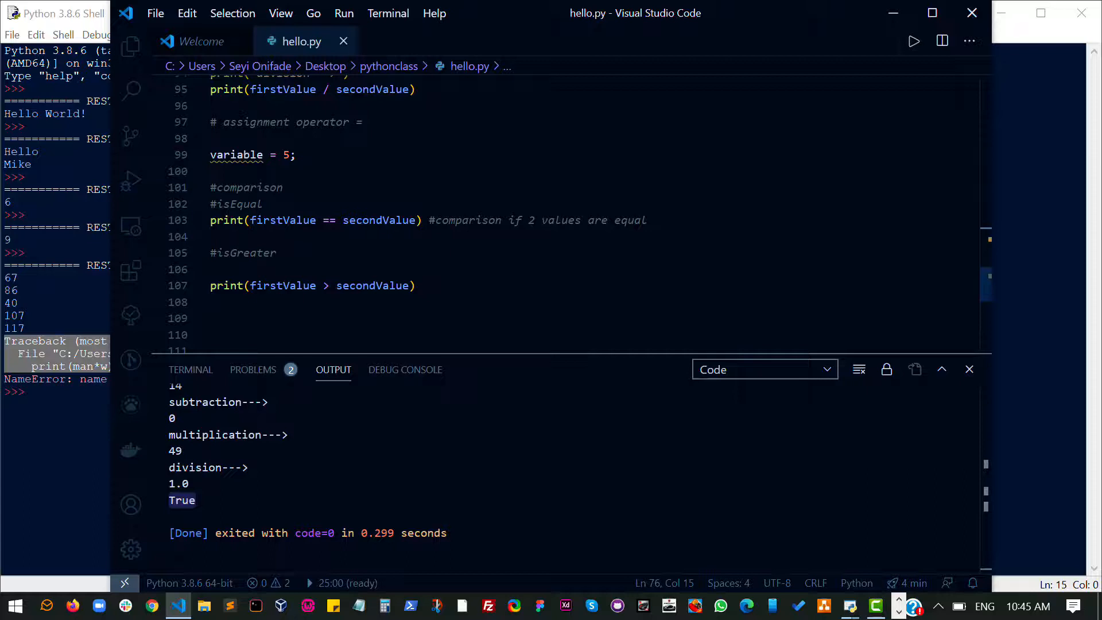
click(913, 40)
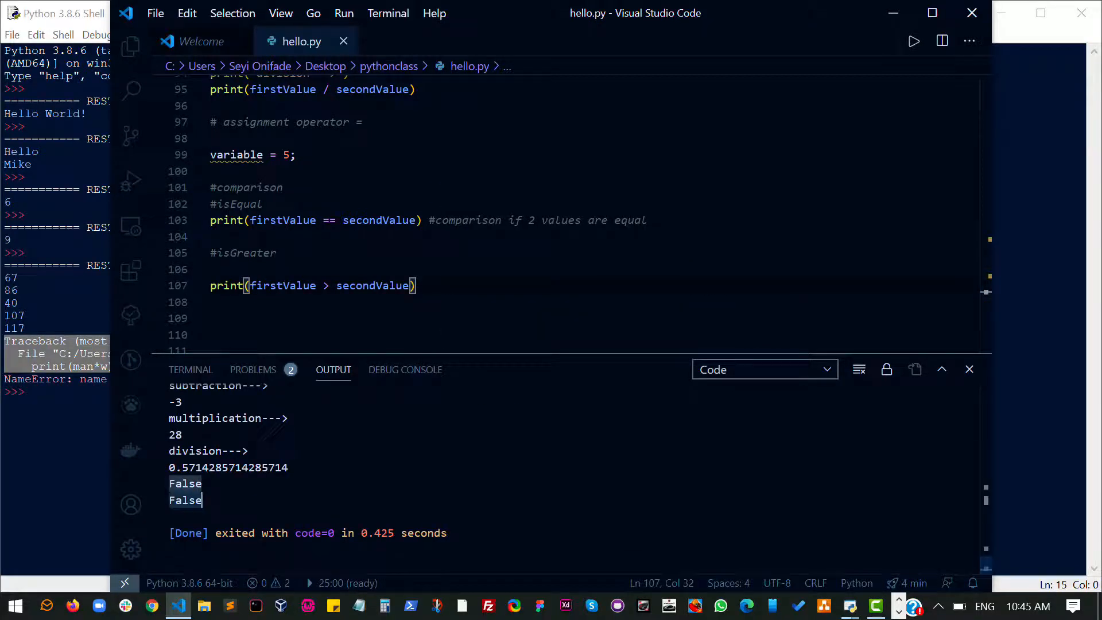
double_click(328, 219)
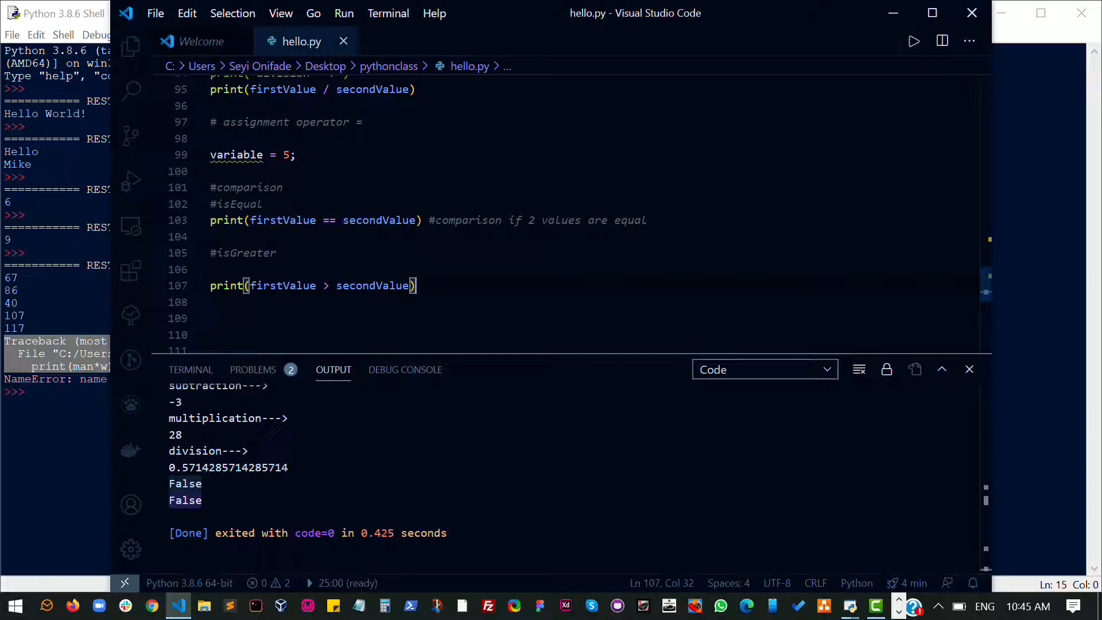
text(#)
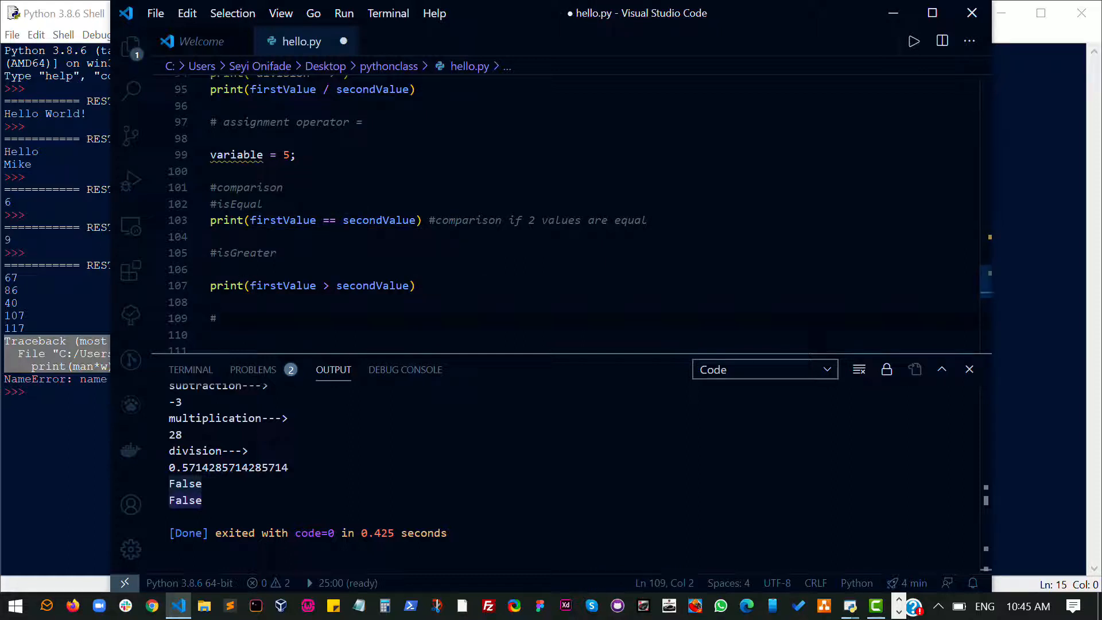
Add an #isLessthan section printing firstValue < secondValue and rerun to output True
text(isLessthan)
click(592, 349)
text(print()
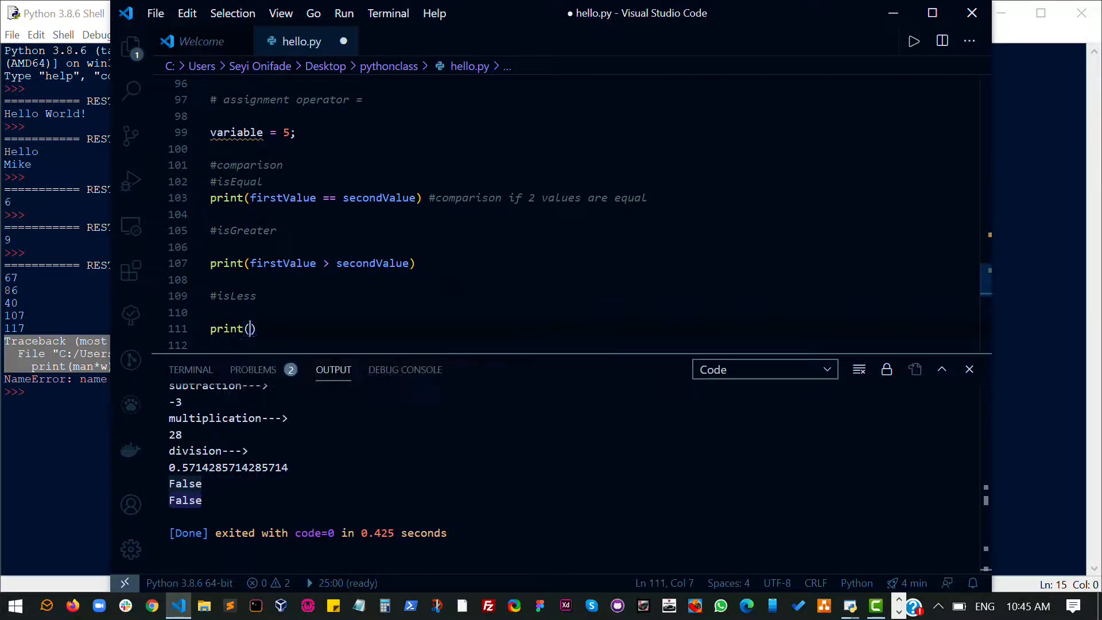
text(firstValue <)
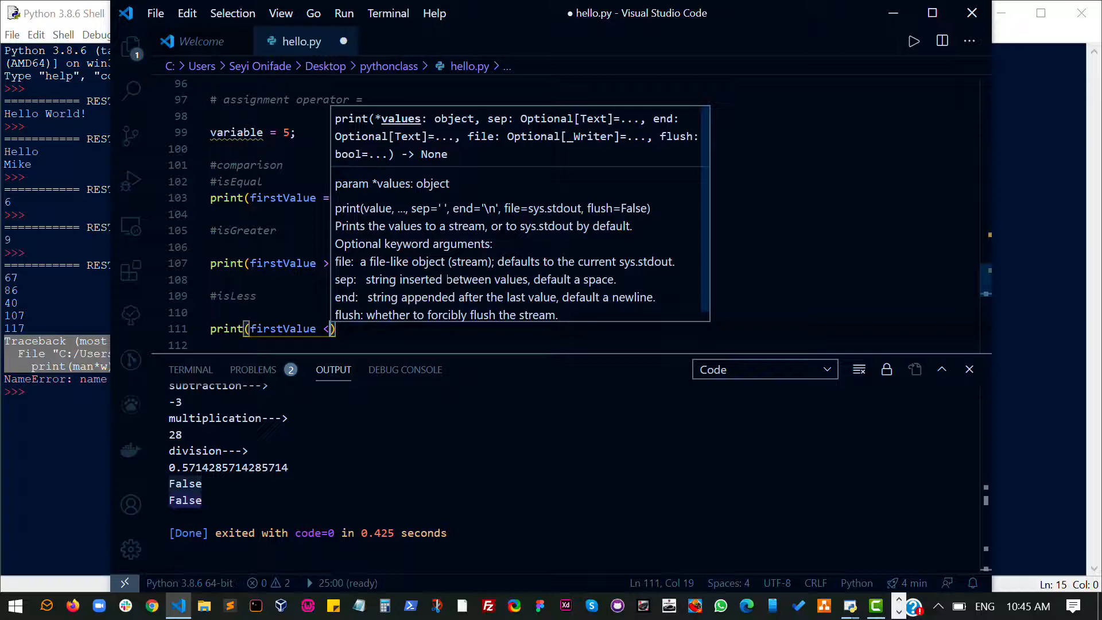
text(secondValue)
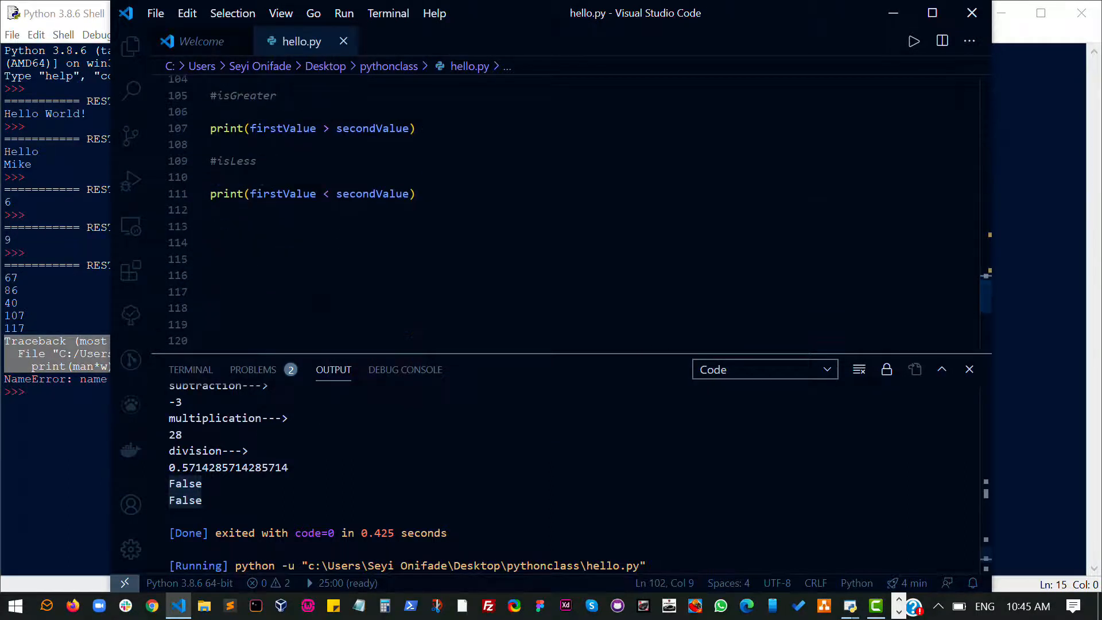
click(914, 40)
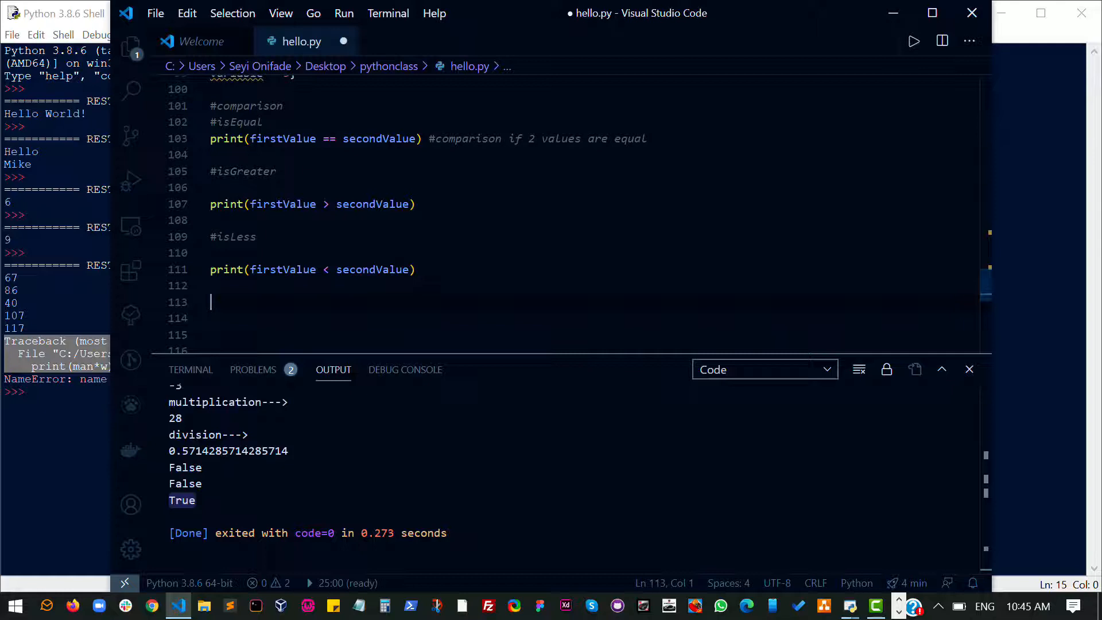
Add an #isGreaterorEqual comment with print(firstValue >= secondValue) and rerun so the output ends False
text(#)
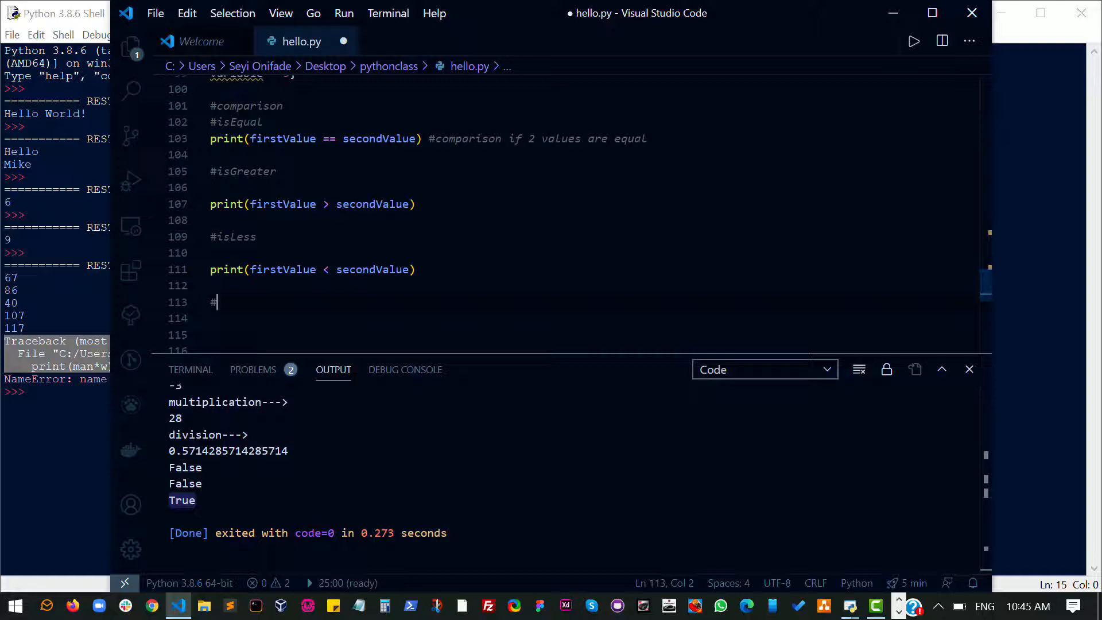
text(isGreater)
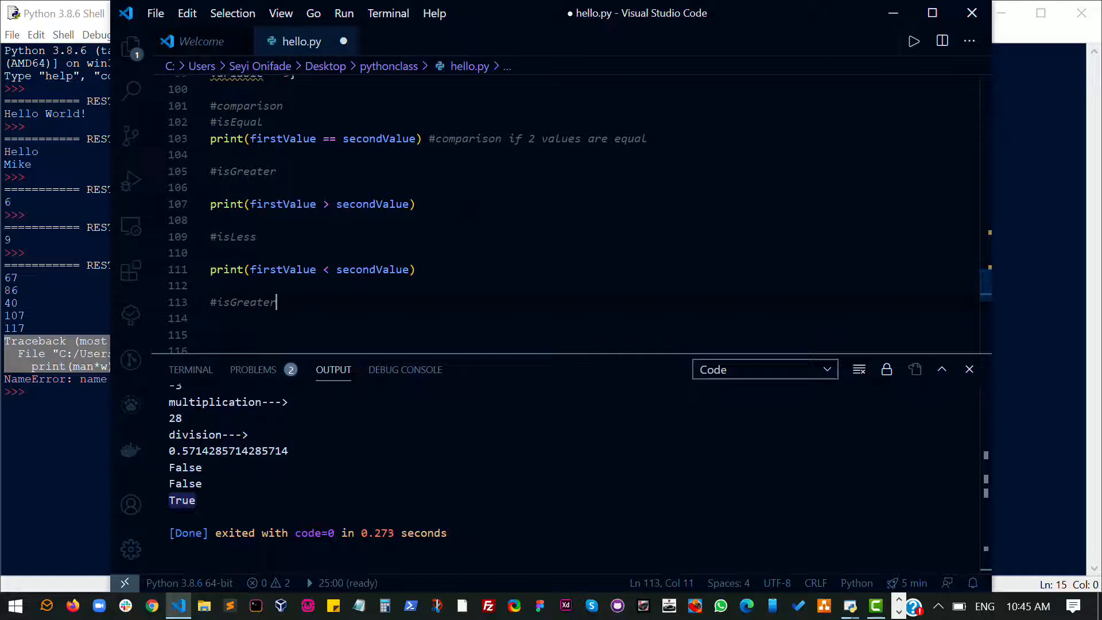
text(orEqu)
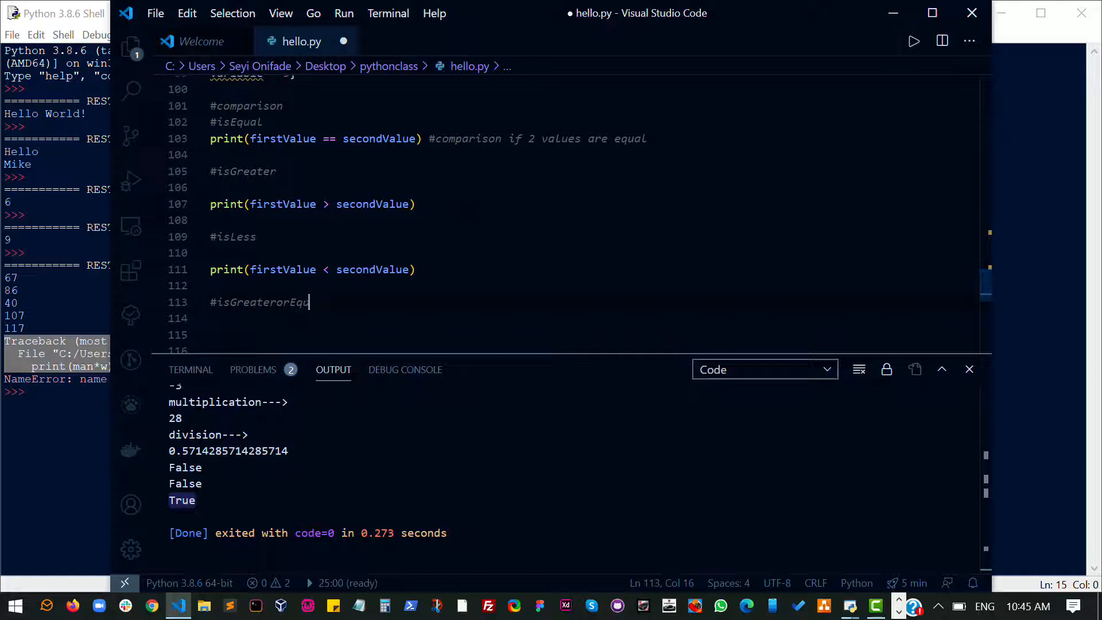
text(print()
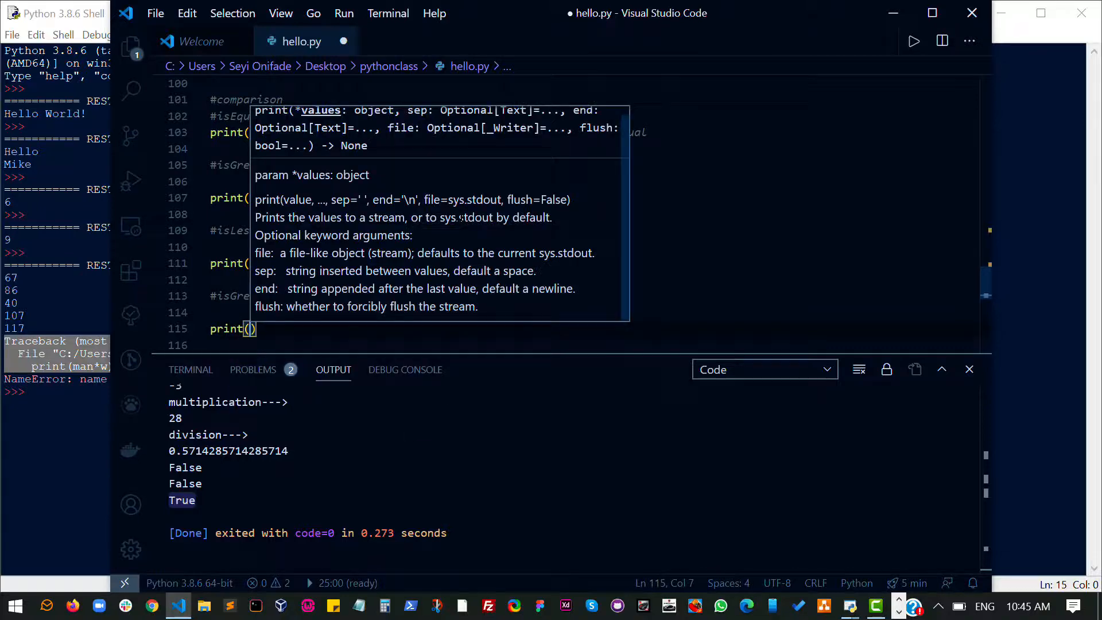
text(firstValue)
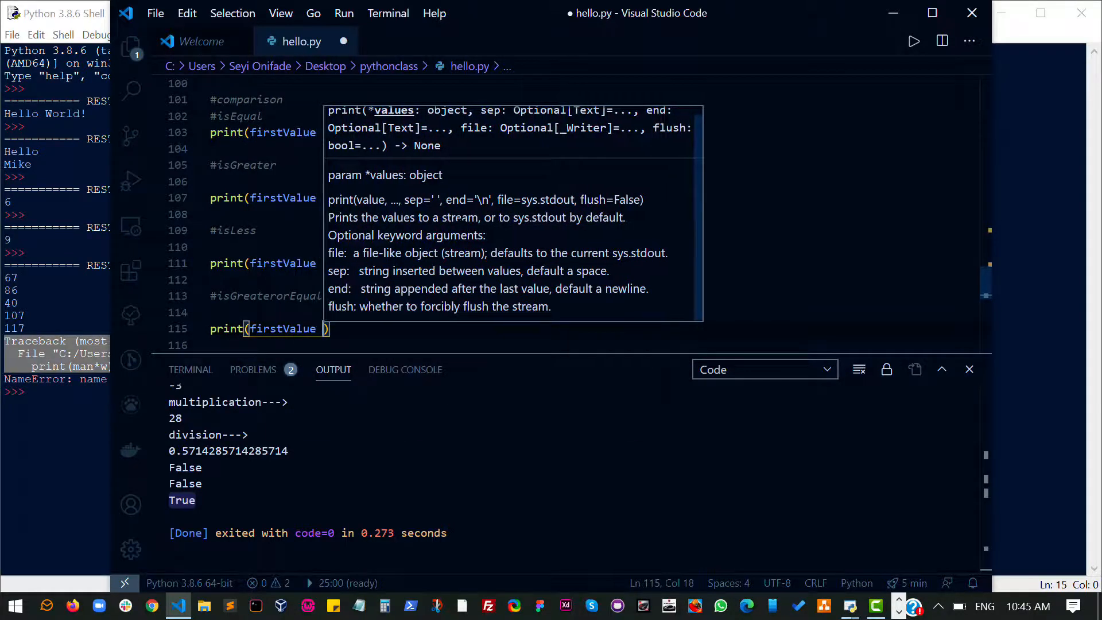
text(>= se)
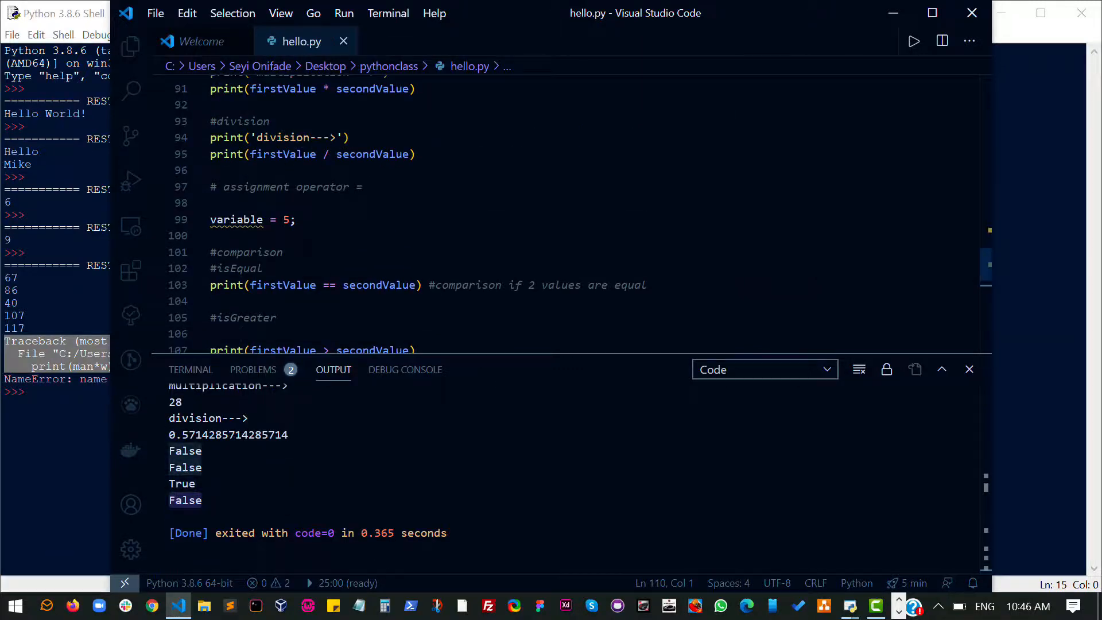
scroll(up, 3)
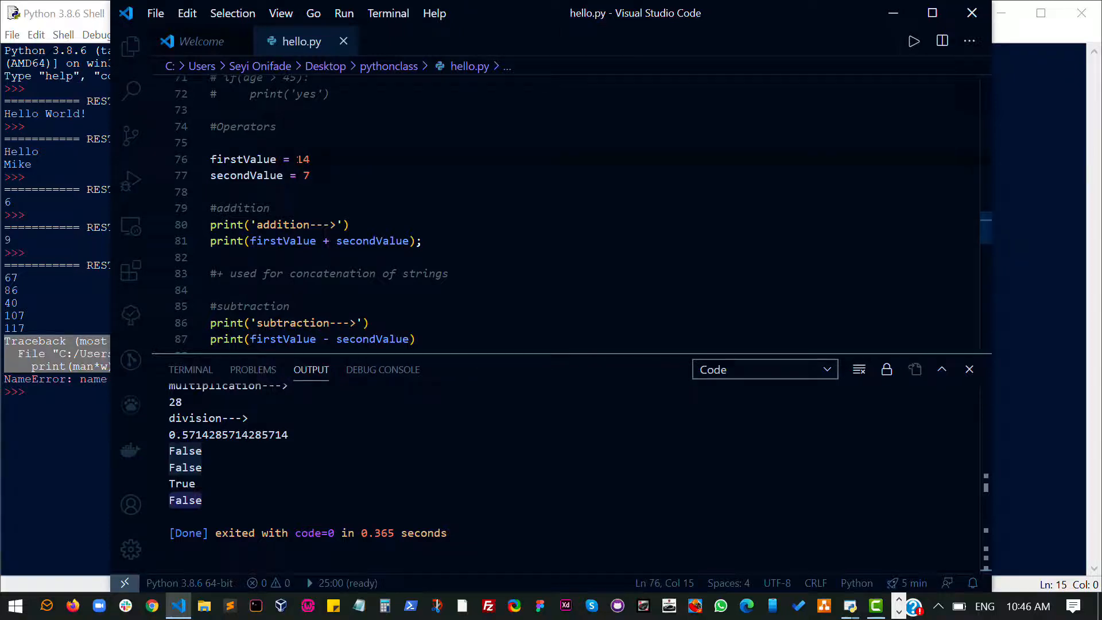
scroll(down, 3)
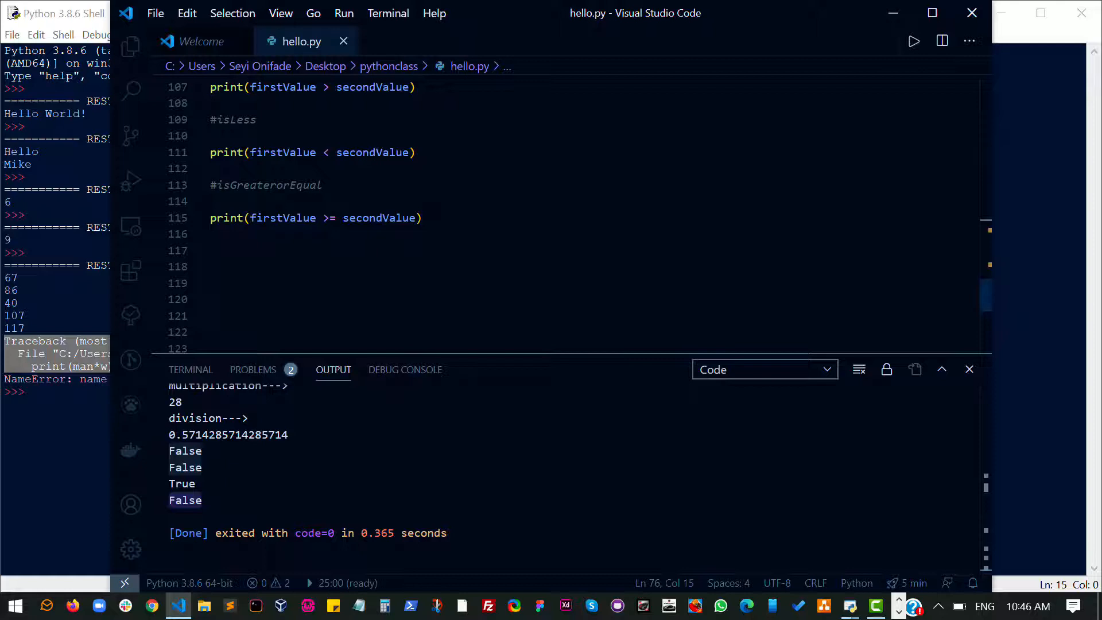
click(422, 218)
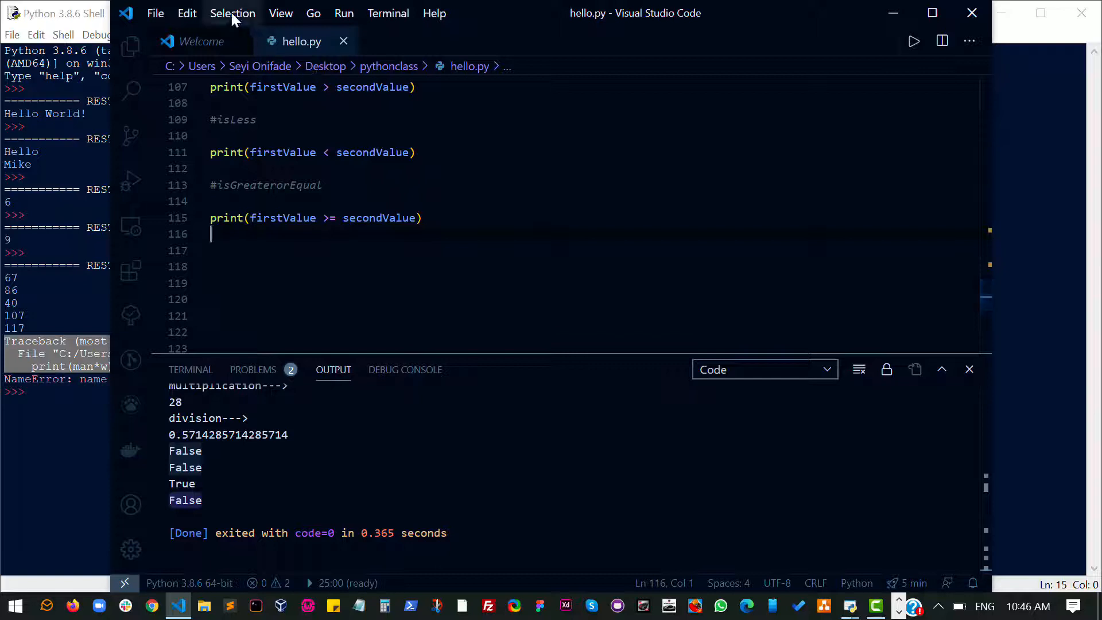
Enlarge the editor text and review the >= print line and the four comparison results in Output
click(280, 13)
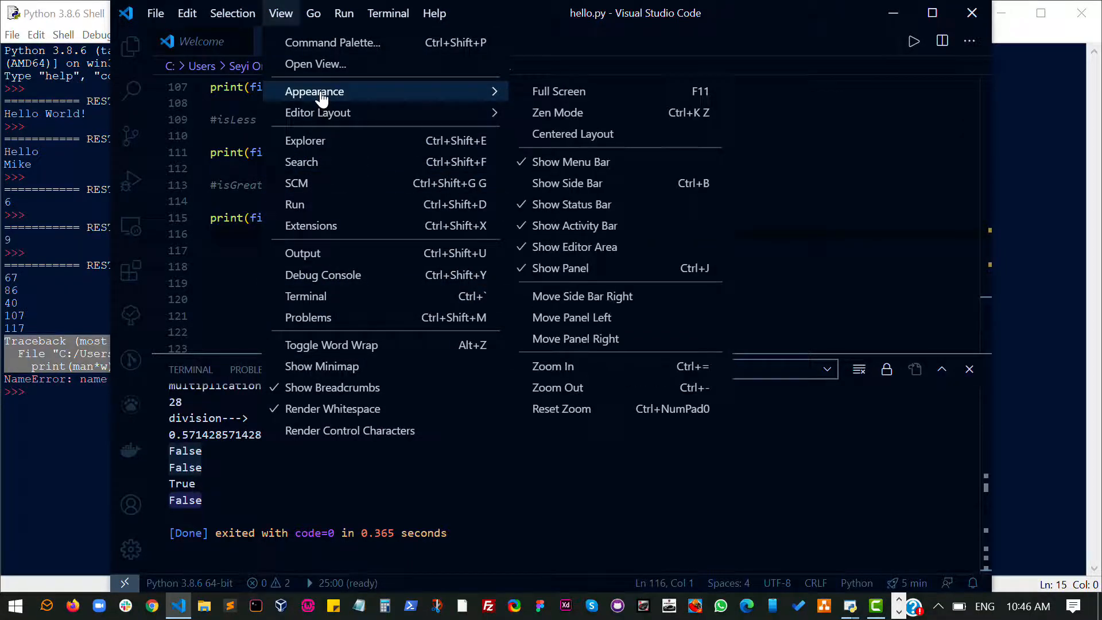
mouse_move(567, 388)
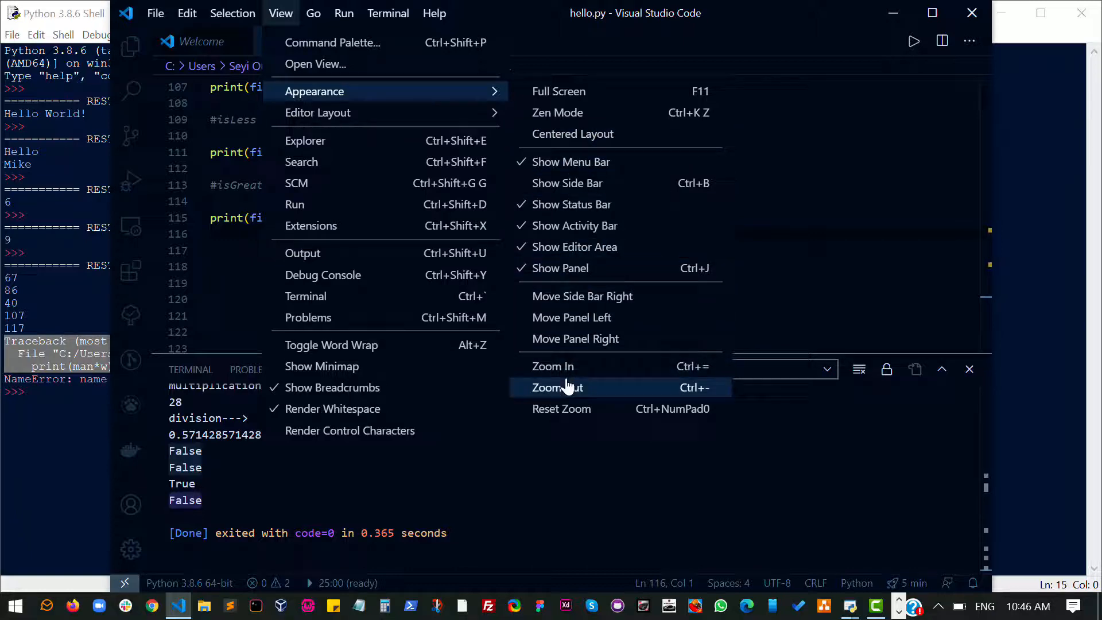
mouse_move(552, 366)
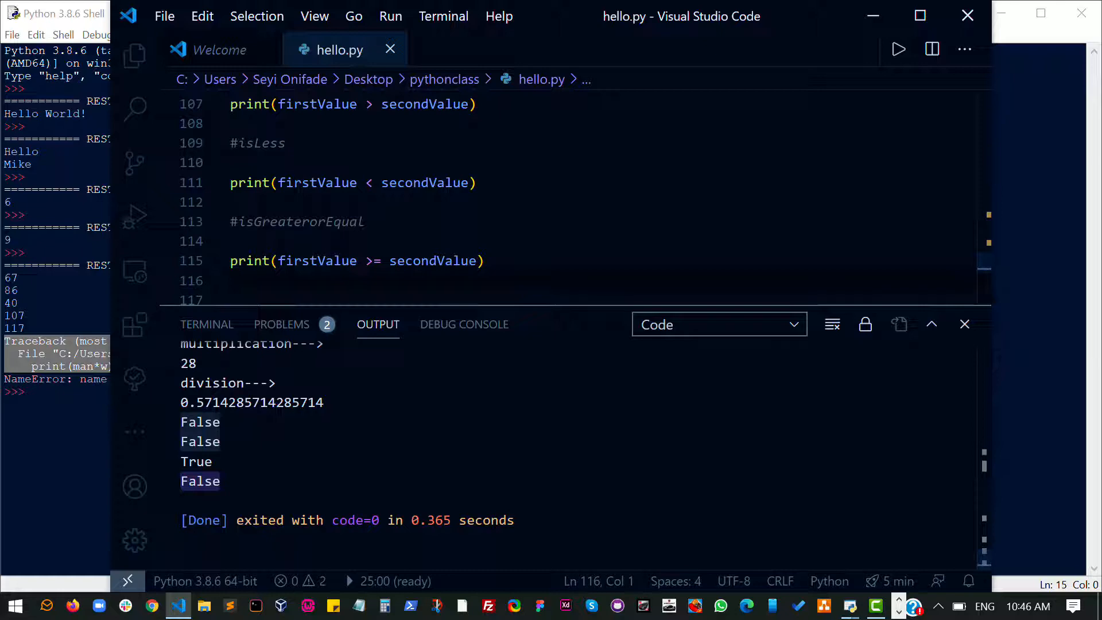
scroll(down, 3)
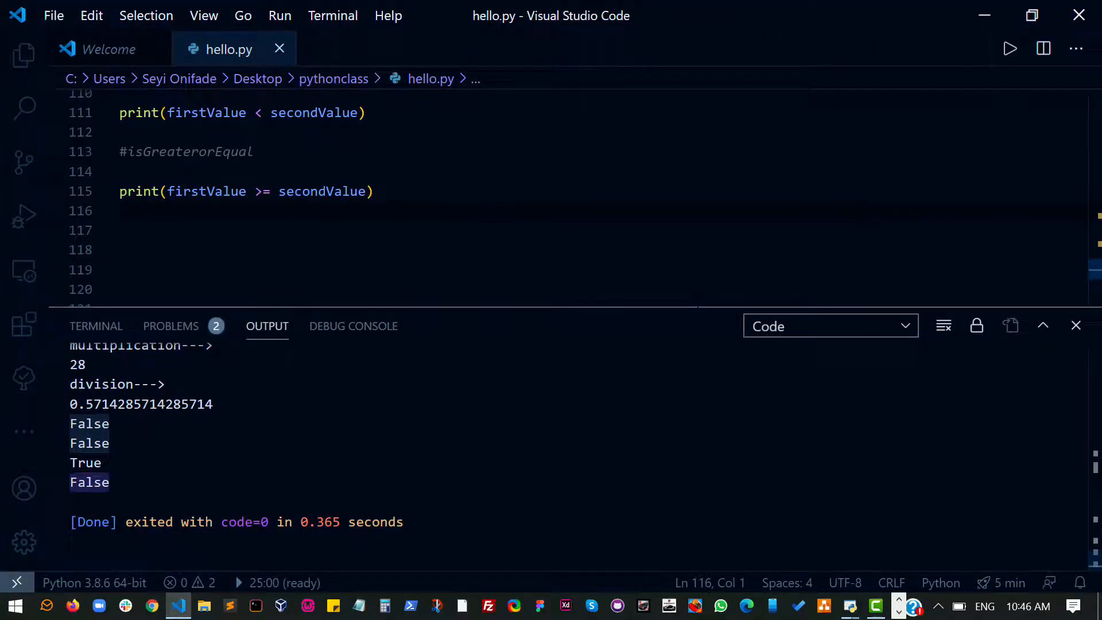
drag(667, 314, 668, 355)
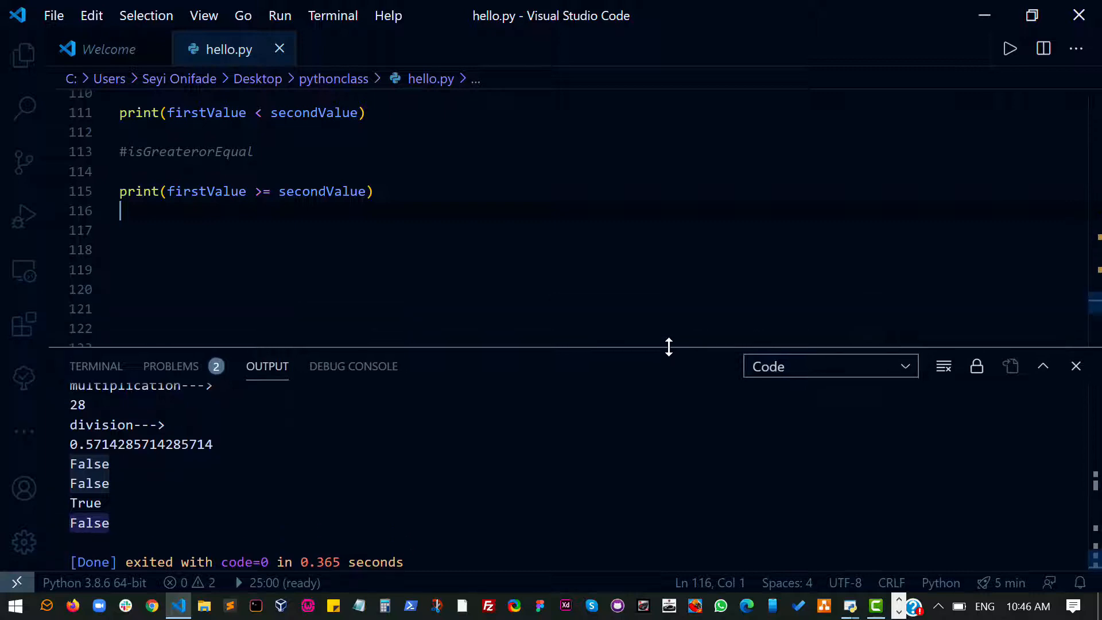
scroll(up, 3)
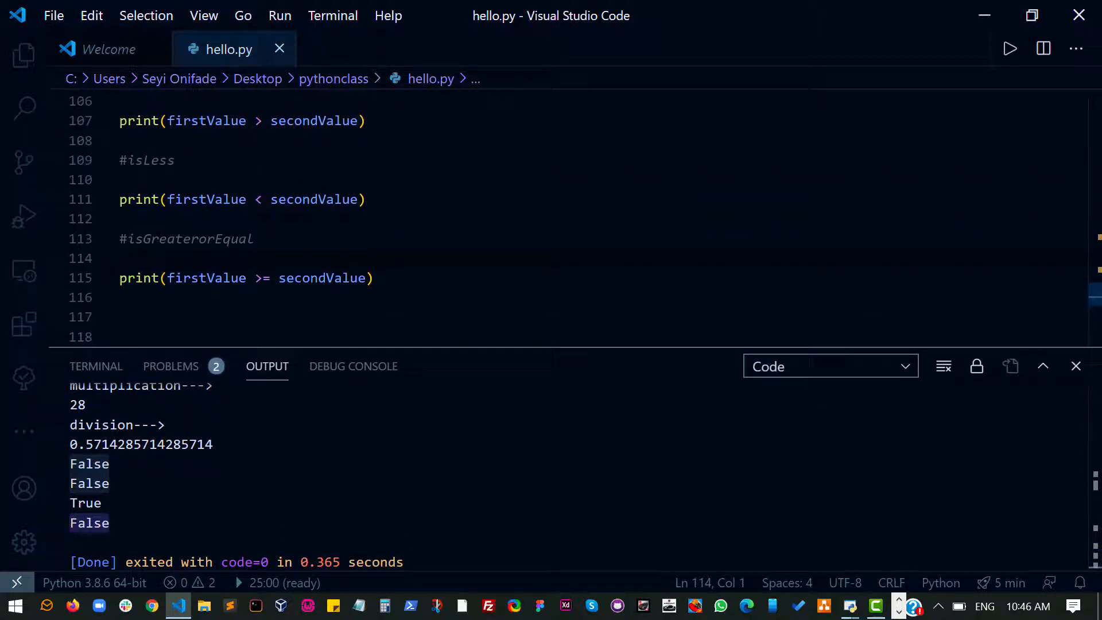
scroll(down, 3)
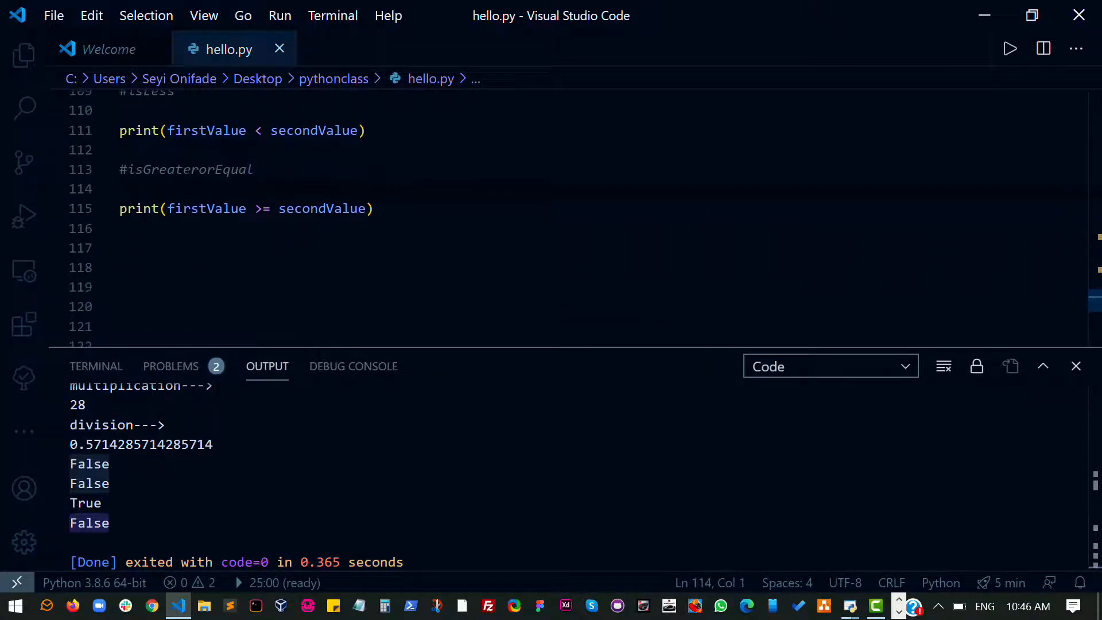
double_click(173, 209)
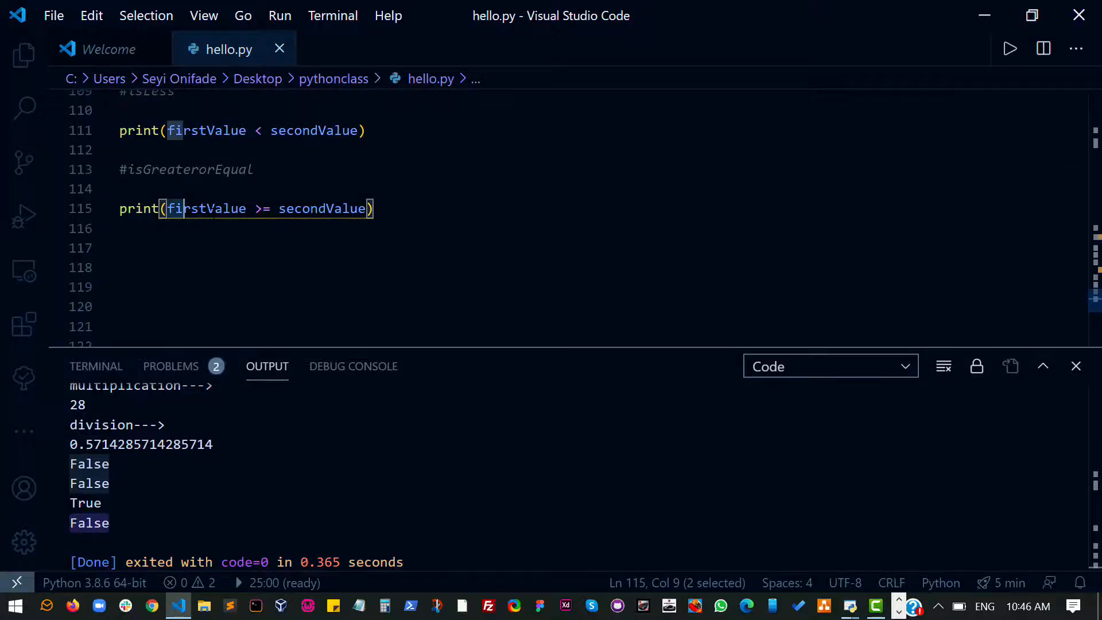
Add an #isLessThanOrEqual comment with print(firstValue <= secondValue) and run the file for five results
double_click(206, 209)
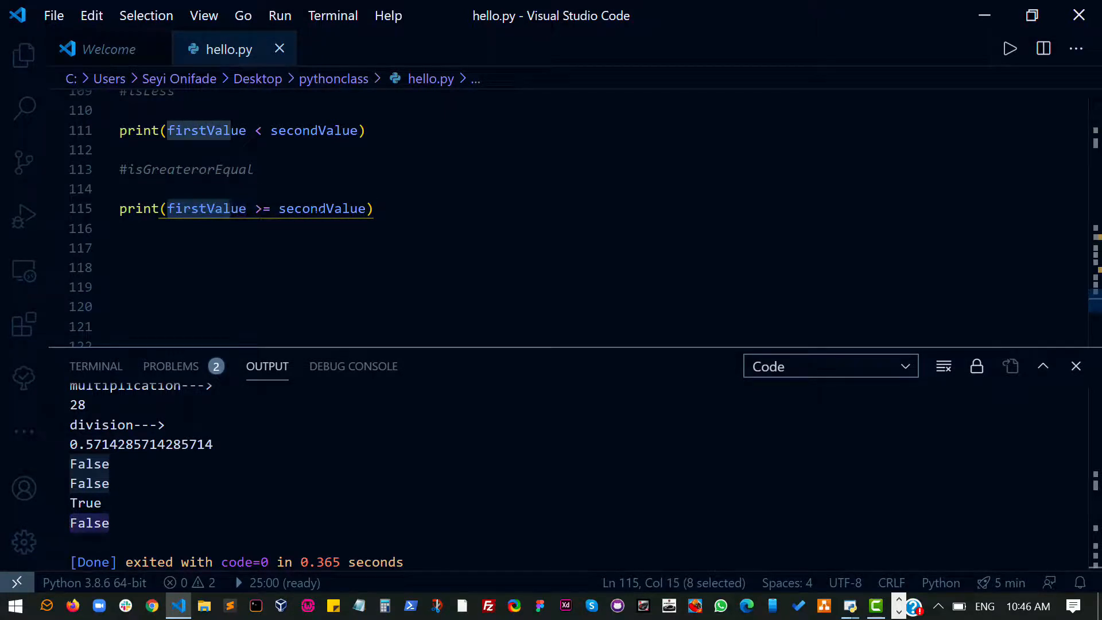
double_click(322, 209)
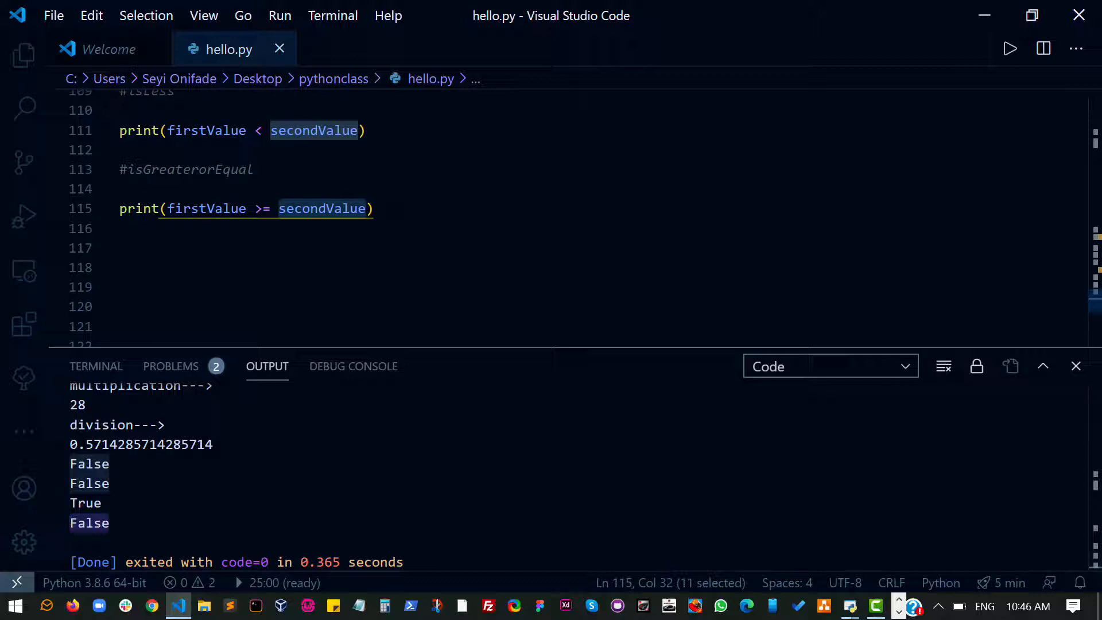
text(#)
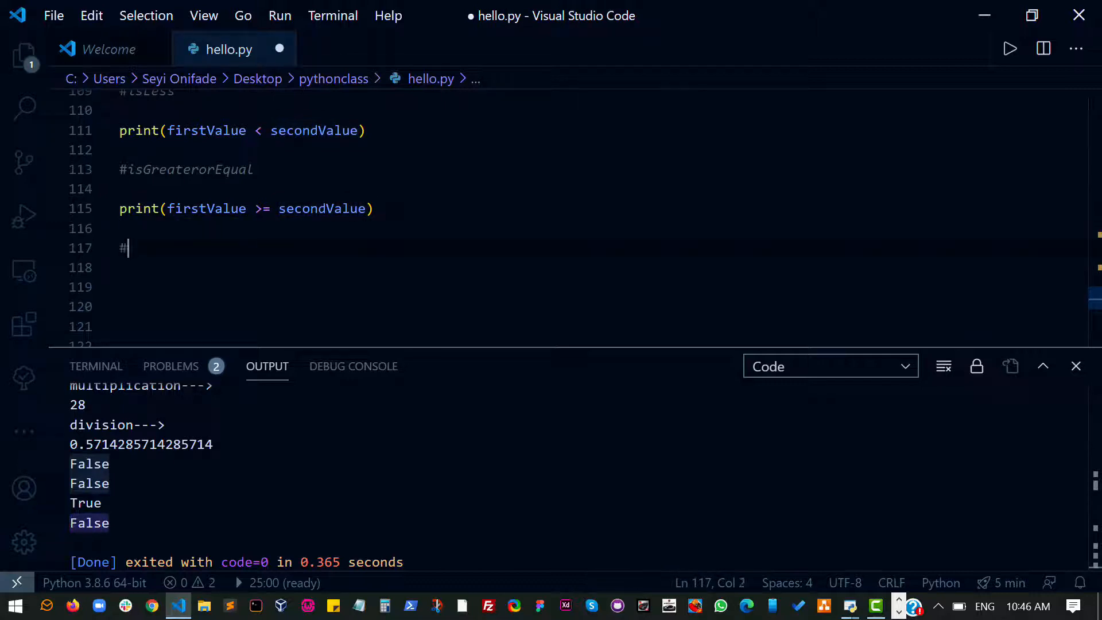
text(isLessThan)
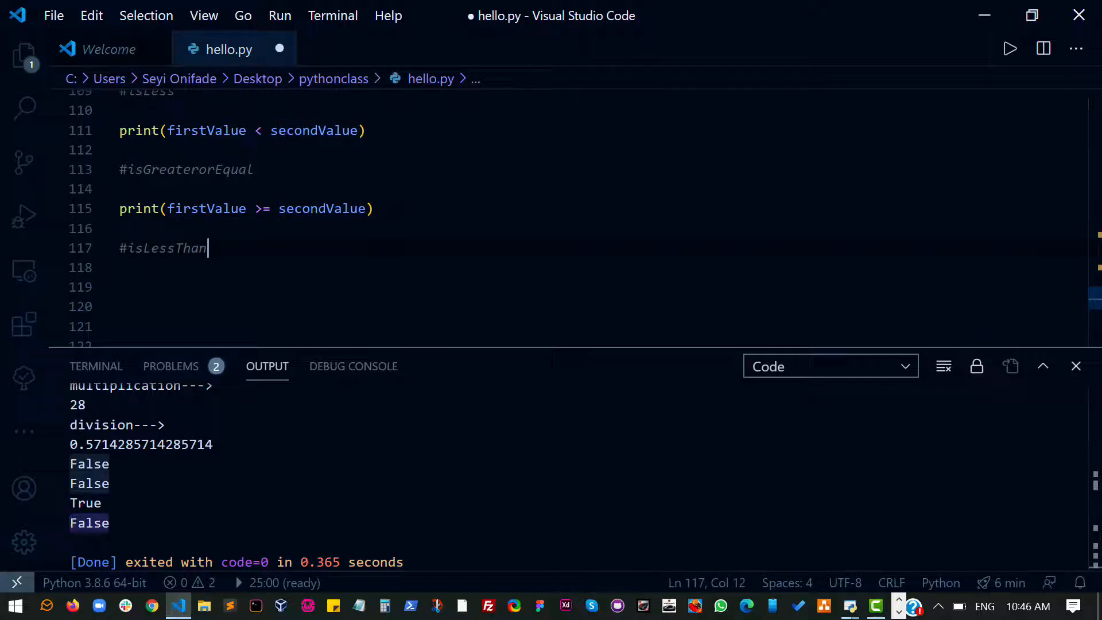
text(OrEqual)
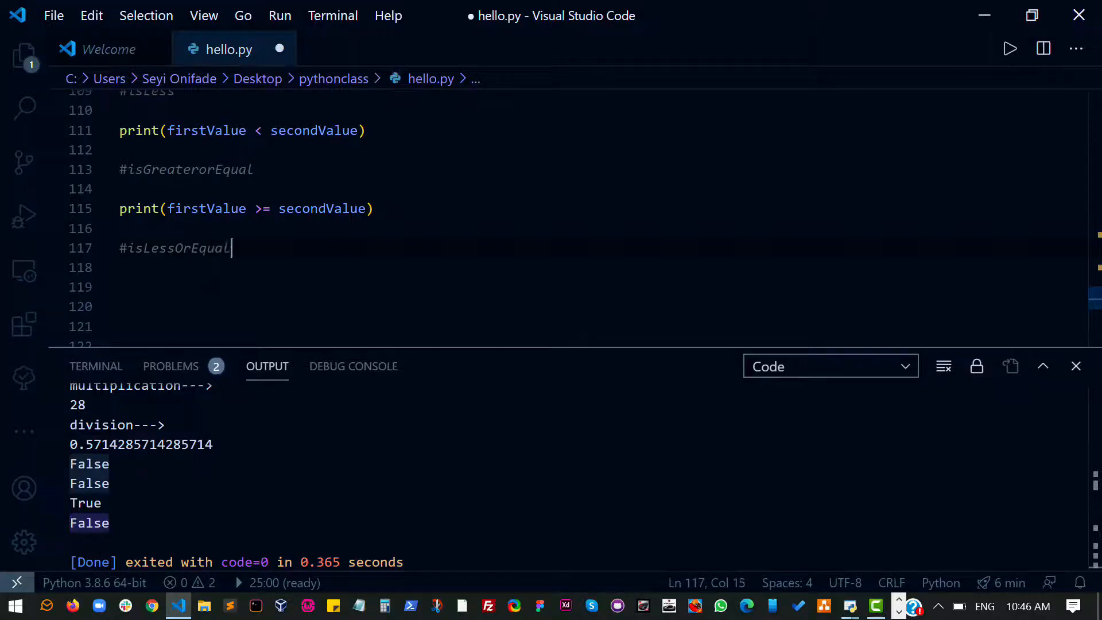
text(print(first)
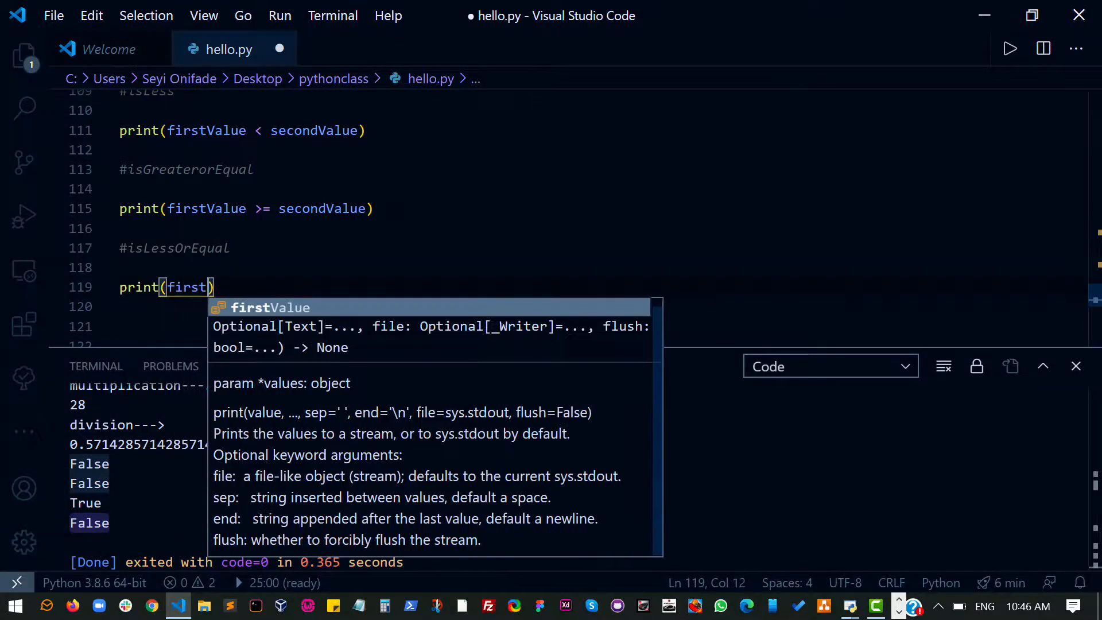
text(v)
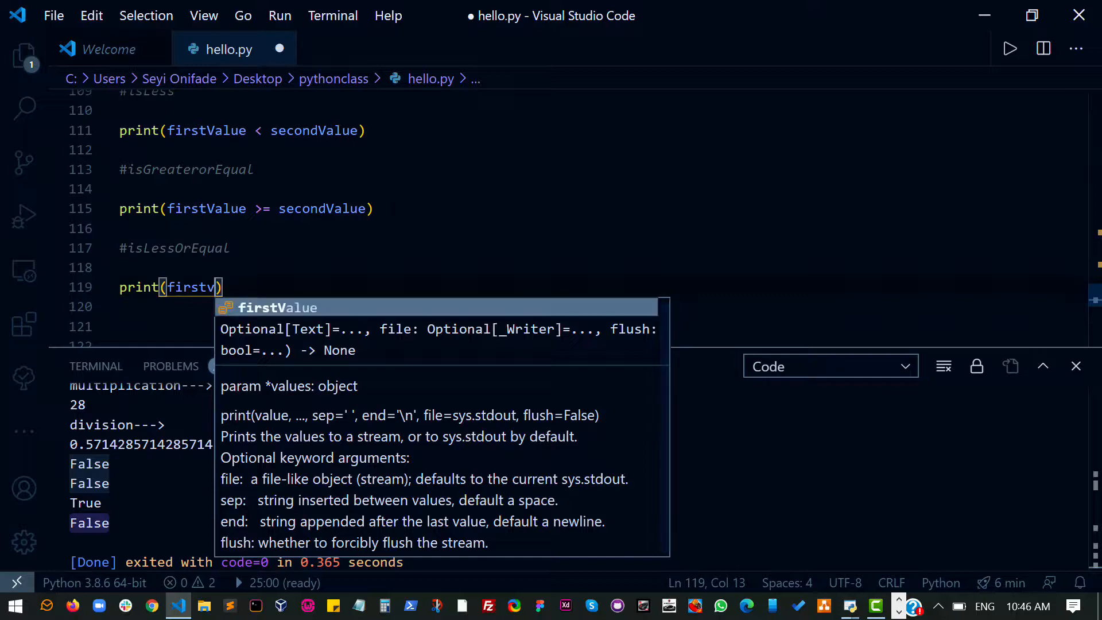
text(Value <)
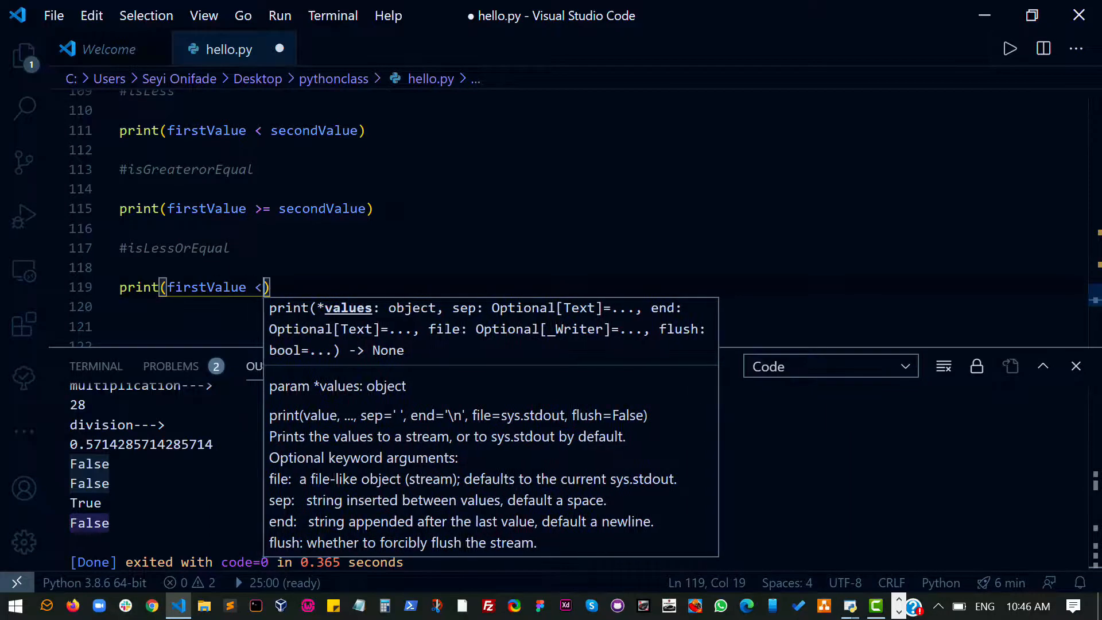
text(= secondValue)
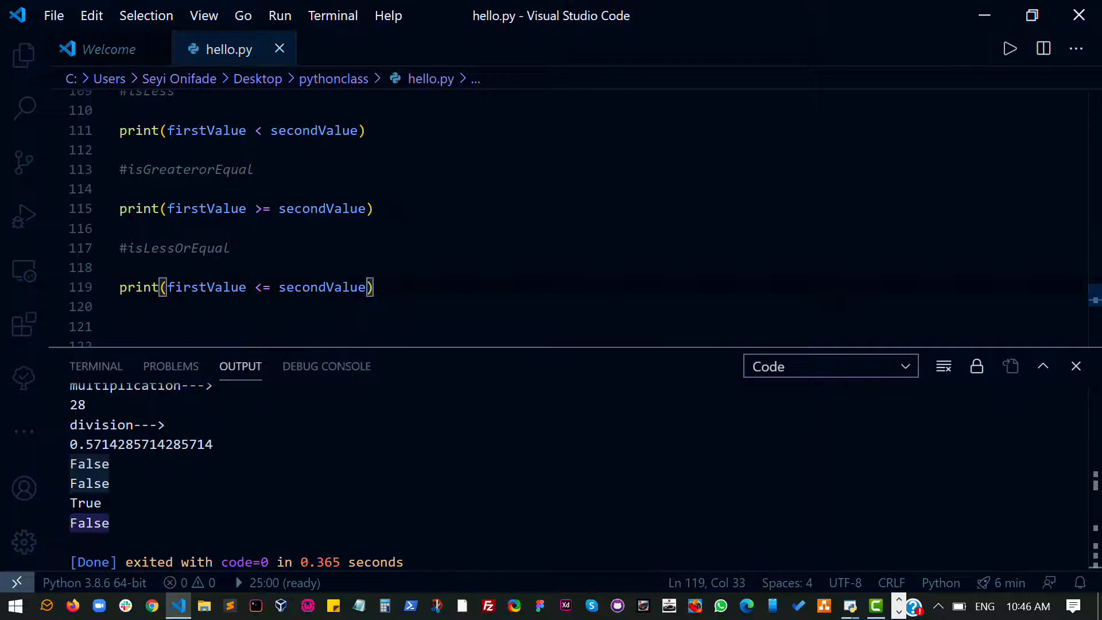
right_click(246, 287)
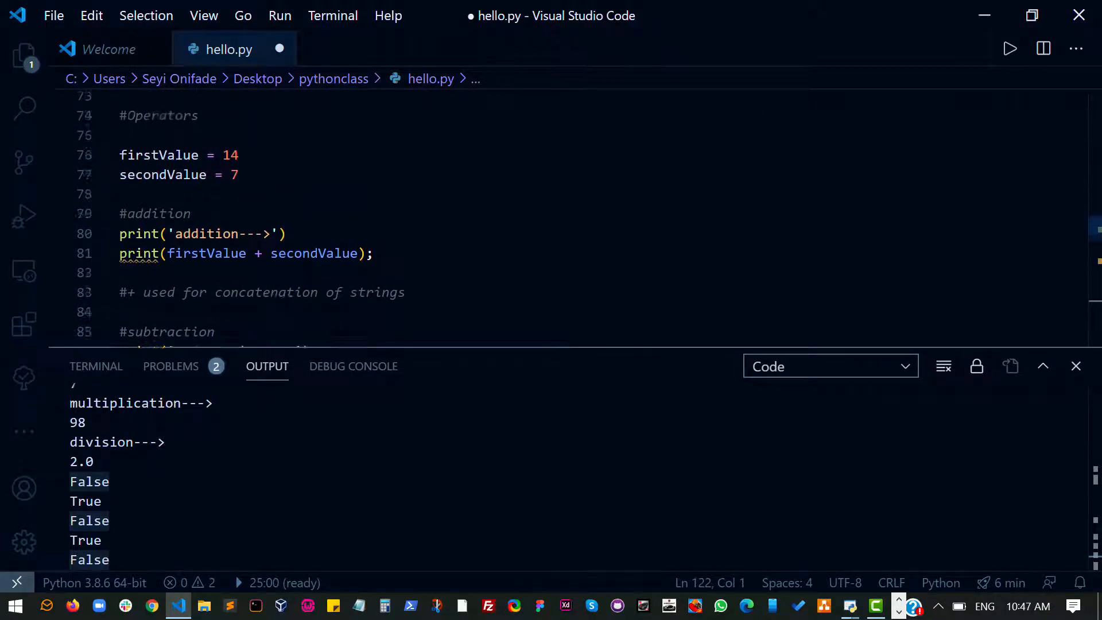
scroll(down, 3)
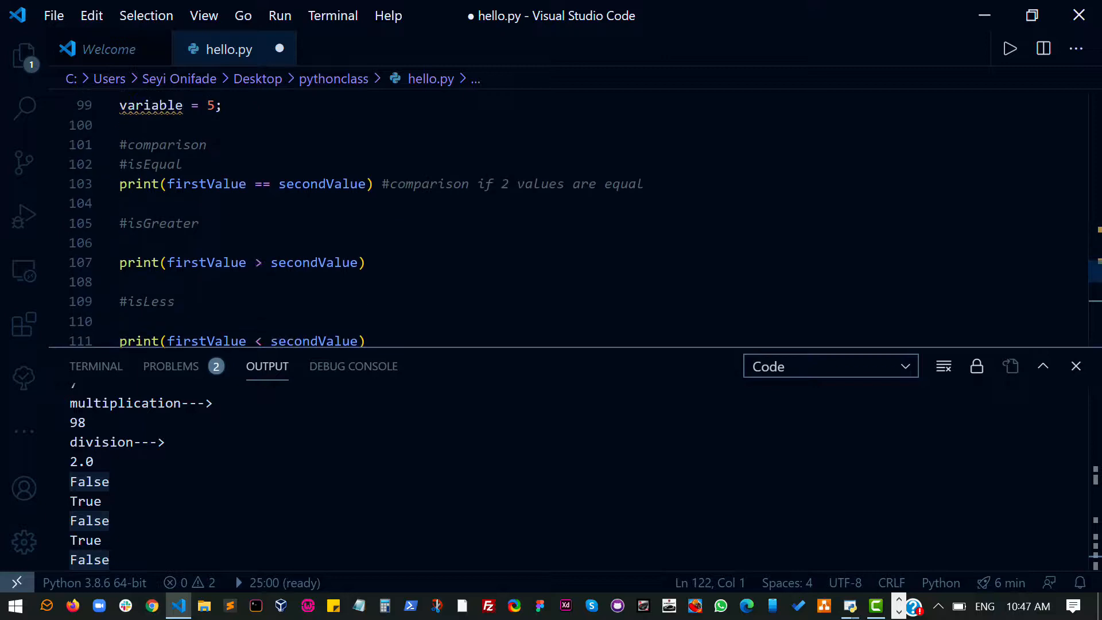
scroll(down, 3)
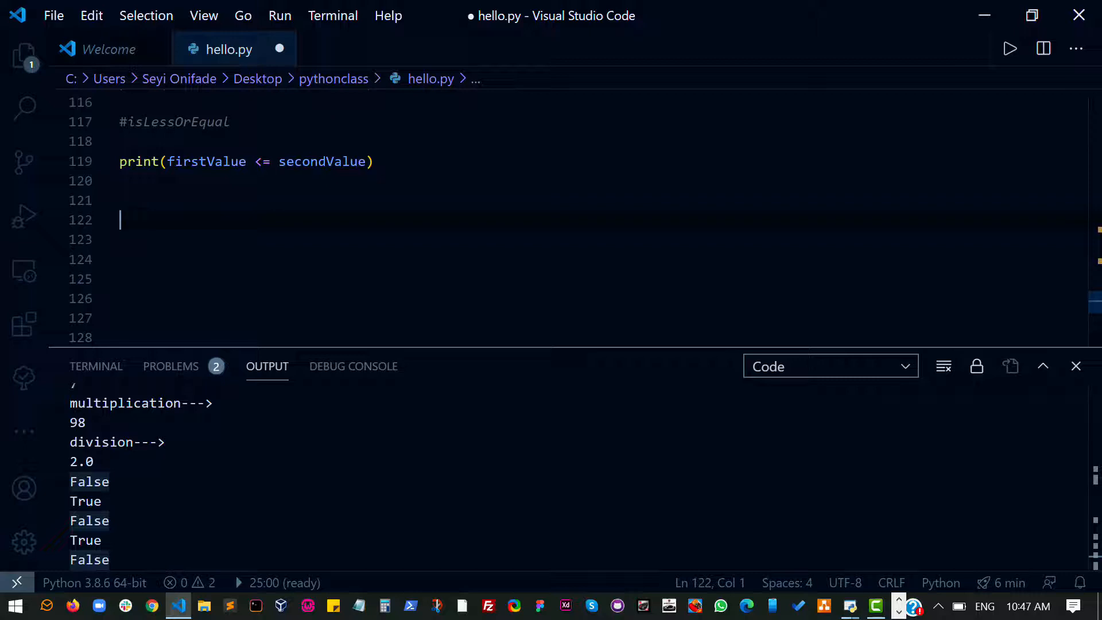
Add a #reminder comment with print(firstValue % secondValue) and run the file so 0 is printed
text(#rem)
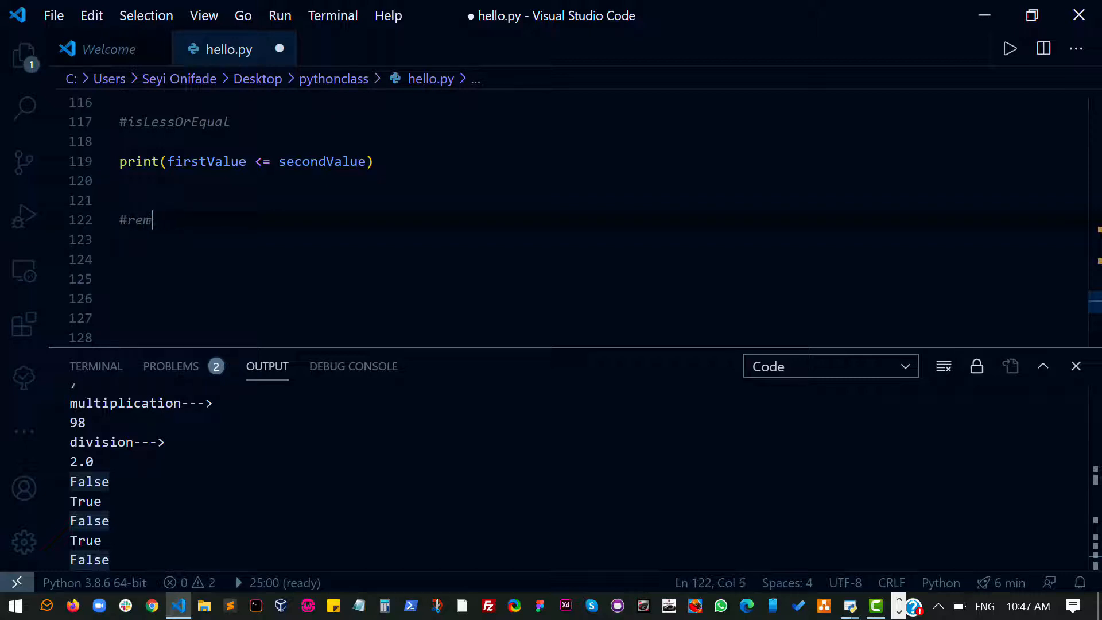
text(inder)
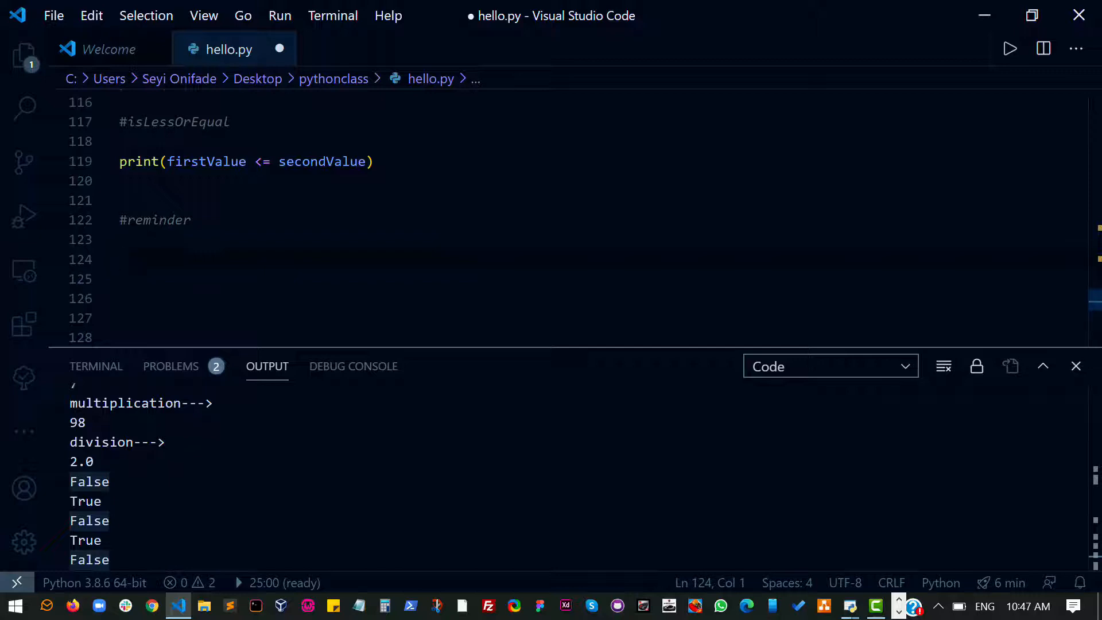
text(p)
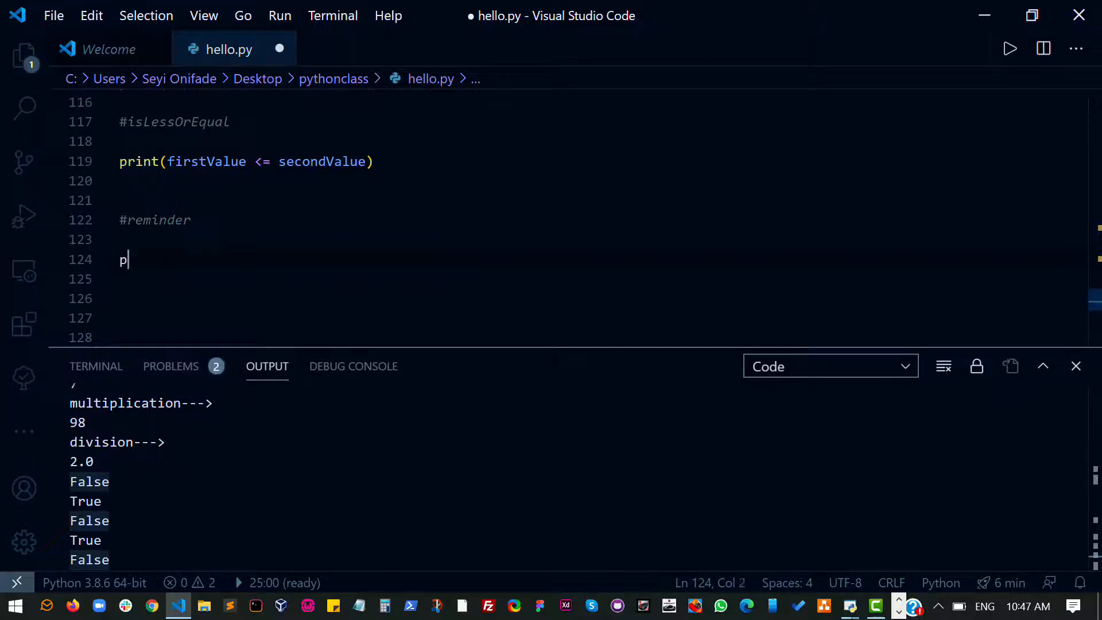
text(rint(first)
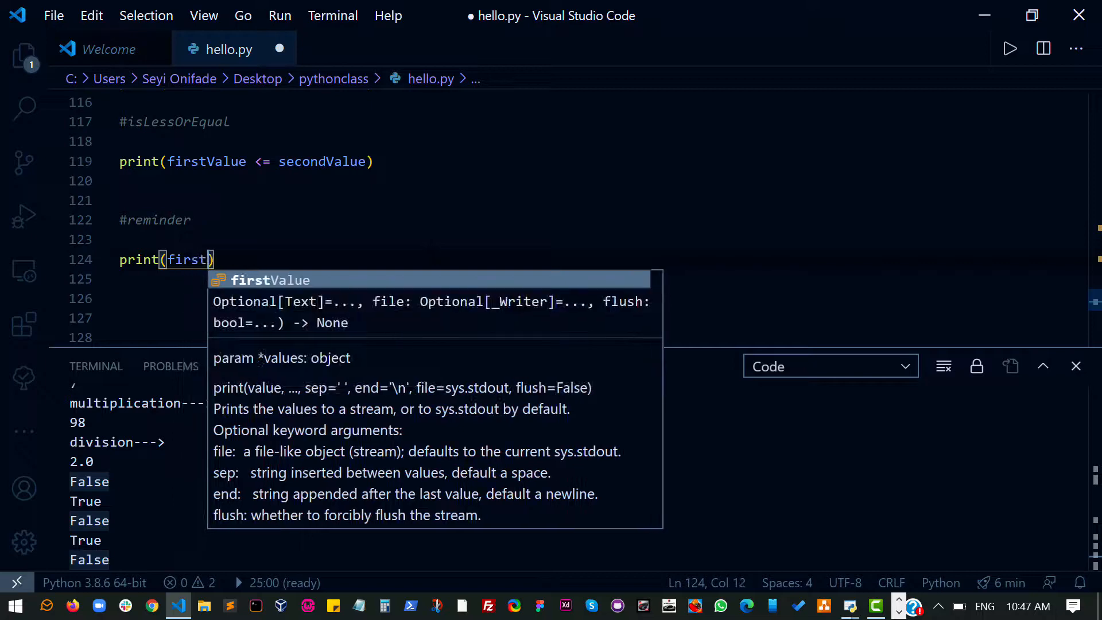
text(Value %)
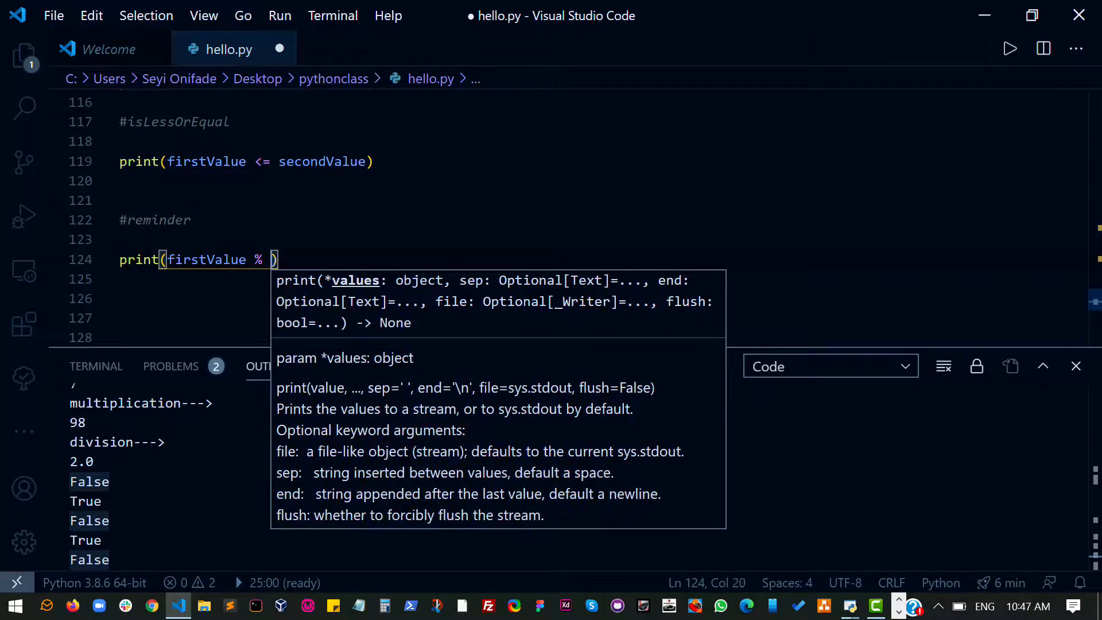
text(secondValue)
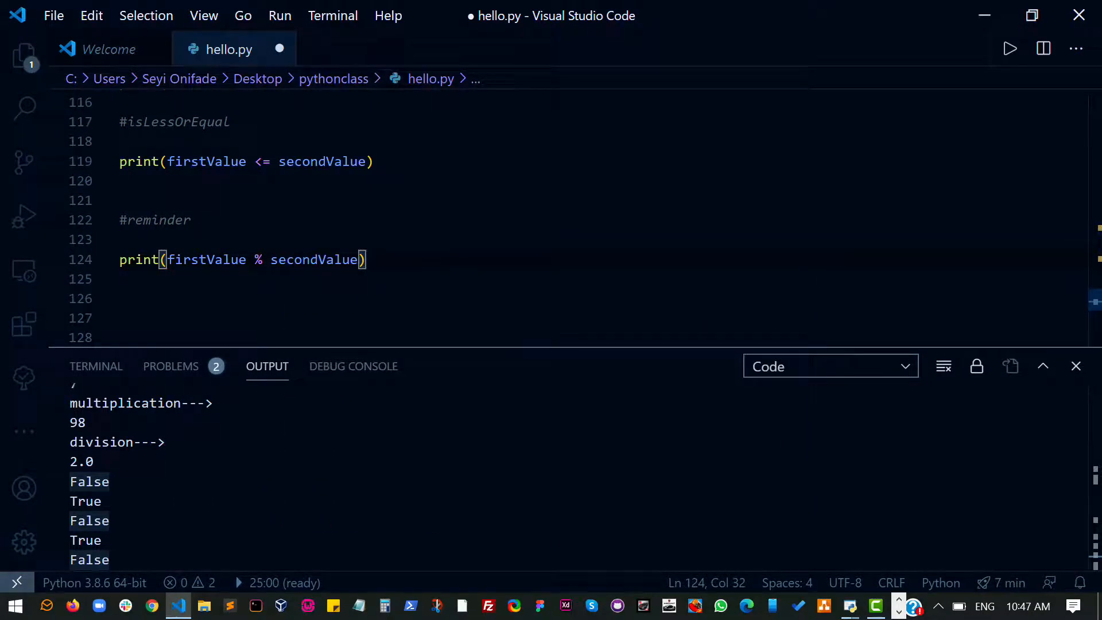
right_click(242, 260)
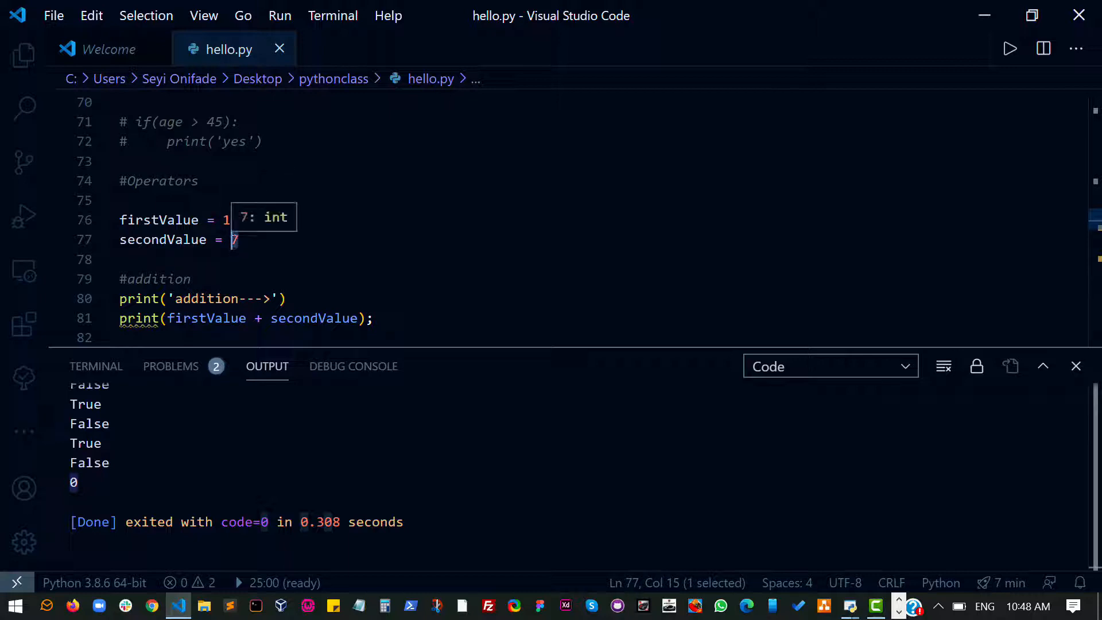
Change secondValue to 3 and rerun so the remainder output becomes 2
text(4)
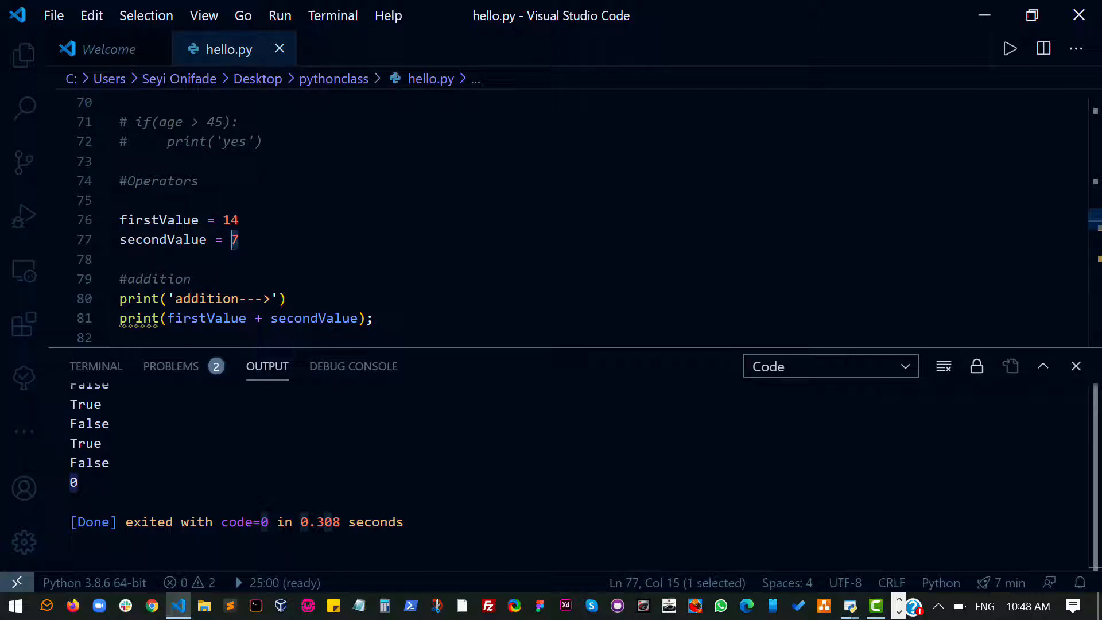
text(3)
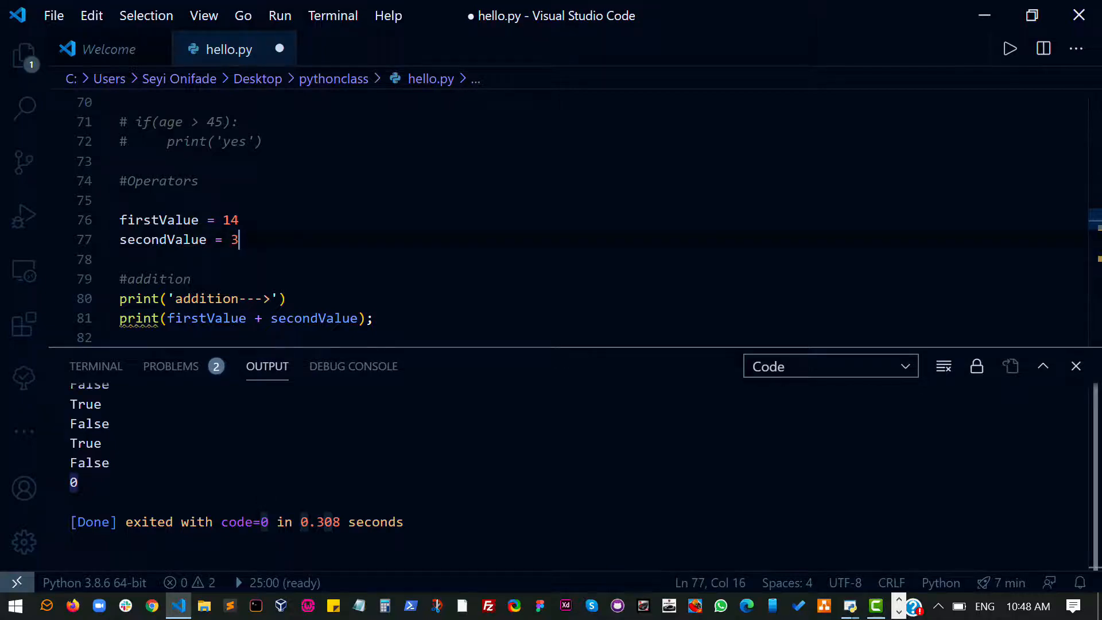
scroll(down, 3)
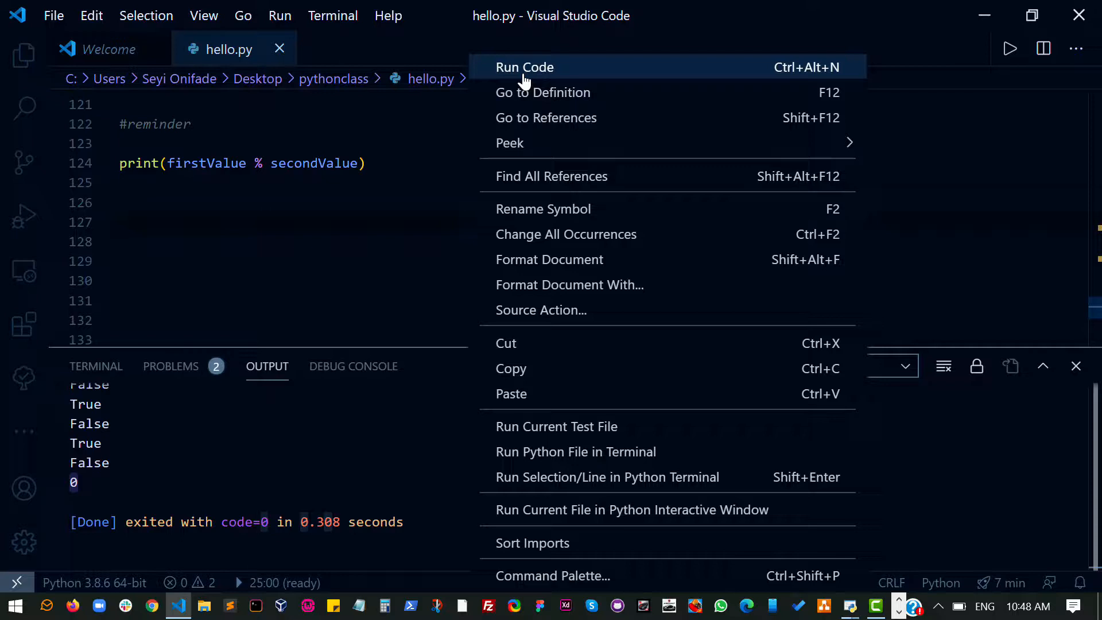
click(524, 66)
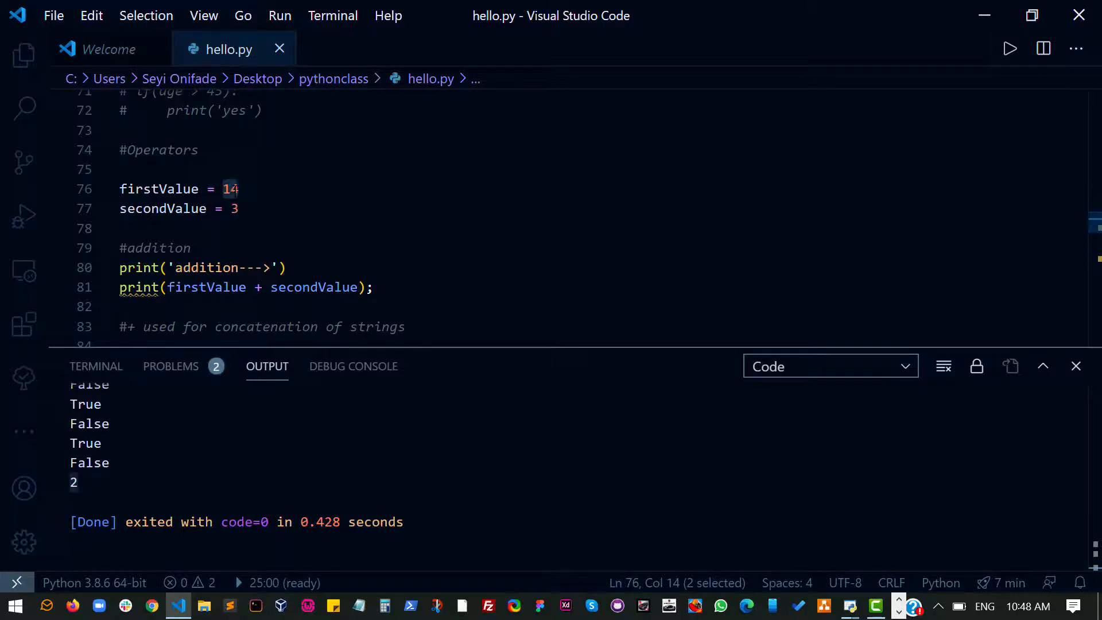
scroll(down, 3)
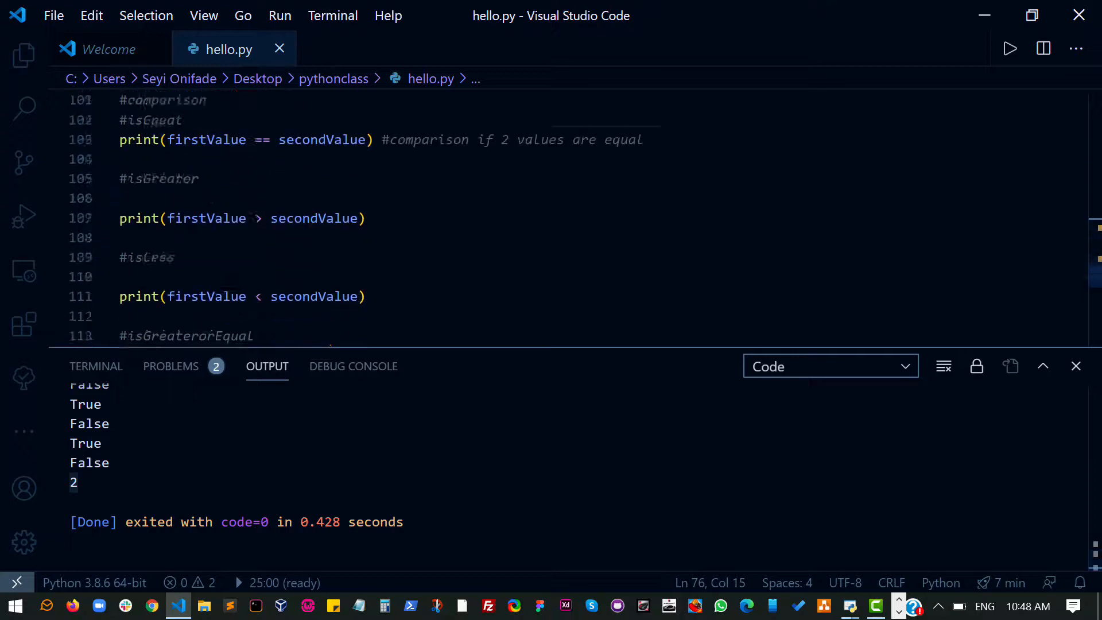
scroll(down, 3)
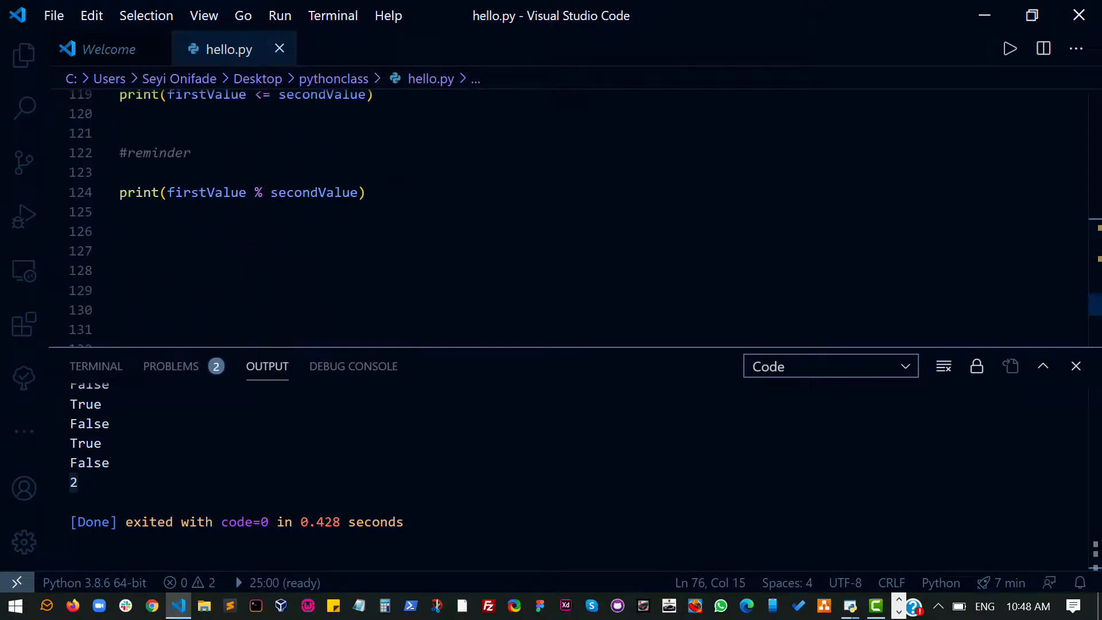